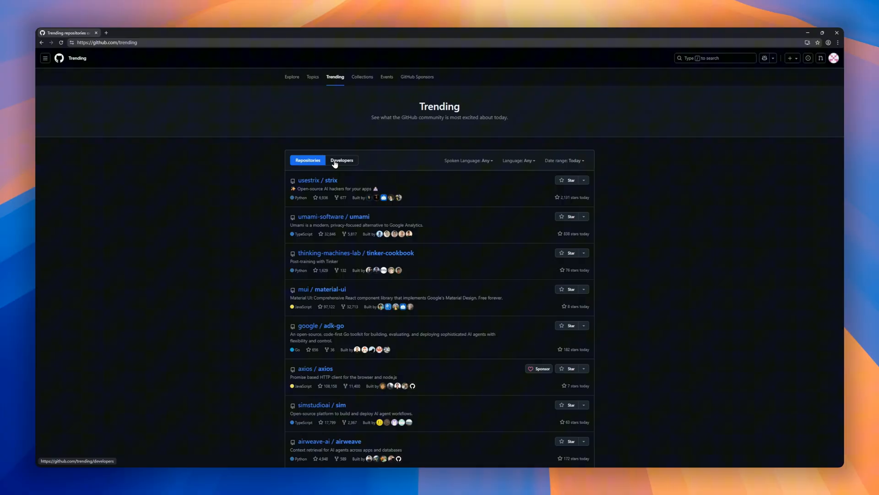
Filter Trending repositories to 'This week' and open the alt-sendme repository
{"action": "left_click", "coordinate": [585, 160]}
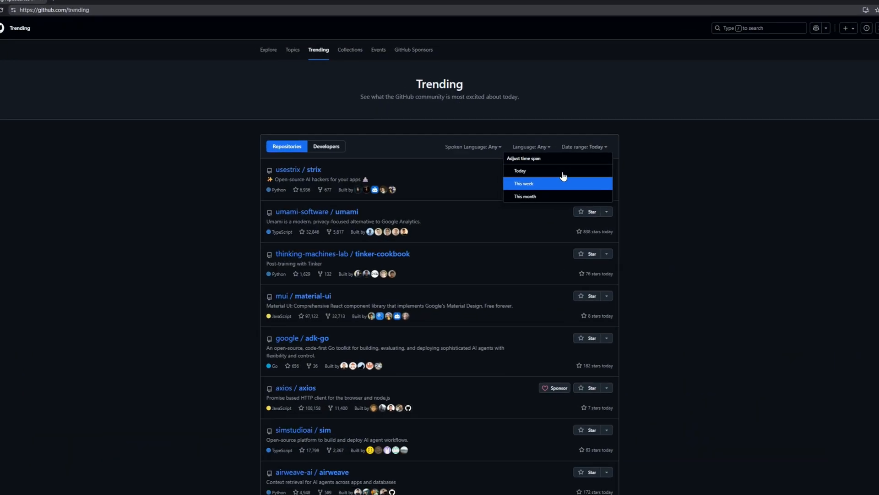
{"action": "left_click", "coordinate": [523, 183]}
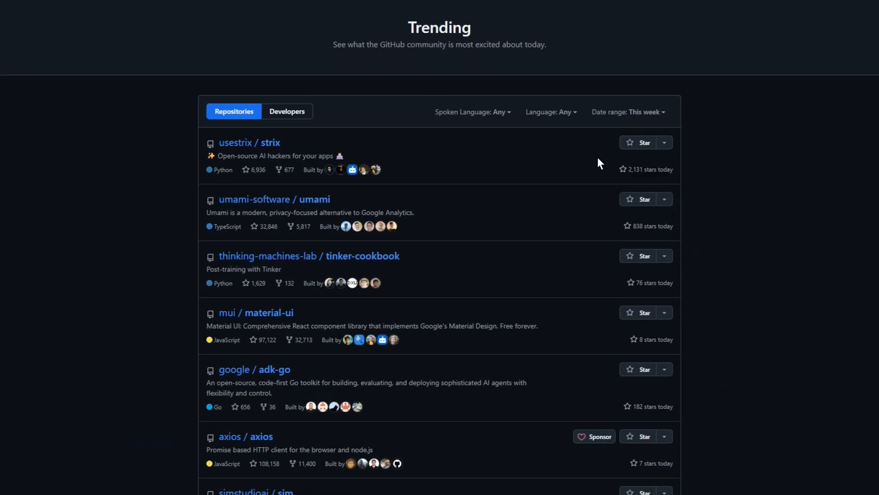
{"action": "left_click", "coordinate": [644, 111]}
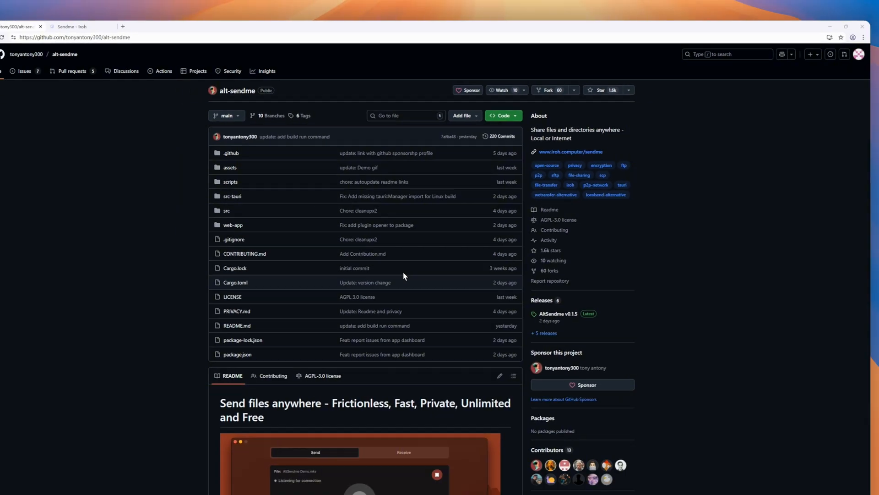
Scroll the alt-sendme README through installation downloads, Features and macOS Installation notes
{"action": "scroll", "scroll_direction": "down", "scroll_amount": 3}
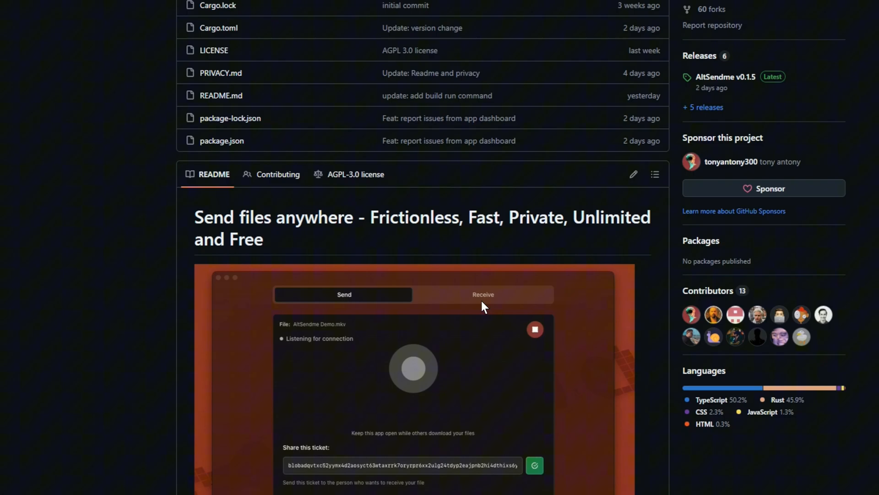
{"action": "scroll", "scroll_direction": "down", "scroll_amount": 3}
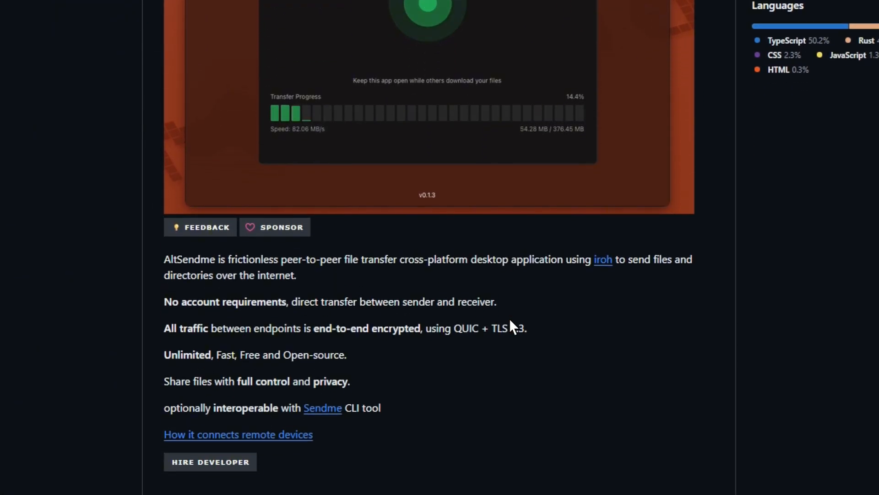
{"action": "scroll", "scroll_direction": "down", "scroll_amount": 3}
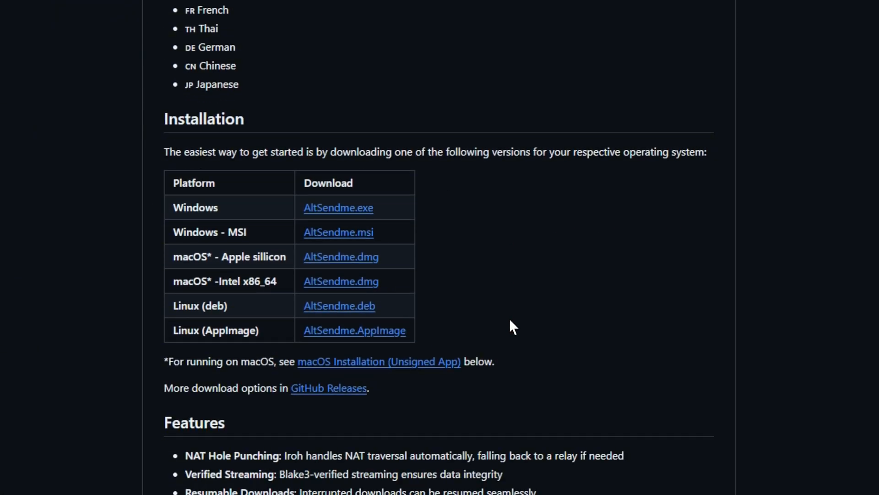
{"action": "scroll", "scroll_direction": "down", "scroll_amount": 3}
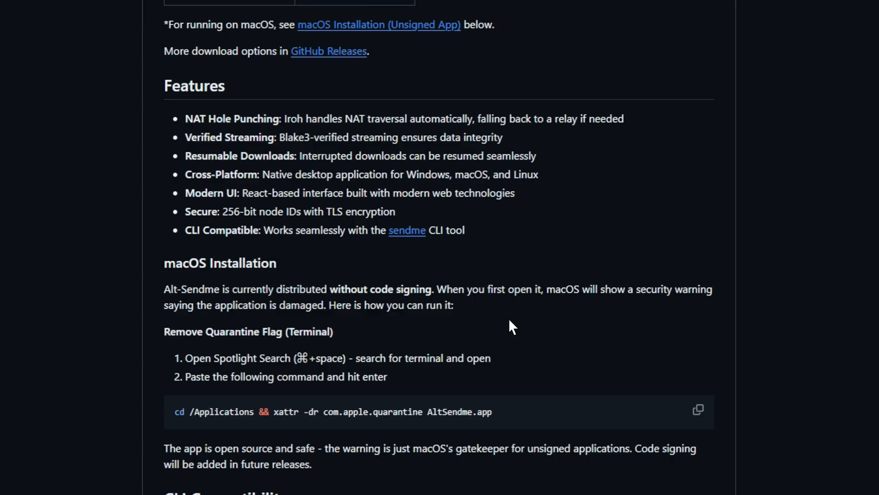
{"action": "scroll", "scroll_direction": "down", "scroll_amount": 3}
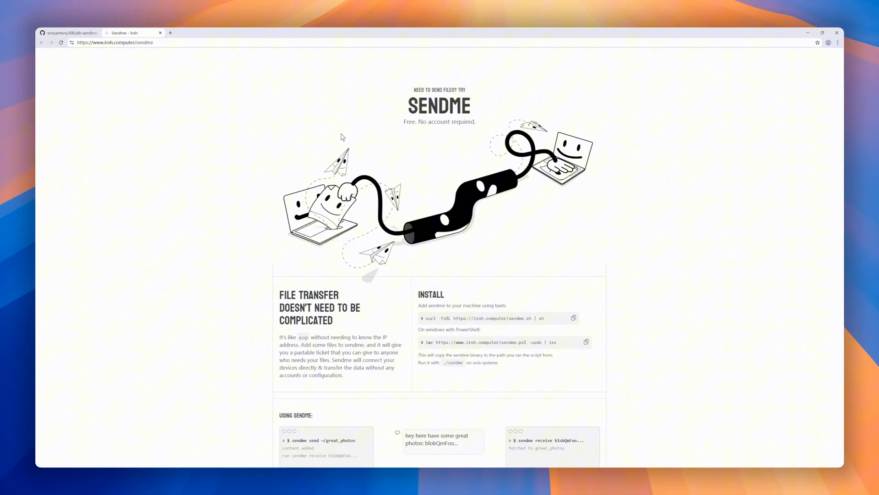
Scroll the Sendme site past Install and 'Using Sendme' to the feature highlight boxes
{"action": "scroll", "scroll_direction": "down", "scroll_amount": 3}
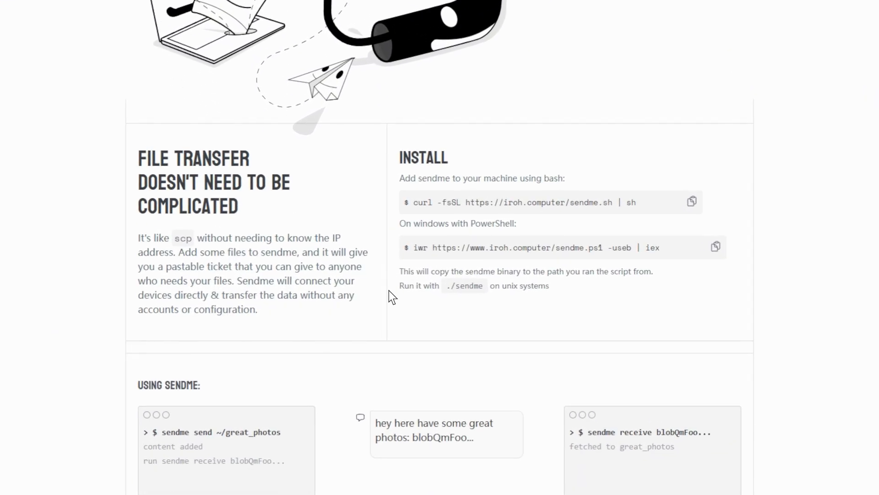
{"action": "scroll", "scroll_direction": "down", "scroll_amount": 3}
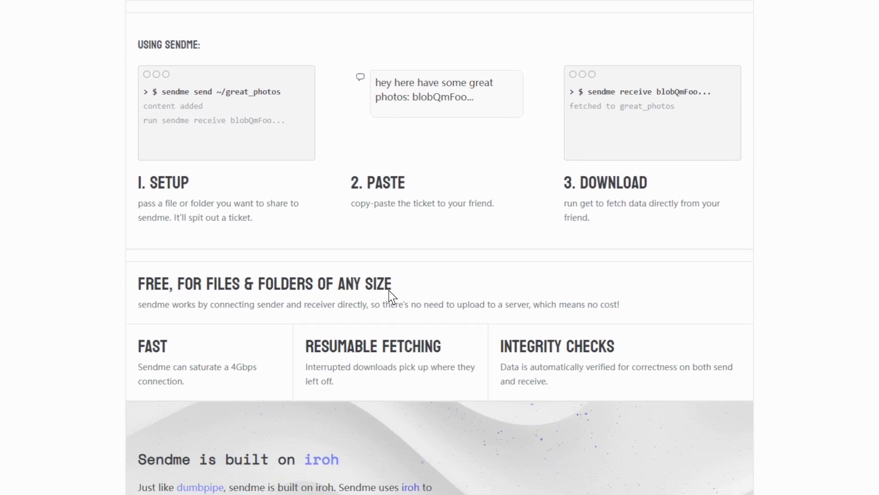
{"action": "mouse_move", "coordinate": [356, 277]}
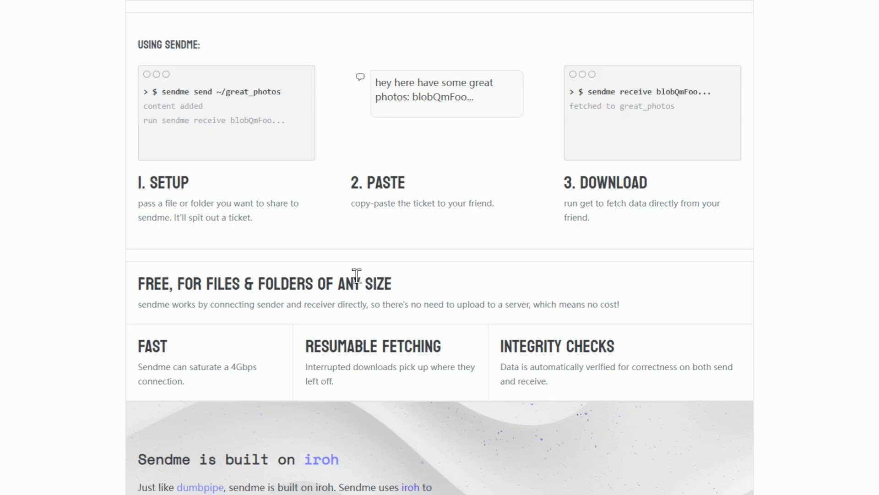
{"action": "scroll", "scroll_direction": "down", "scroll_amount": 3}
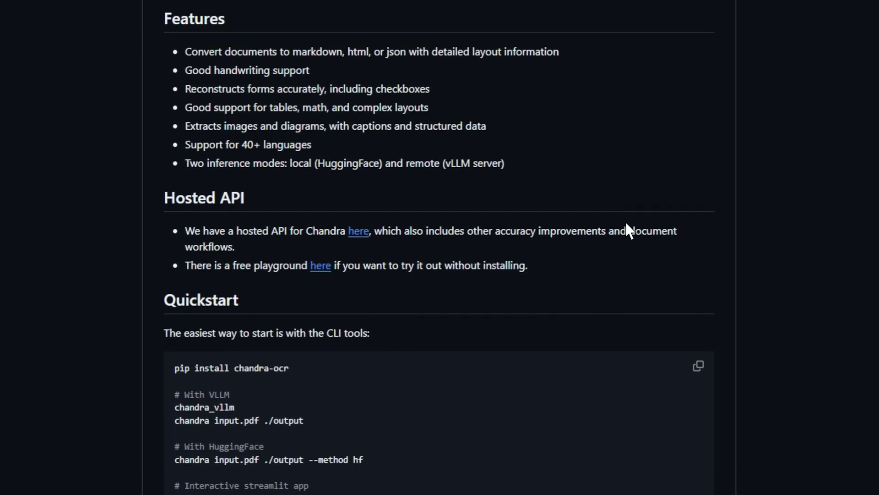
Scroll the datalab-to/chandra README through Benchmarks, Examples, Usage, vLLM Server and Configuration
{"action": "scroll", "scroll_direction": "down", "scroll_amount": 3}
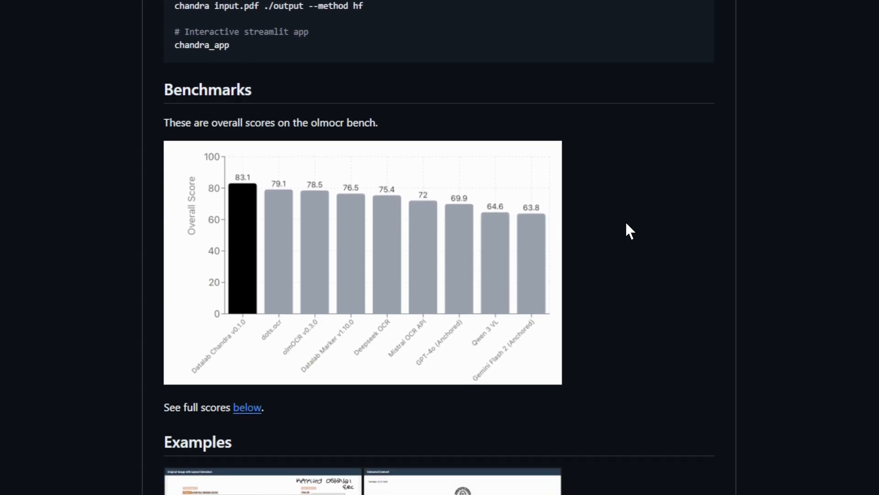
{"action": "scroll", "scroll_direction": "down", "scroll_amount": 3}
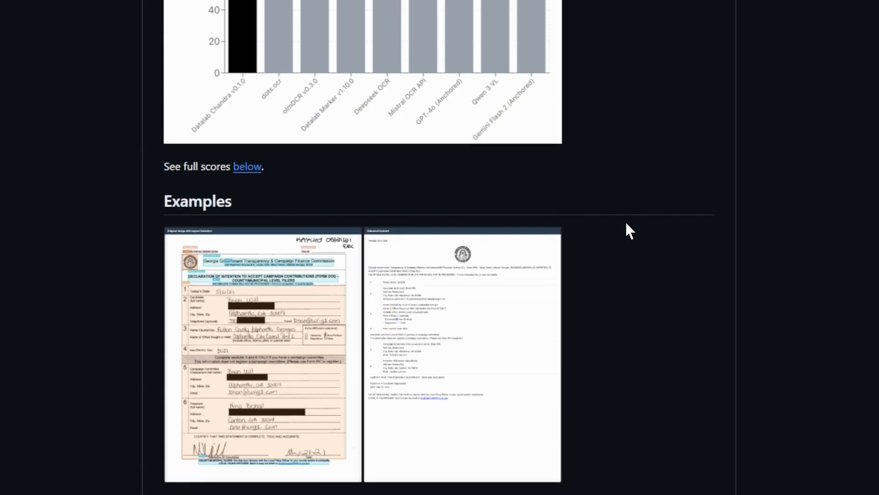
{"action": "scroll", "scroll_direction": "down", "scroll_amount": 3}
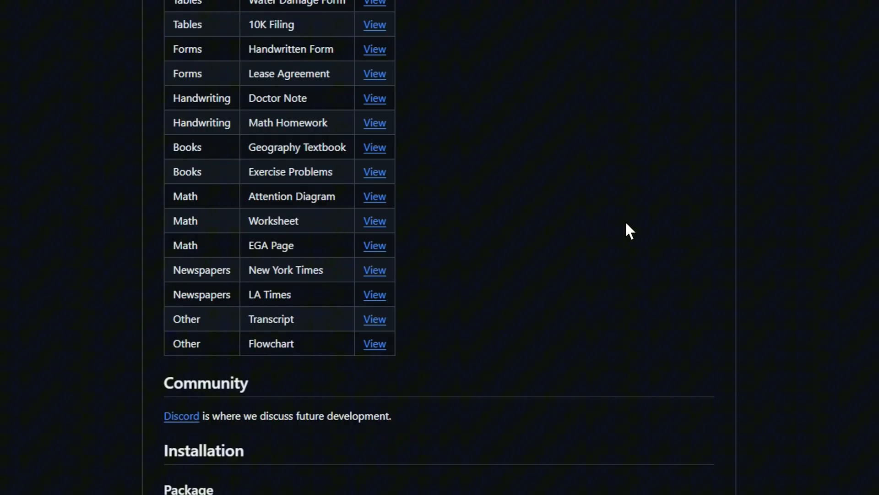
{"action": "scroll", "scroll_direction": "down", "scroll_amount": 3}
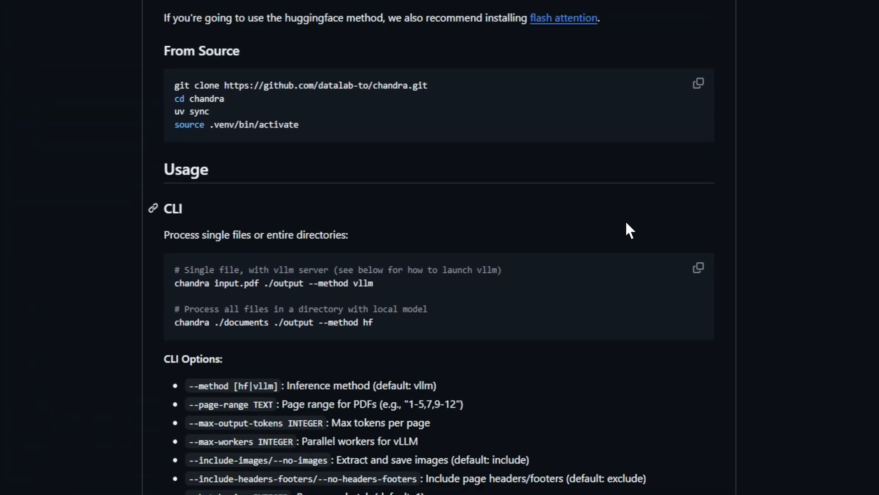
{"action": "scroll", "scroll_direction": "down", "scroll_amount": 3}
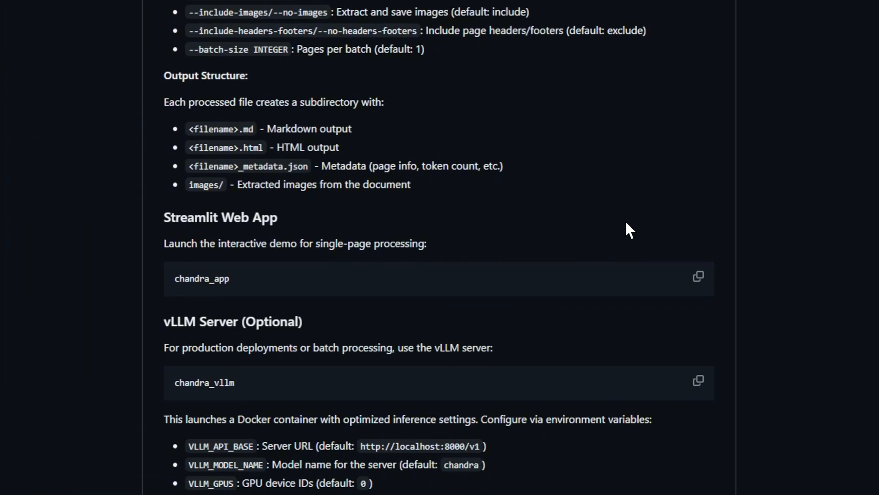
{"action": "scroll", "scroll_direction": "down", "scroll_amount": 3}
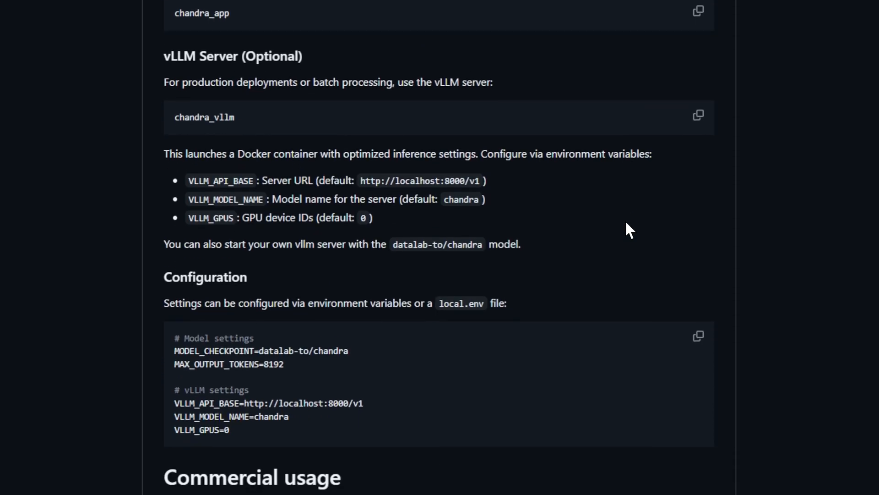
{"action": "scroll", "scroll_direction": "down", "scroll_amount": 3}
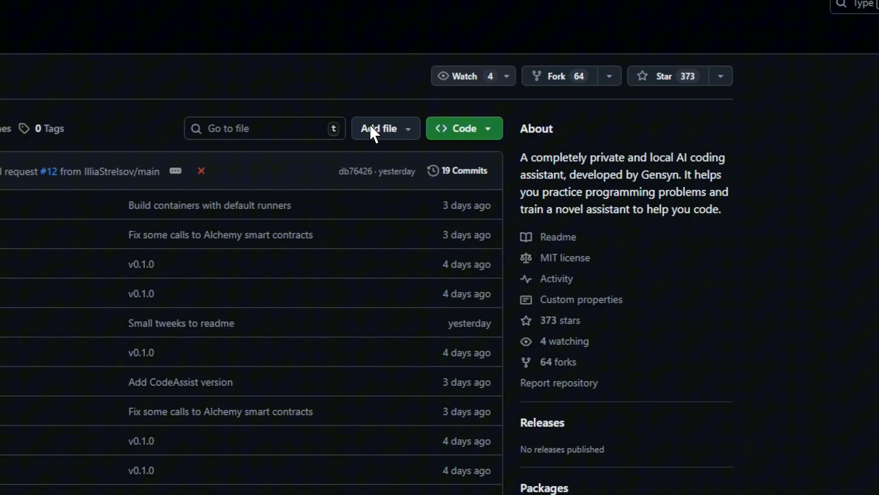
Scroll the gensyn-ai/codeassist README through installation, running, training and best practices to Troubleshooting
{"action": "scroll", "scroll_direction": "down", "scroll_amount": 3}
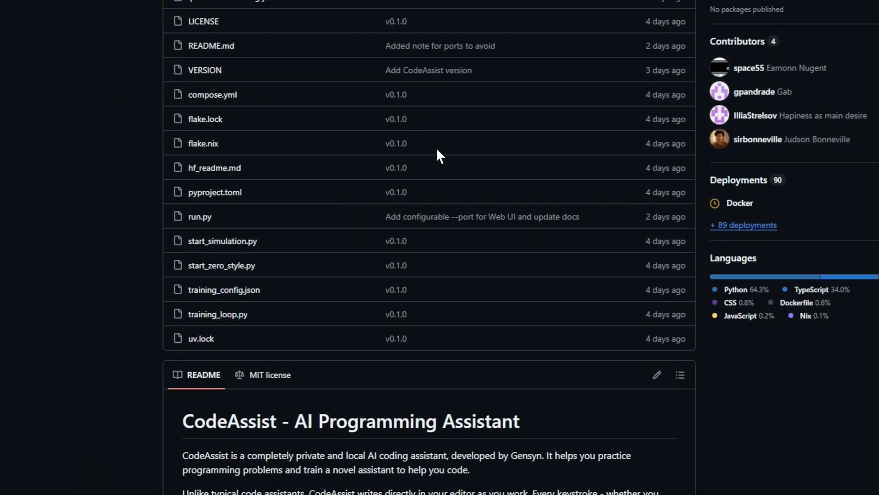
{"action": "scroll", "scroll_direction": "down", "scroll_amount": 3}
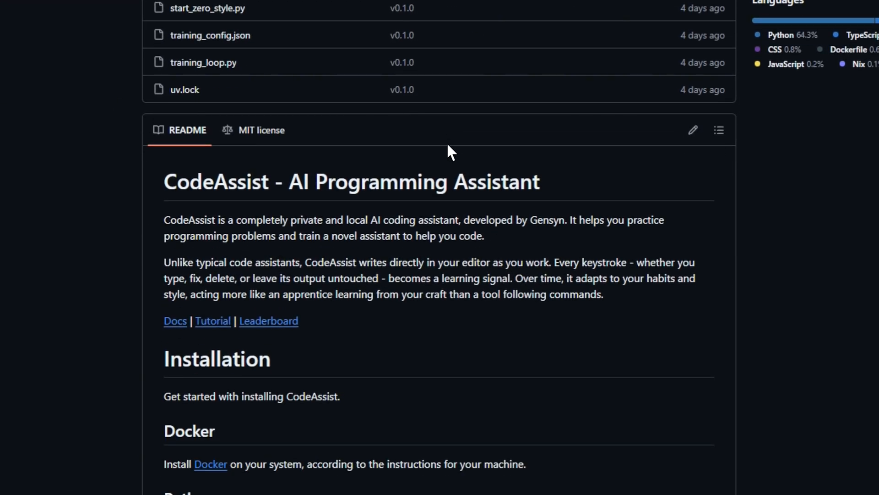
{"action": "mouse_move", "coordinate": [494, 241]}
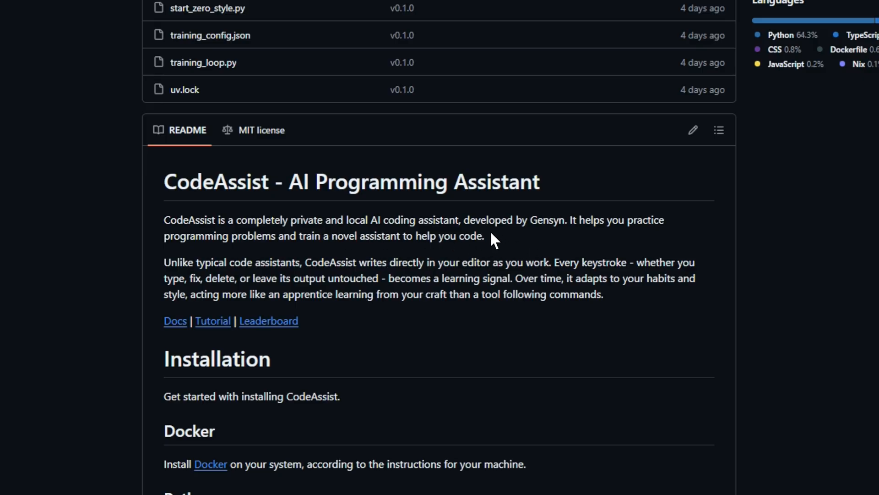
{"action": "scroll", "scroll_direction": "down", "scroll_amount": 3}
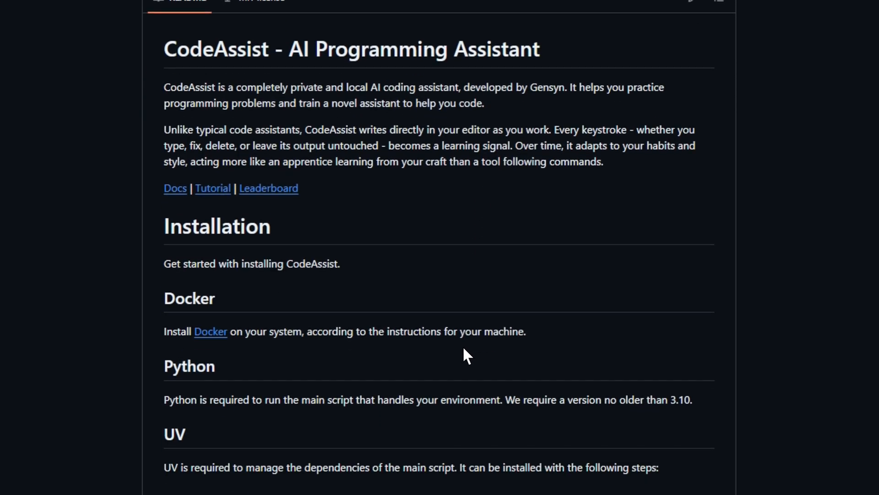
{"action": "scroll", "scroll_direction": "down", "scroll_amount": 3}
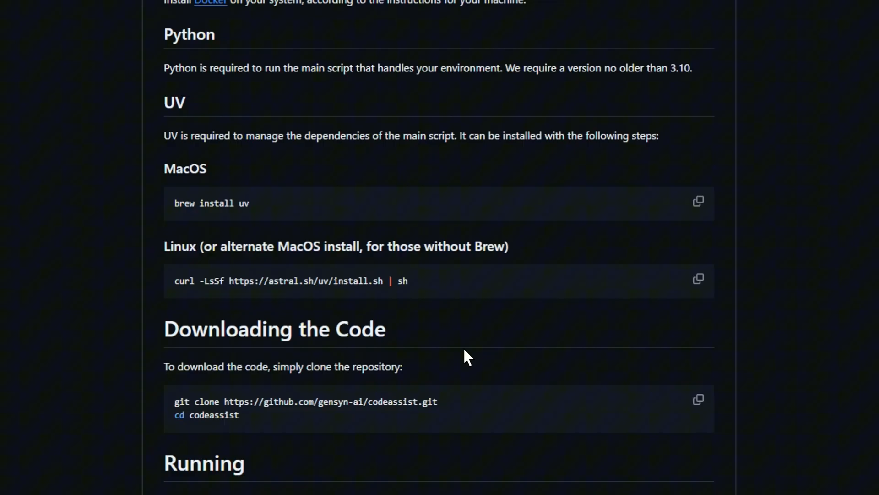
{"action": "scroll", "scroll_direction": "down", "scroll_amount": 3}
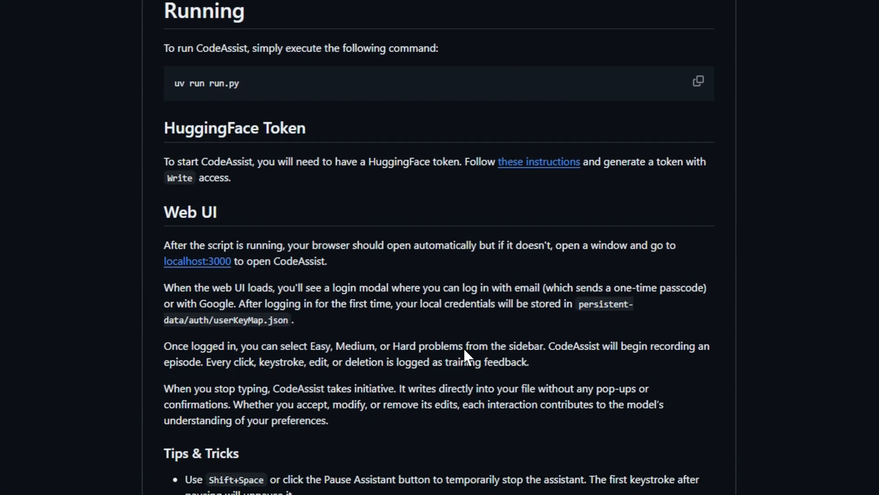
{"action": "scroll", "scroll_direction": "down", "scroll_amount": 3}
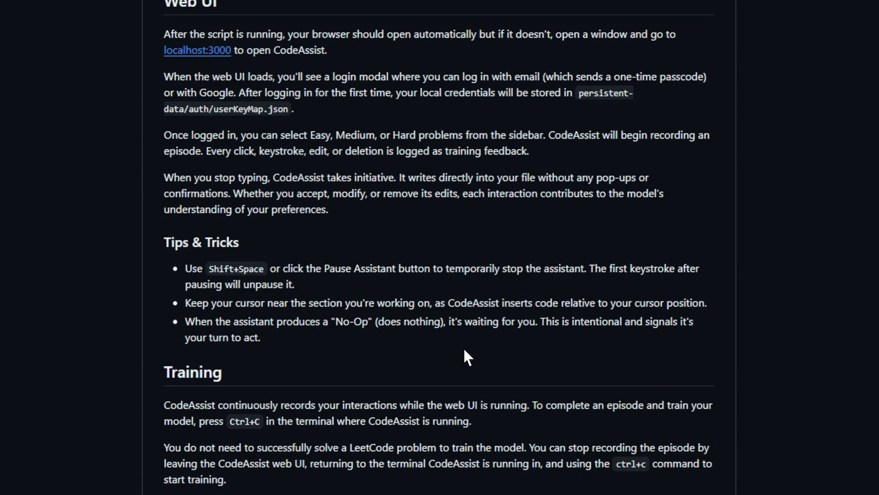
{"action": "scroll", "scroll_direction": "down", "scroll_amount": 3}
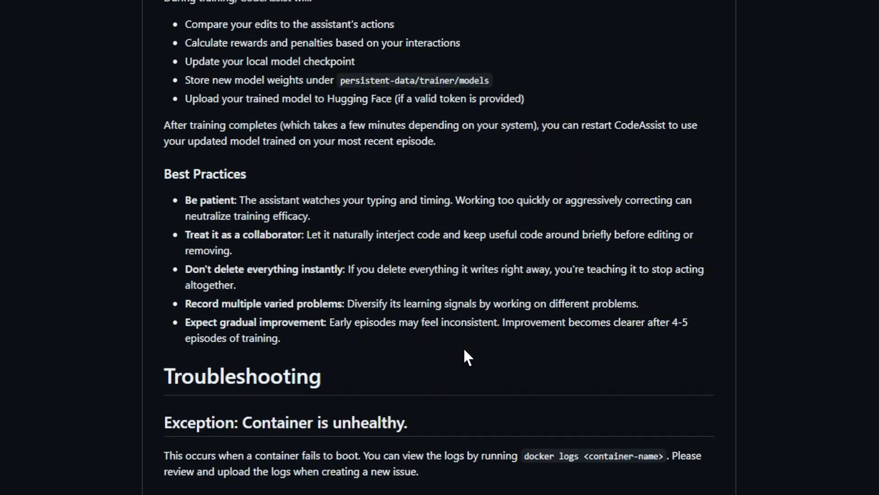
{"action": "scroll", "scroll_direction": "down", "scroll_amount": 3}
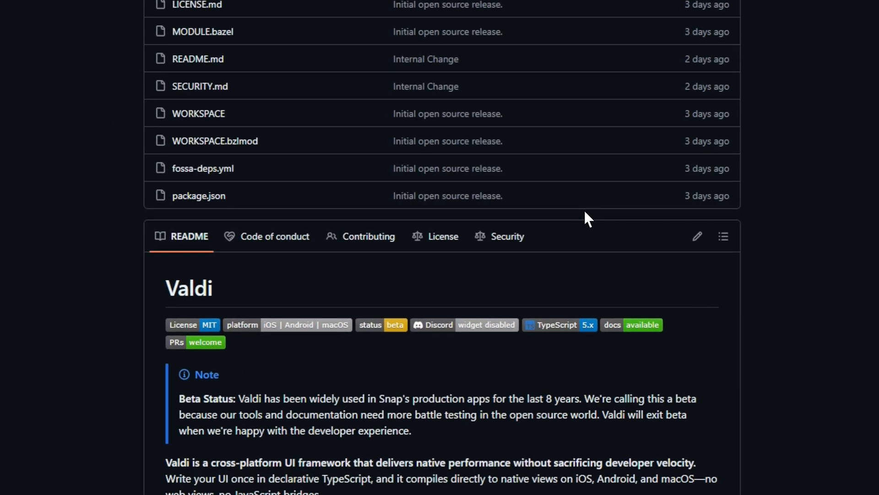
Scroll the Valdi README from the quick example through performance and adoption to Feature Highlights
{"action": "scroll", "scroll_direction": "down", "scroll_amount": 3}
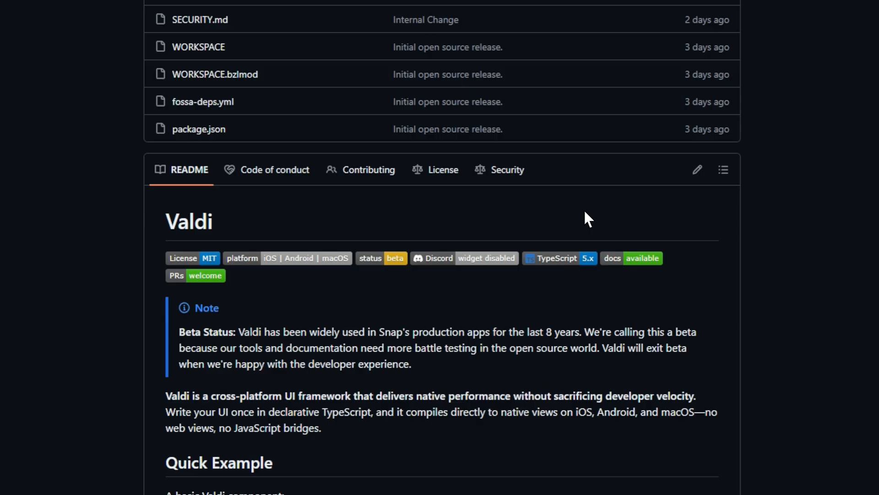
{"action": "scroll", "scroll_direction": "down", "scroll_amount": 3}
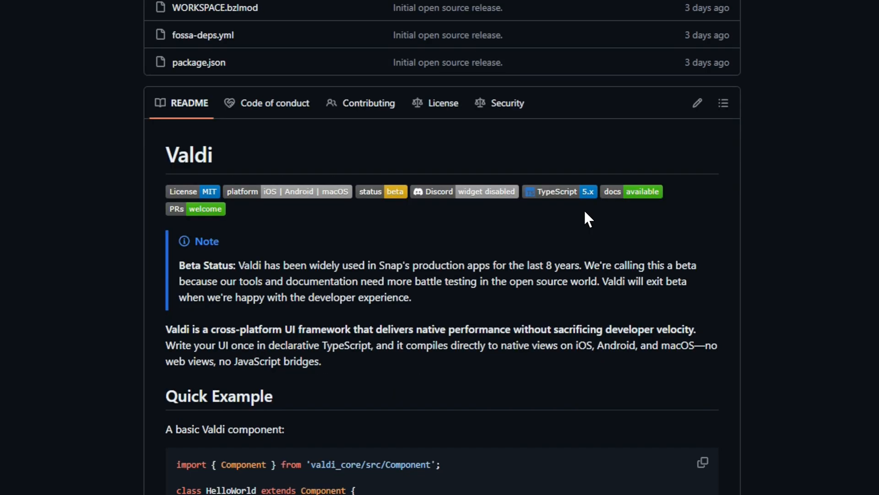
{"action": "scroll", "scroll_direction": "down", "scroll_amount": 3}
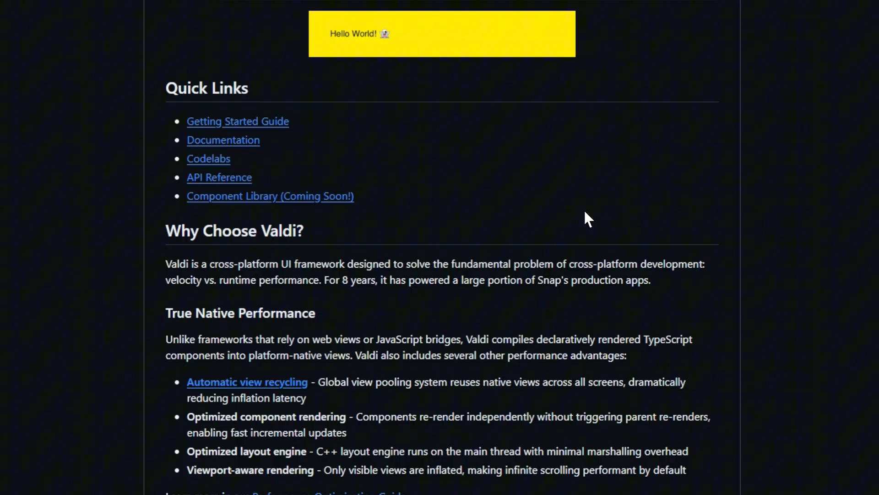
{"action": "scroll", "scroll_direction": "down", "scroll_amount": 3}
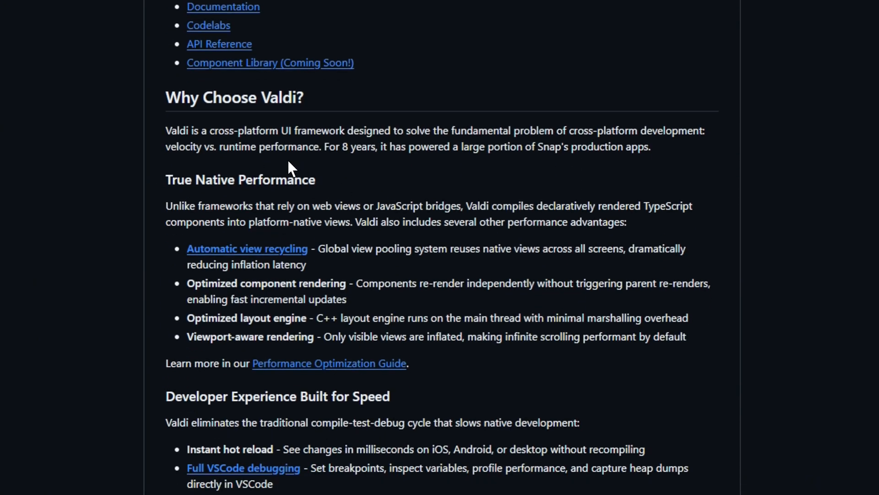
{"action": "scroll", "scroll_direction": "down", "scroll_amount": 3}
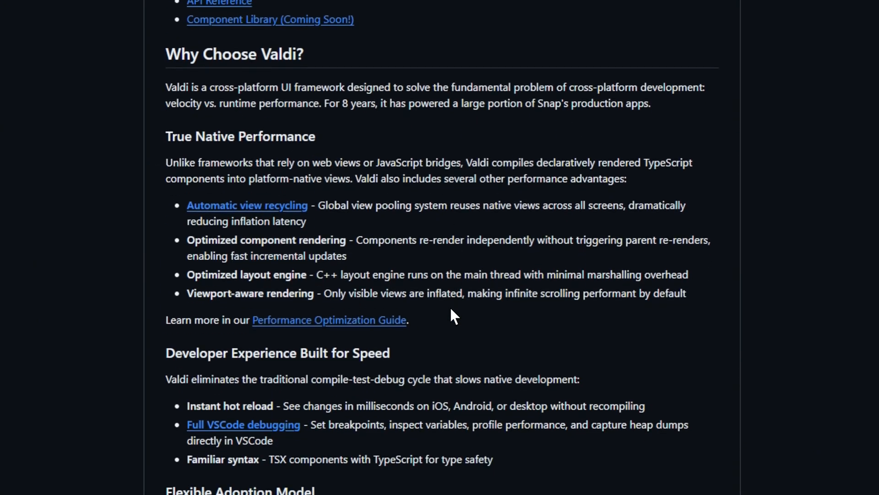
{"action": "scroll", "scroll_direction": "down", "scroll_amount": 3}
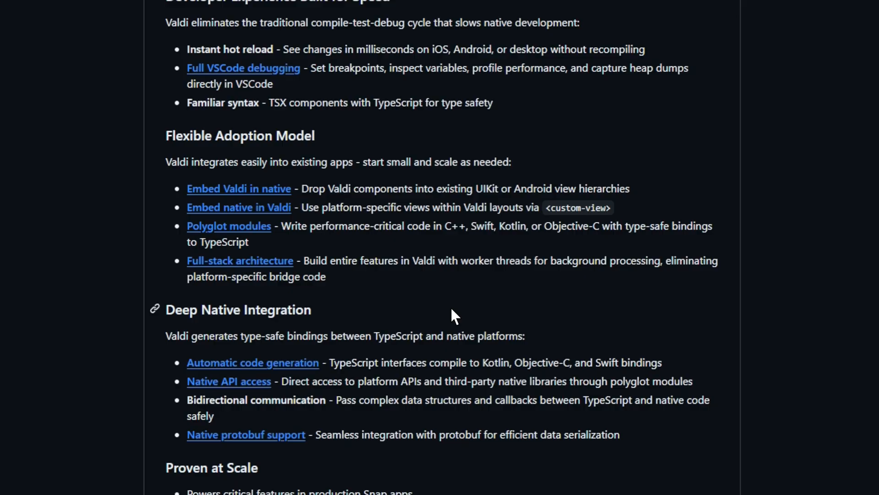
{"action": "scroll", "scroll_direction": "down", "scroll_amount": 3}
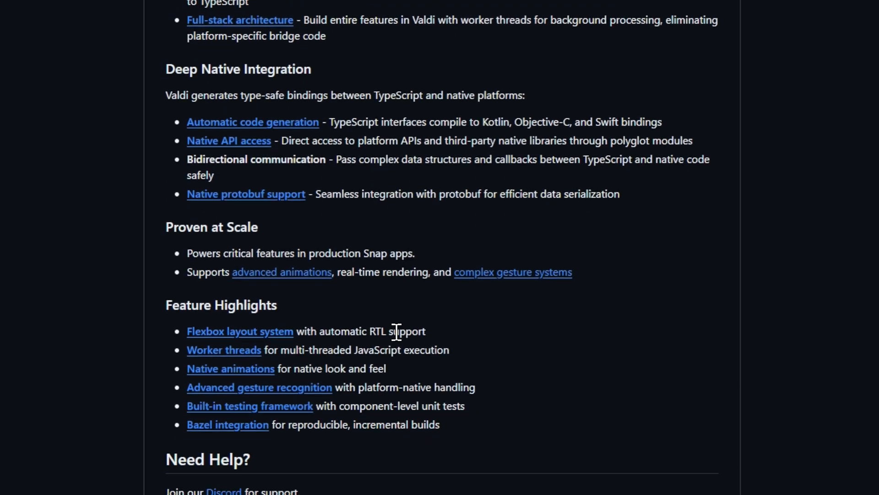
{"action": "scroll", "scroll_direction": "down", "scroll_amount": 3}
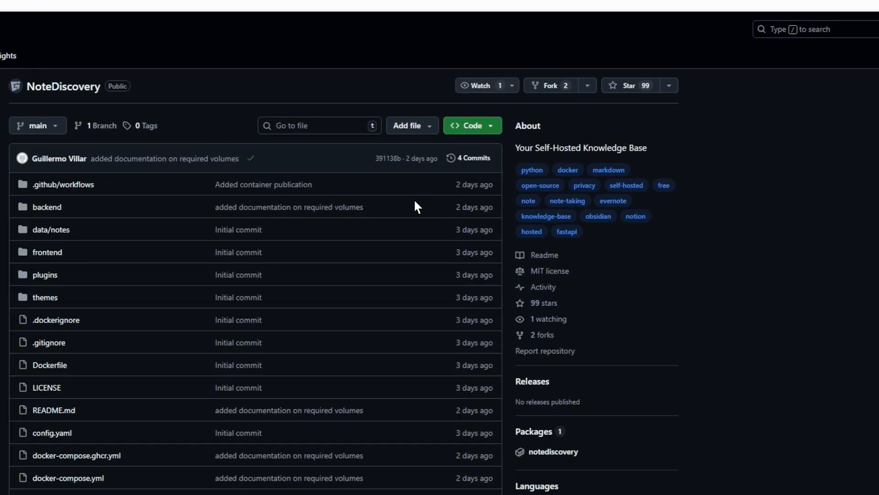
Scroll the NoteDiscovery README through quick start and Docker setup to Security Considerations
{"action": "scroll", "scroll_direction": "down", "scroll_amount": 3}
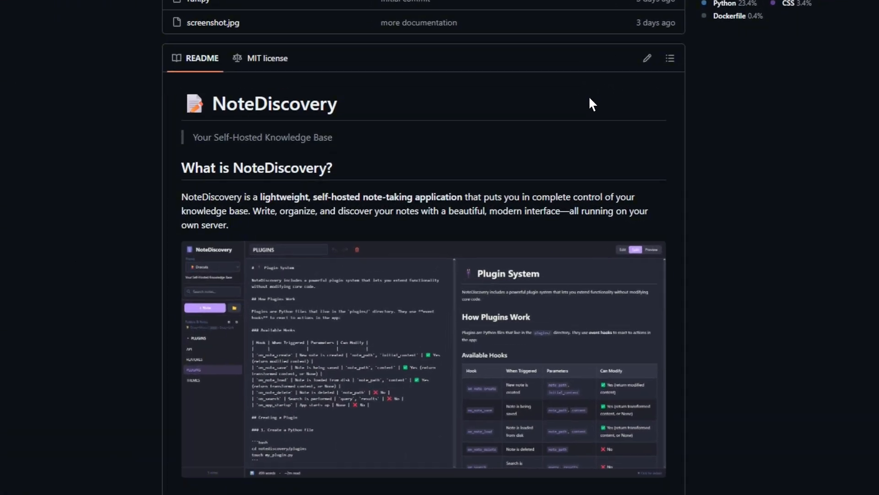
{"action": "scroll", "scroll_direction": "down", "scroll_amount": 3}
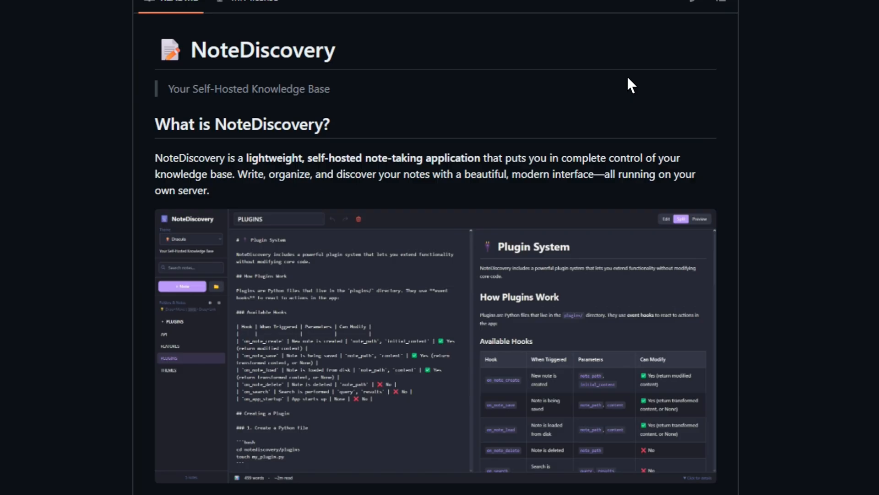
{"action": "scroll", "scroll_direction": "down", "scroll_amount": 3}
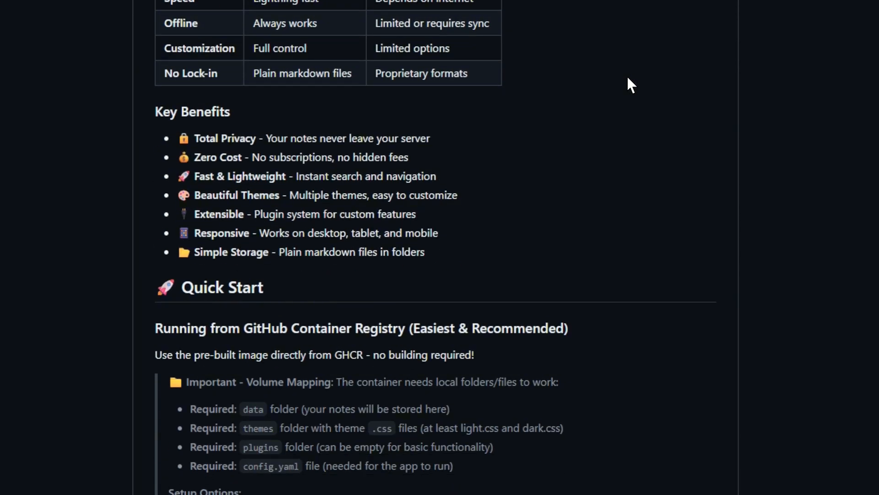
{"action": "scroll", "scroll_direction": "down", "scroll_amount": 3}
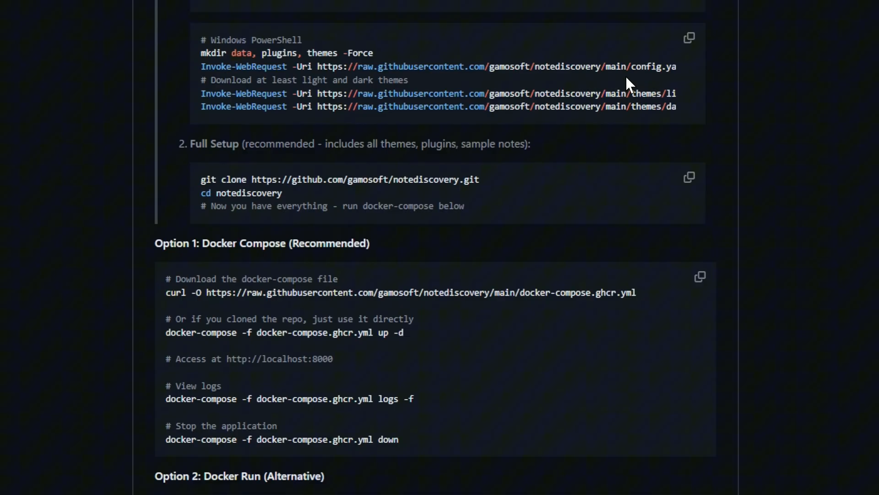
{"action": "scroll", "scroll_direction": "down", "scroll_amount": 3}
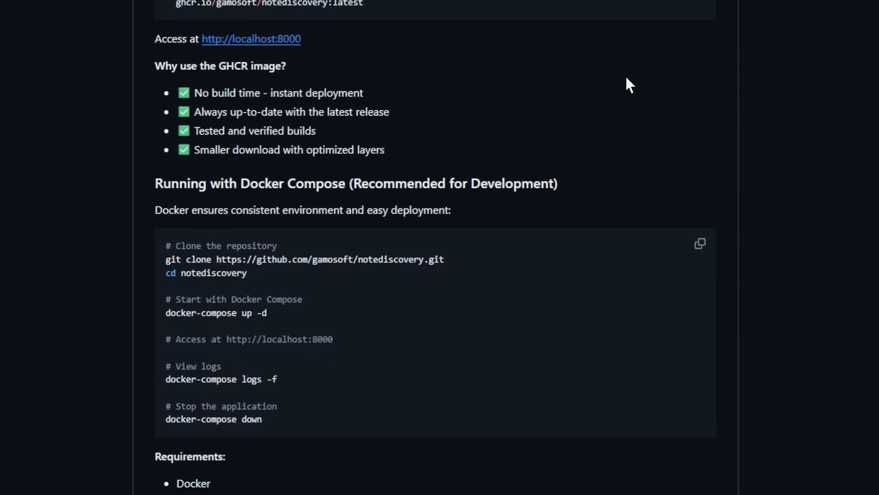
{"action": "scroll", "scroll_direction": "down", "scroll_amount": 3}
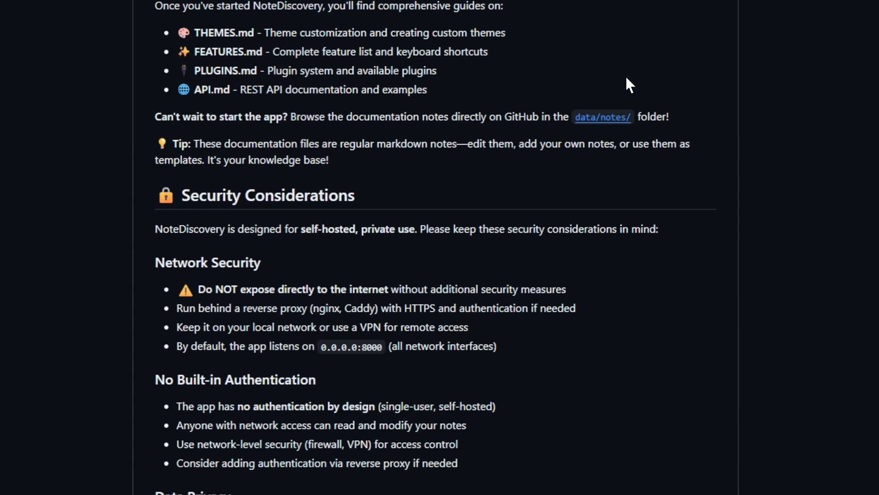
{"action": "scroll", "scroll_direction": "down", "scroll_amount": 3}
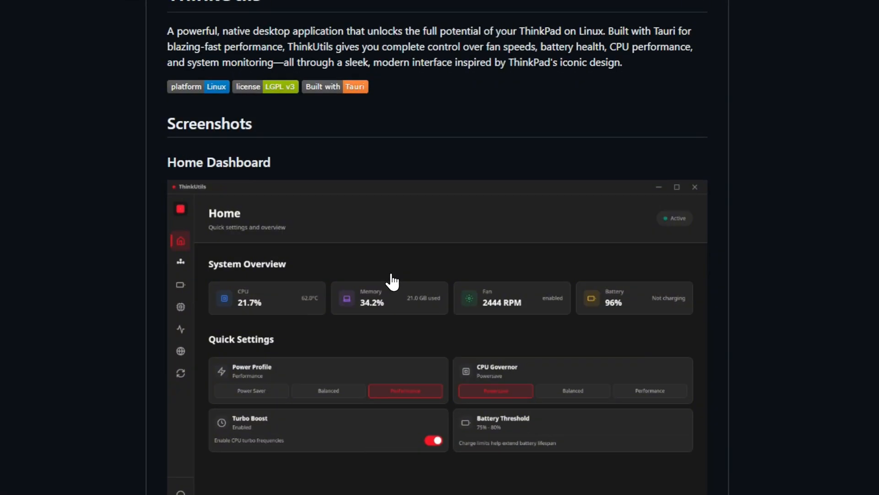
Scroll ThinkUtils' screenshots, features and build steps, then view the Home Dashboard screenshot full-size
{"action": "scroll", "scroll_direction": "down", "scroll_amount": 3}
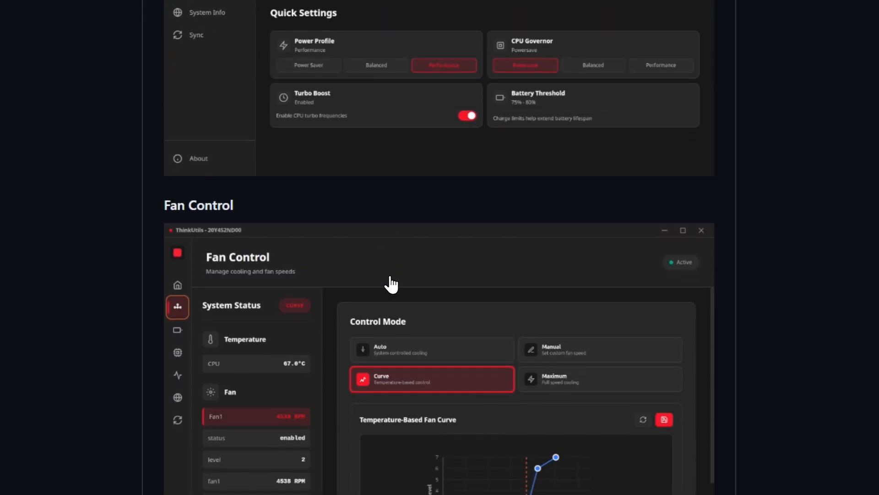
{"action": "scroll", "scroll_direction": "down", "scroll_amount": 3}
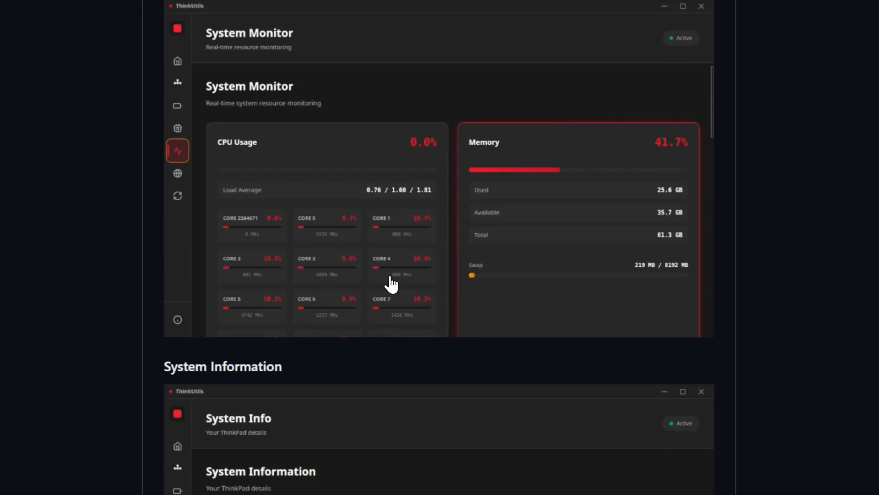
{"action": "scroll", "scroll_direction": "down", "scroll_amount": 3}
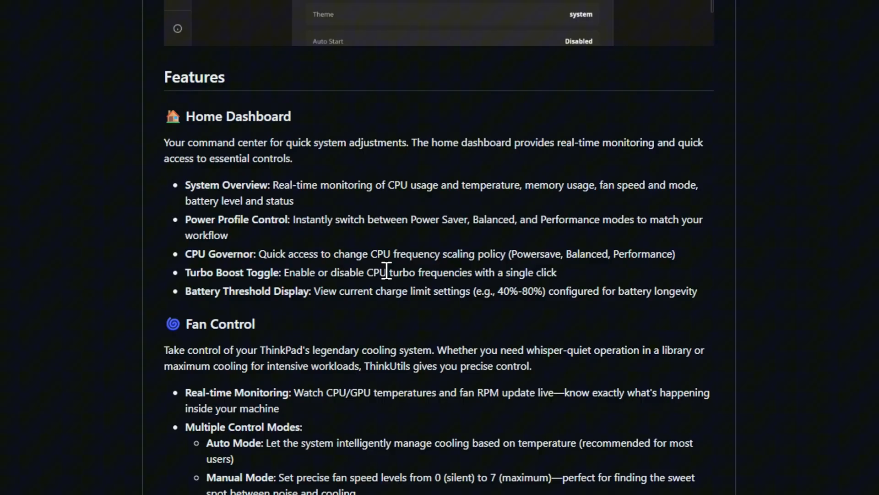
{"action": "scroll", "scroll_direction": "down", "scroll_amount": 3}
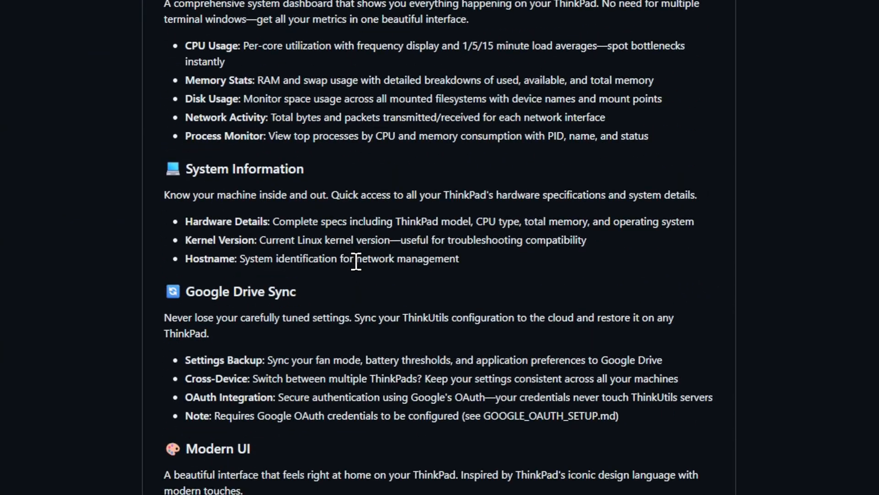
{"action": "scroll", "scroll_direction": "down", "scroll_amount": 3}
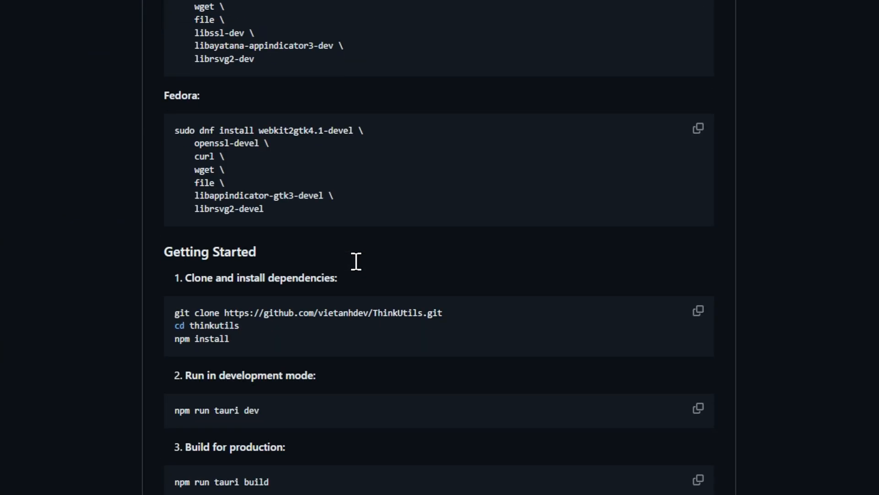
{"action": "scroll", "scroll_direction": "down", "scroll_amount": 3}
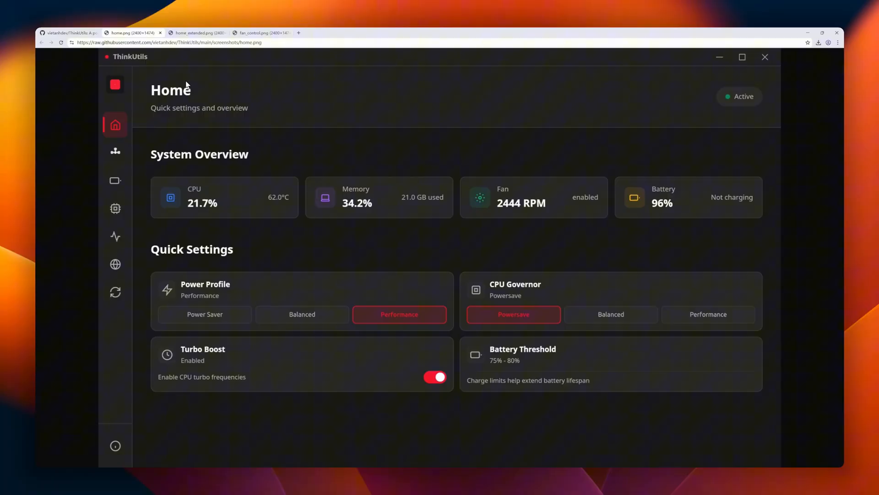
{"action": "left_click", "coordinate": [197, 32]}
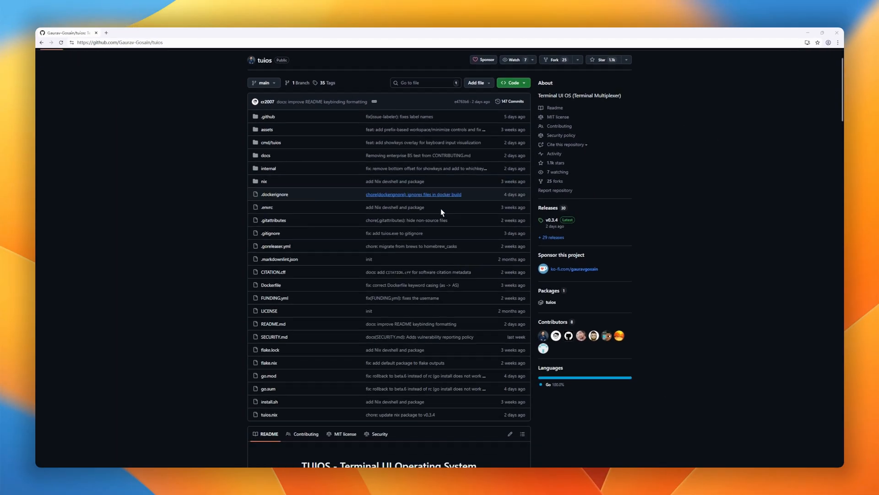
Scroll the tuios README through its overview and demo screenshots to the Features list
{"action": "scroll", "scroll_direction": "down", "scroll_amount": 3}
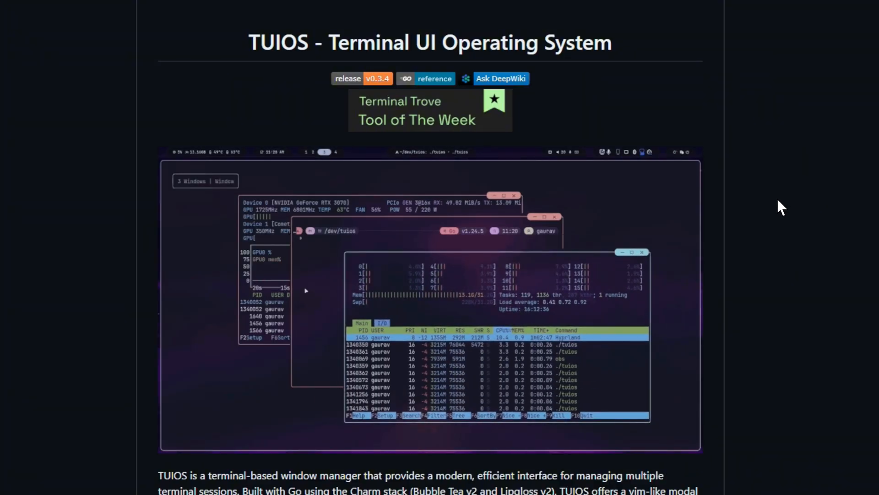
{"action": "scroll", "scroll_direction": "down", "scroll_amount": 3}
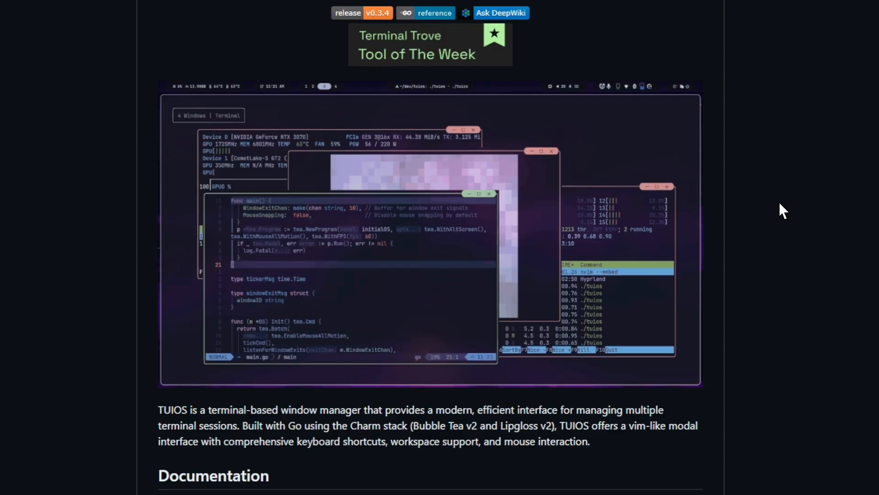
{"action": "scroll", "scroll_direction": "down", "scroll_amount": 3}
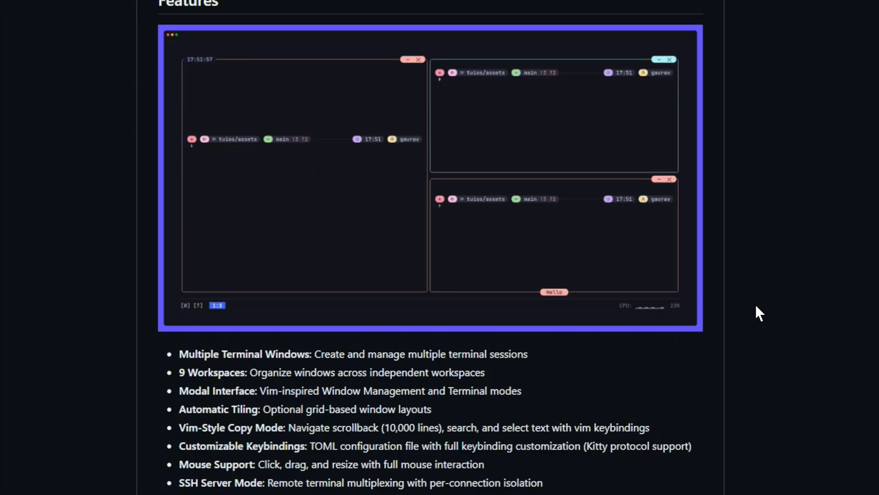
{"action": "scroll", "scroll_direction": "down", "scroll_amount": 3}
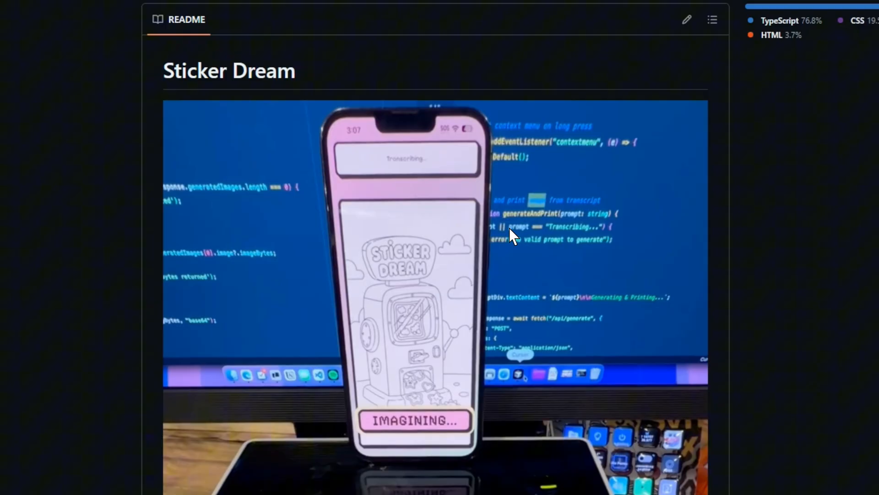
Scroll down to the demo photo at the top of Sticker Dream's README
{"action": "scroll", "scroll_direction": "down", "scroll_amount": 3}
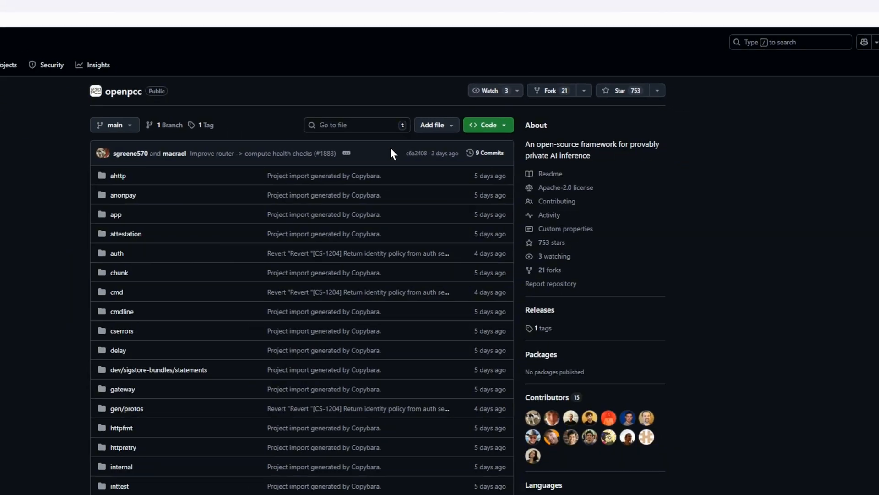
Scroll the OpenPCC README past Managed Service, OpenPCC Client and compute node to the Go Usage example
{"action": "scroll", "scroll_direction": "down", "scroll_amount": 3}
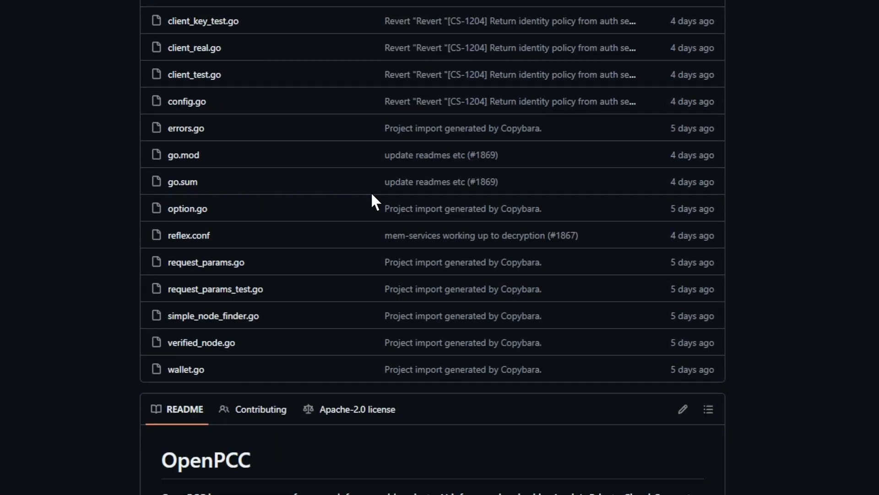
{"action": "scroll", "scroll_direction": "down", "scroll_amount": 3}
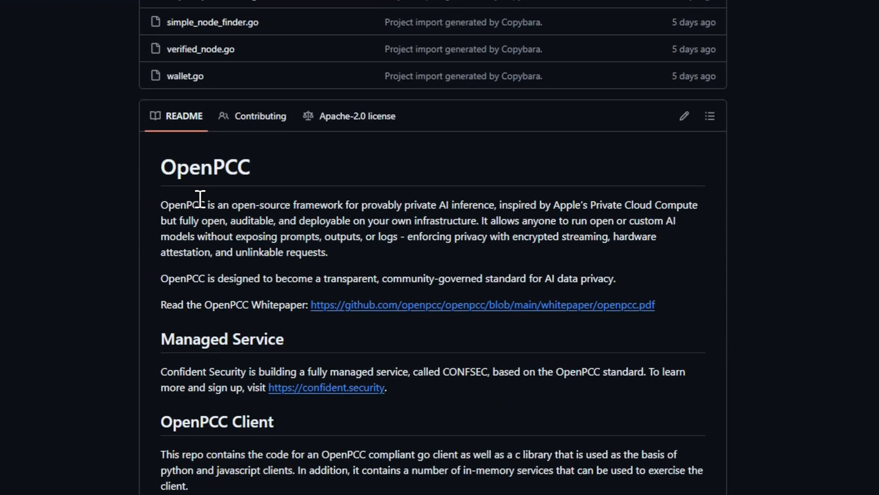
{"action": "mouse_move", "coordinate": [473, 221]}
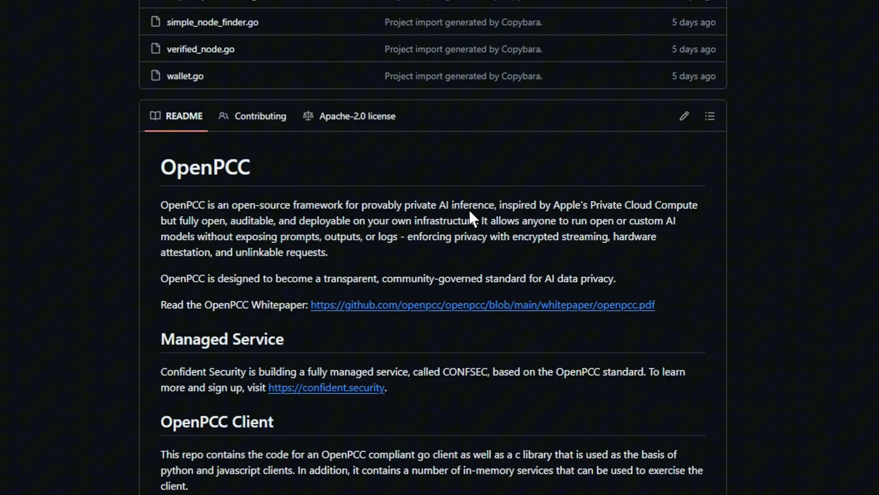
{"action": "mouse_move", "coordinate": [178, 264]}
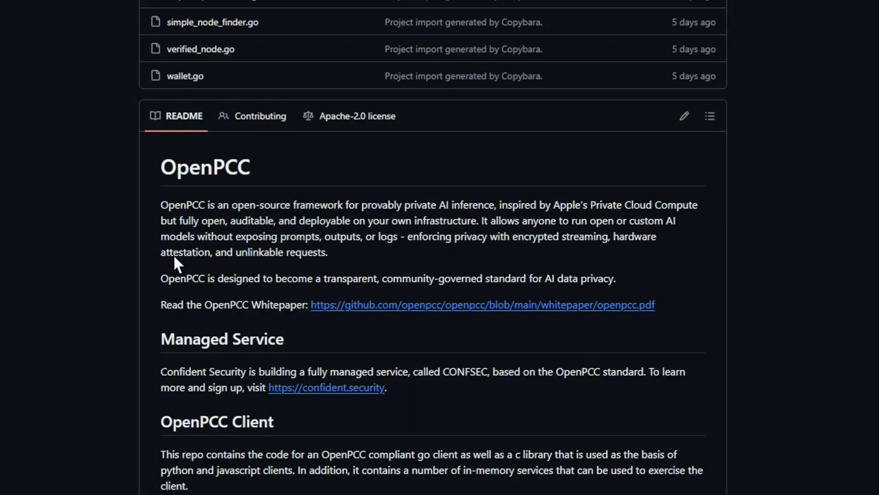
{"action": "mouse_move", "coordinate": [652, 299]}
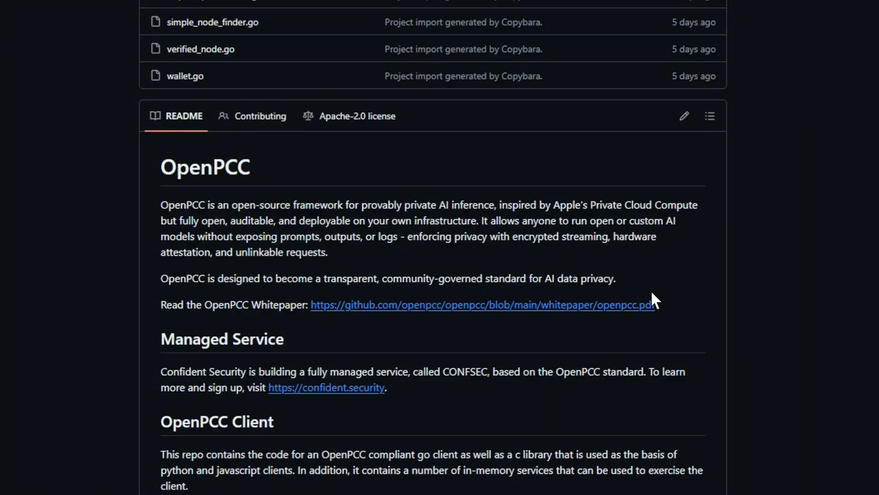
{"action": "mouse_move", "coordinate": [452, 483]}
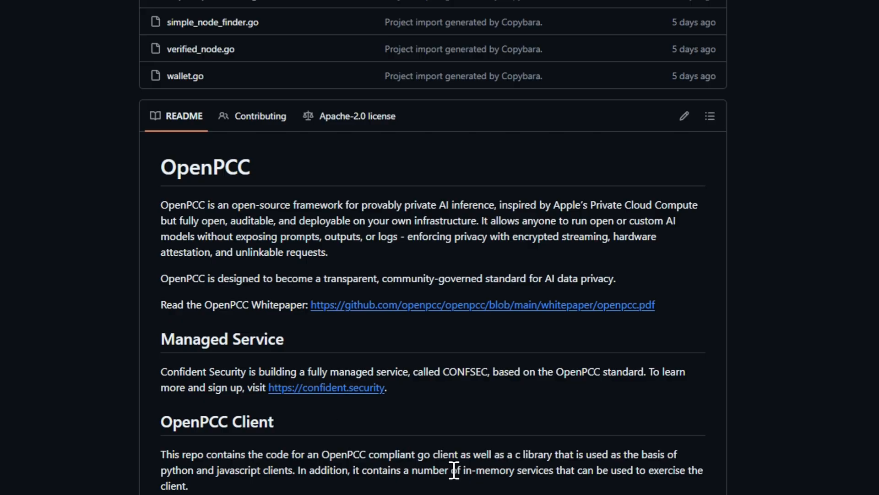
{"action": "scroll", "scroll_direction": "down", "scroll_amount": 3}
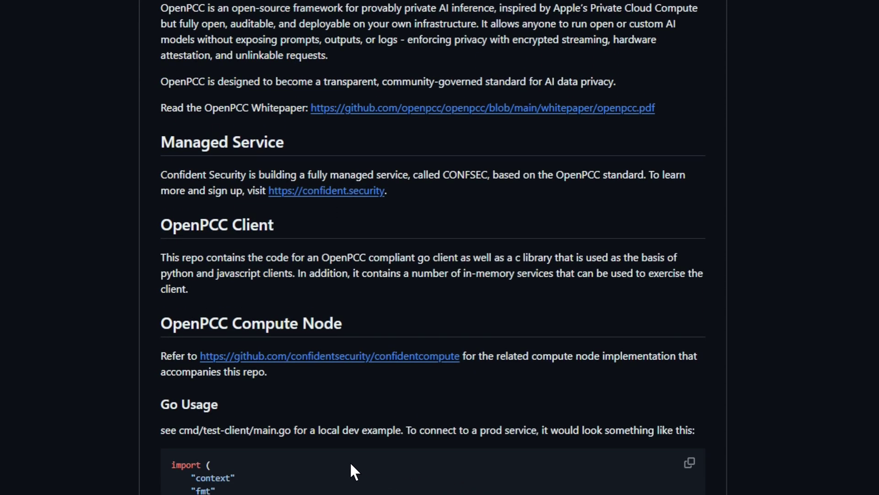
{"action": "scroll", "scroll_direction": "down", "scroll_amount": 3}
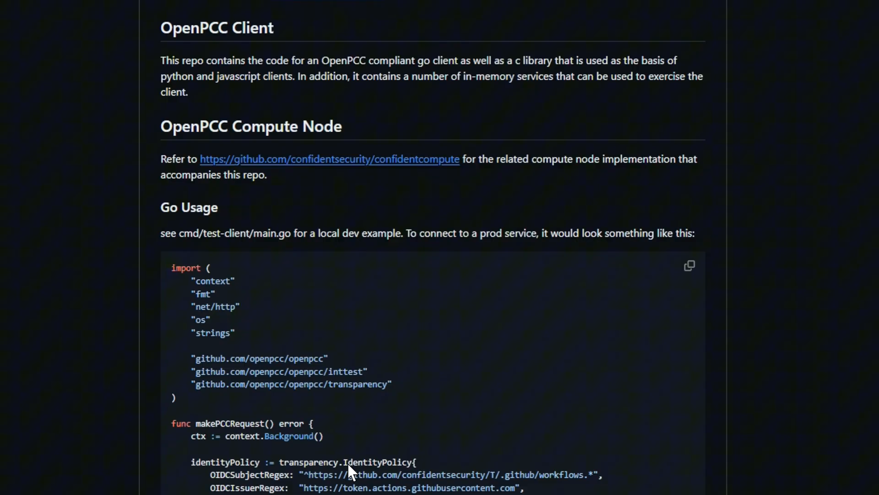
{"action": "scroll", "scroll_direction": "down", "scroll_amount": 3}
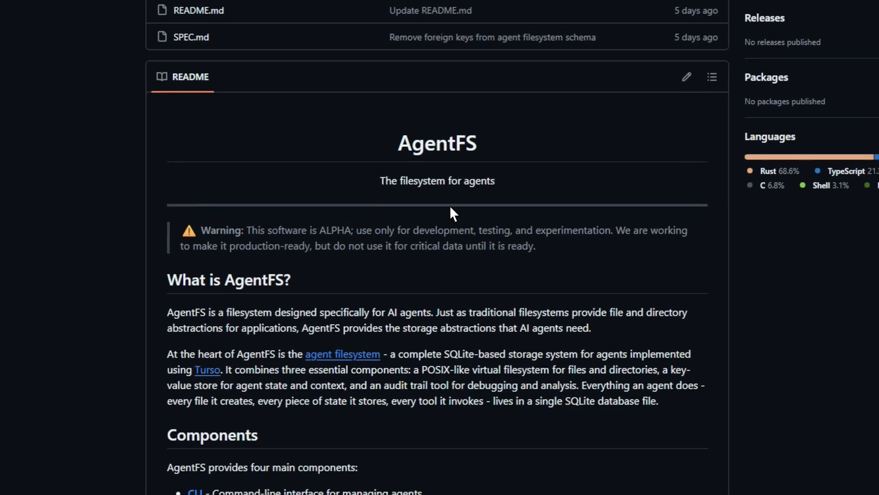
Scroll the AgentFS README through Components and Using the CLI to the Using the SDK install
{"action": "scroll", "scroll_direction": "down", "scroll_amount": 3}
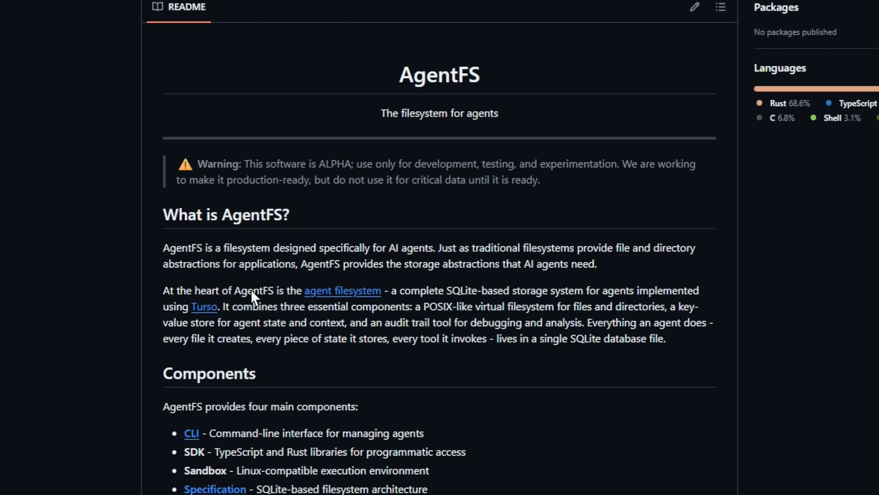
{"action": "mouse_move", "coordinate": [586, 268]}
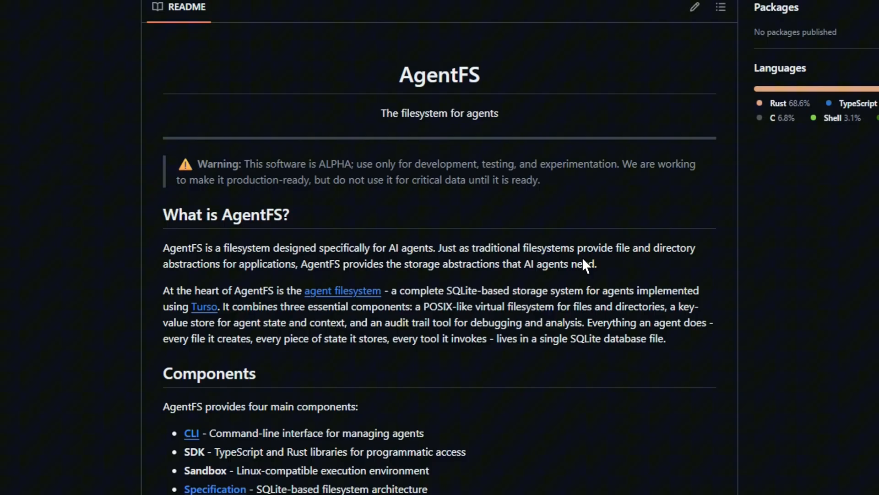
{"action": "mouse_move", "coordinate": [383, 298]}
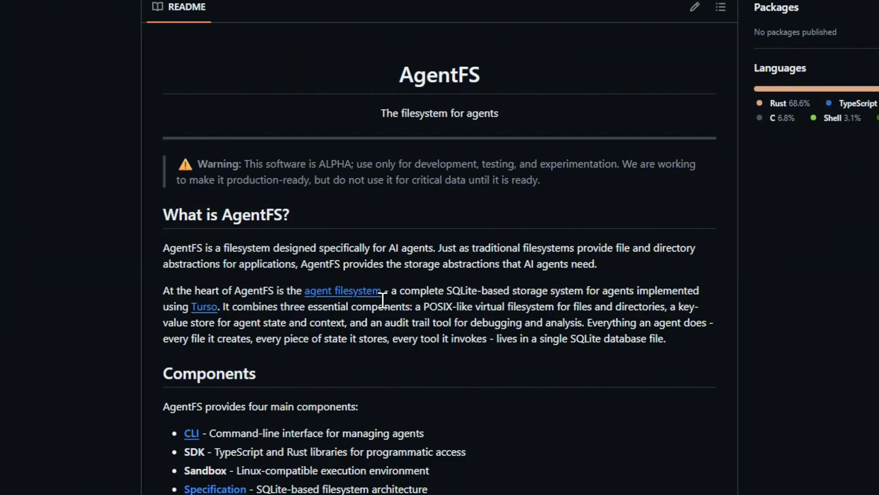
{"action": "mouse_move", "coordinate": [360, 325]}
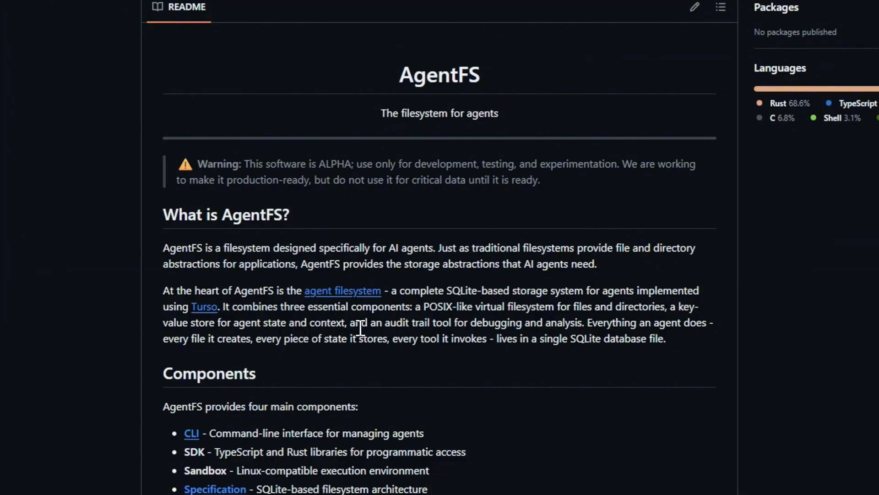
{"action": "mouse_move", "coordinate": [458, 396]}
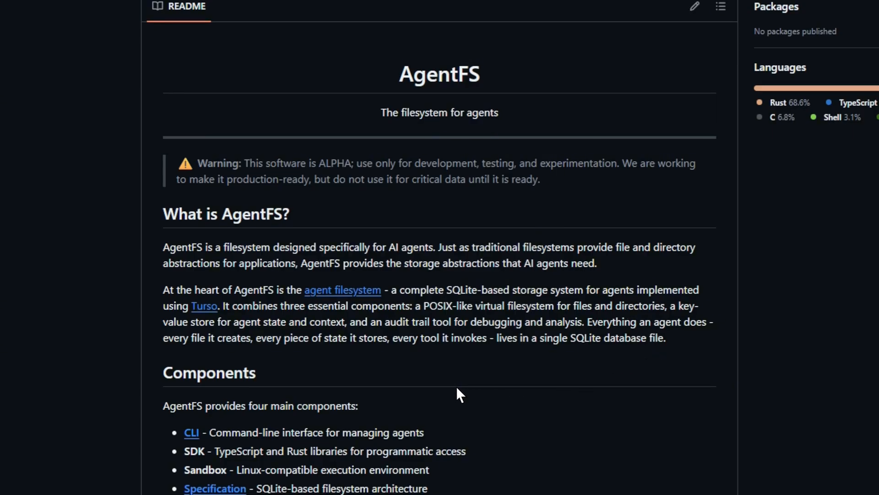
{"action": "scroll", "scroll_direction": "down", "scroll_amount": 3}
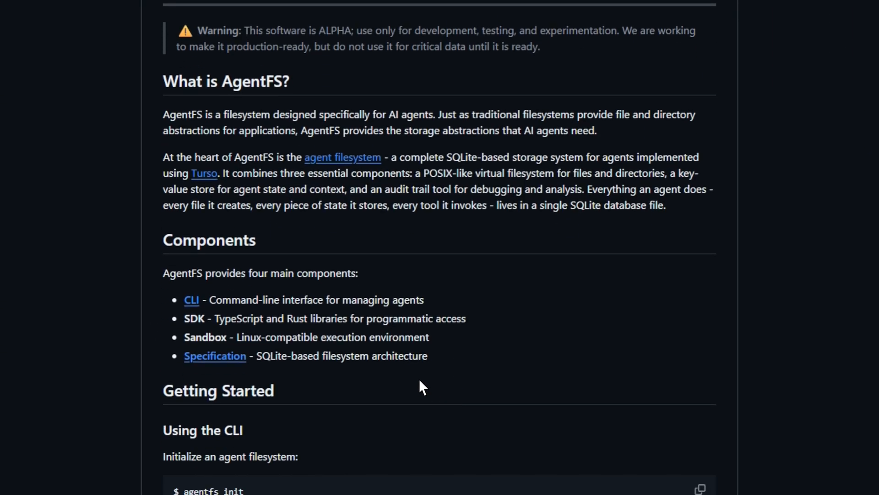
{"action": "scroll", "scroll_direction": "down", "scroll_amount": 3}
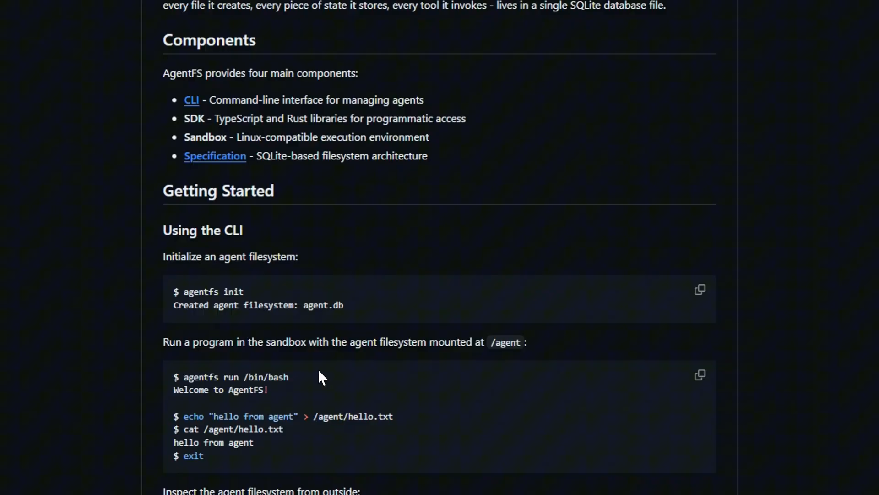
{"action": "scroll", "scroll_direction": "down", "scroll_amount": 3}
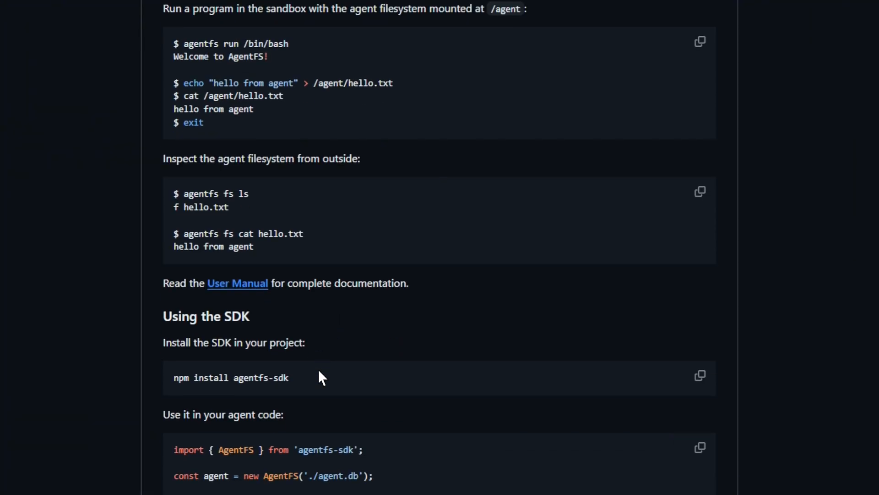
{"action": "scroll", "scroll_direction": "down", "scroll_amount": 3}
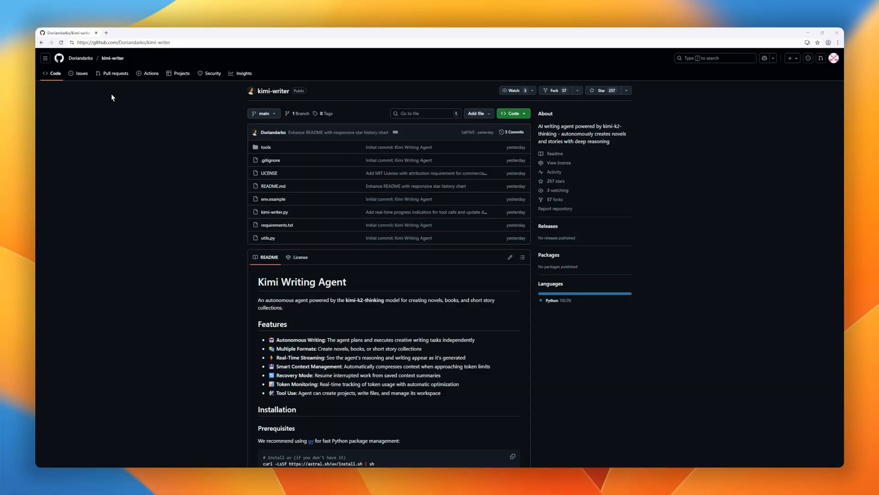
{"action": "mouse_move", "coordinate": [104, 73]}
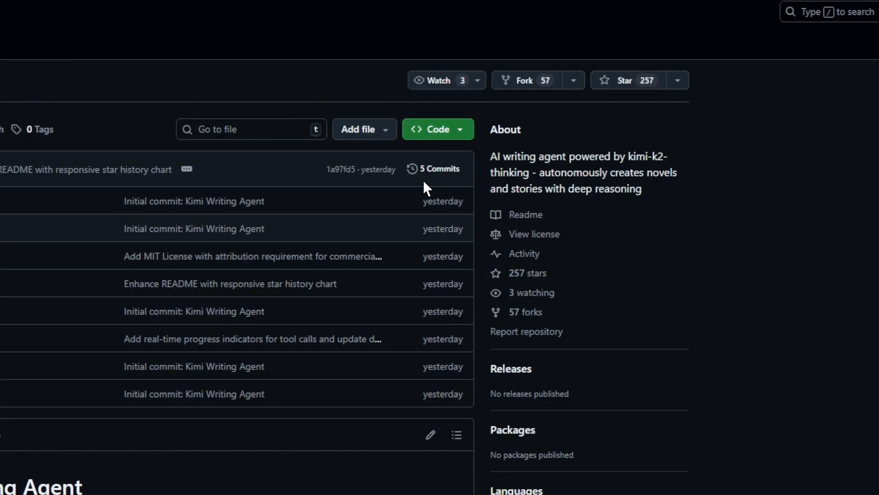
Scroll the kimi-writer README through Installation, Usage and How It Works to Project Structure
{"action": "scroll", "scroll_direction": "down", "scroll_amount": 3}
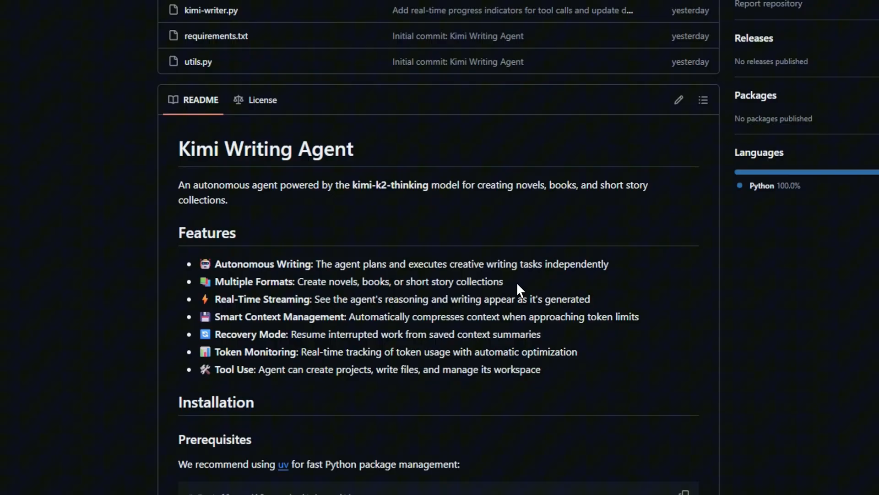
{"action": "mouse_move", "coordinate": [505, 328]}
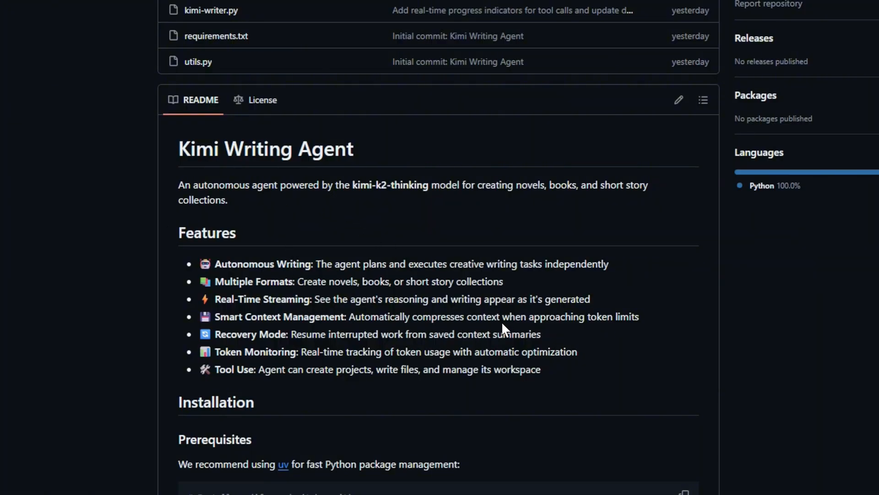
{"action": "mouse_move", "coordinate": [466, 352]}
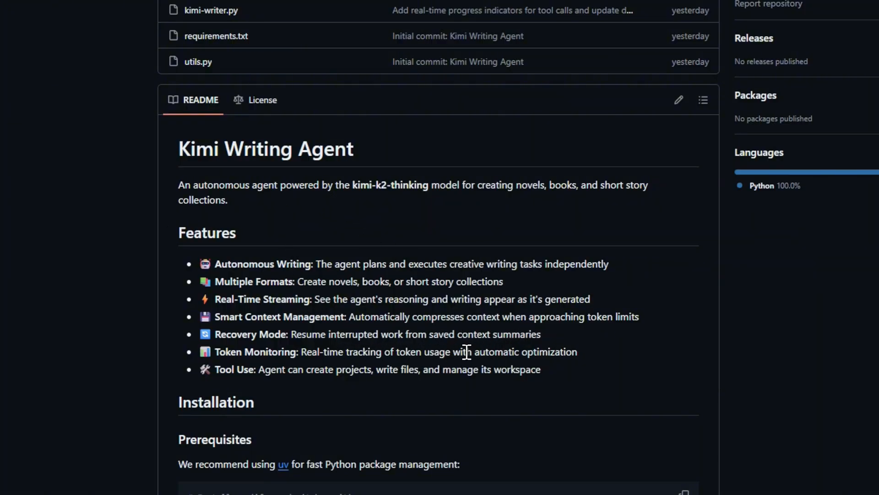
{"action": "scroll", "scroll_direction": "down", "scroll_amount": 3}
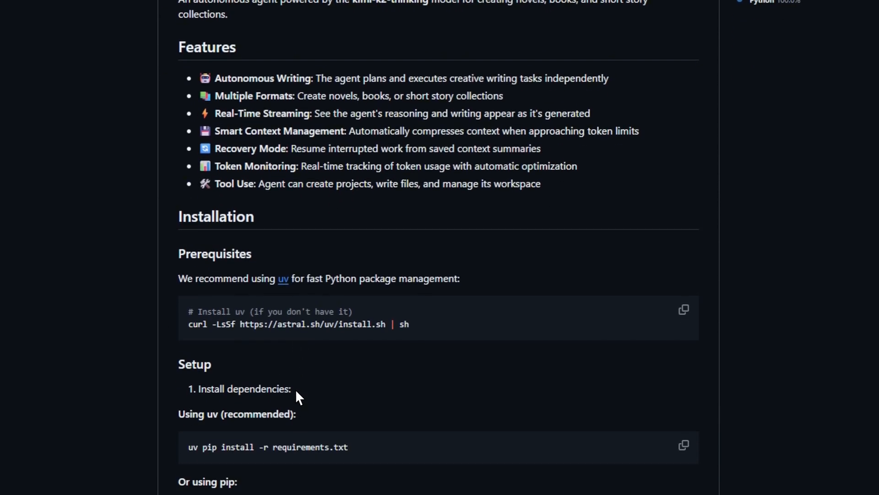
{"action": "scroll", "scroll_direction": "down", "scroll_amount": 3}
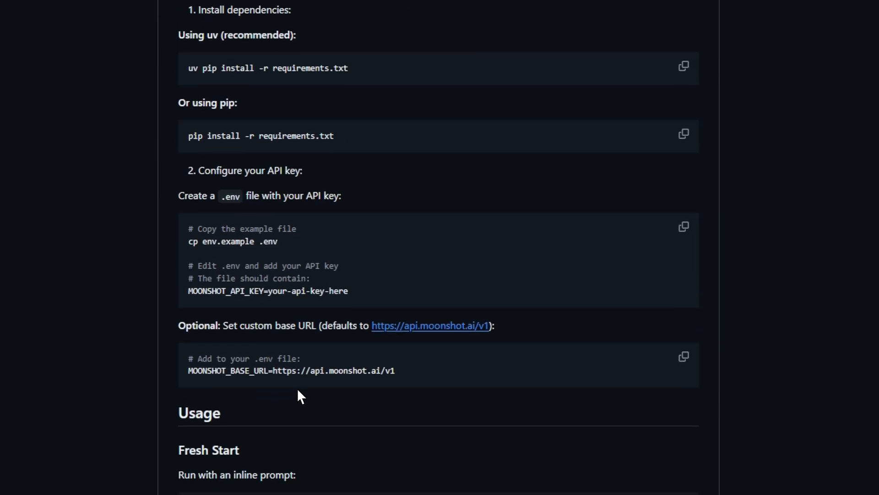
{"action": "scroll", "scroll_direction": "down", "scroll_amount": 3}
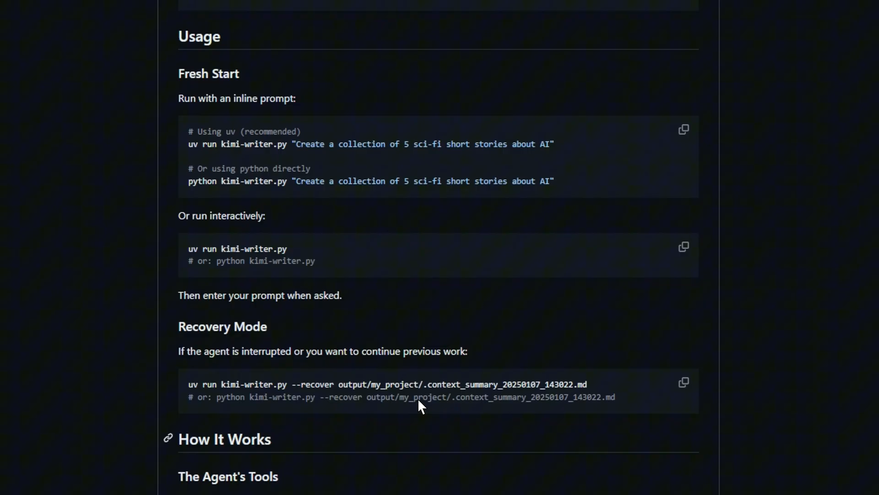
{"action": "scroll", "scroll_direction": "down", "scroll_amount": 3}
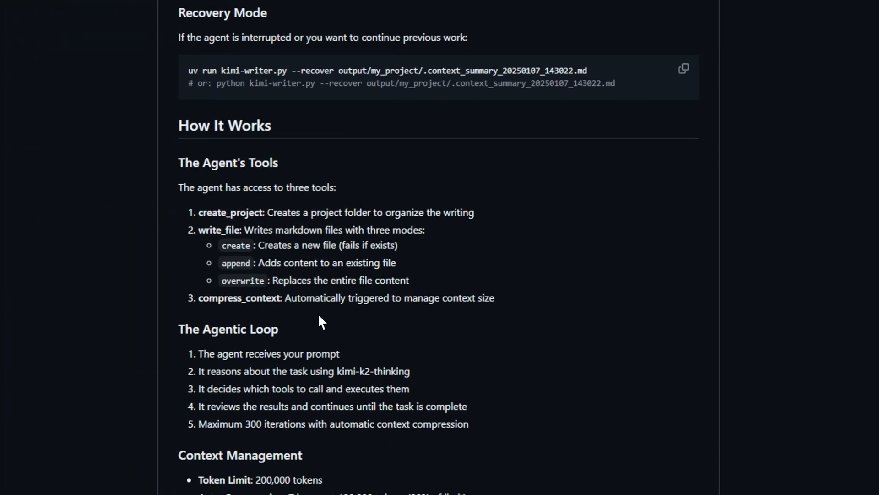
{"action": "scroll", "scroll_direction": "down", "scroll_amount": 3}
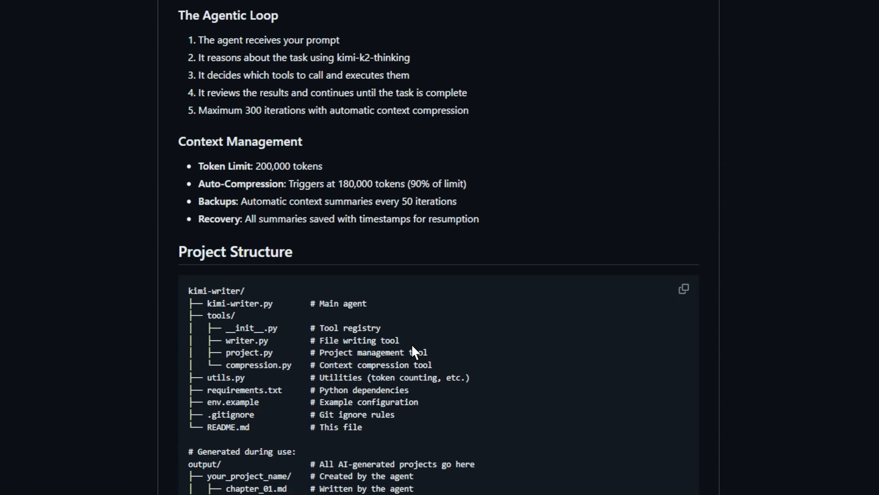
{"action": "scroll", "scroll_direction": "down", "scroll_amount": 3}
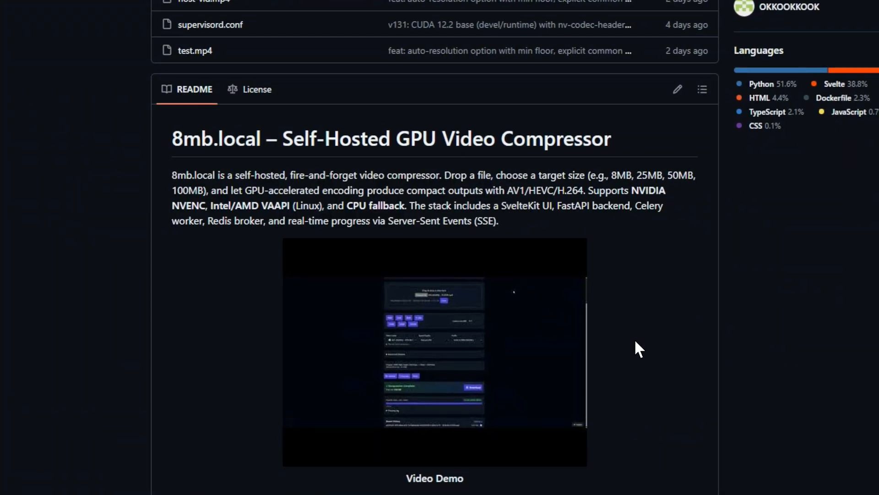
Scroll the 8mb.local README past Features and Troubleshooting commands to Notes and License
{"action": "scroll", "scroll_direction": "down", "scroll_amount": 3}
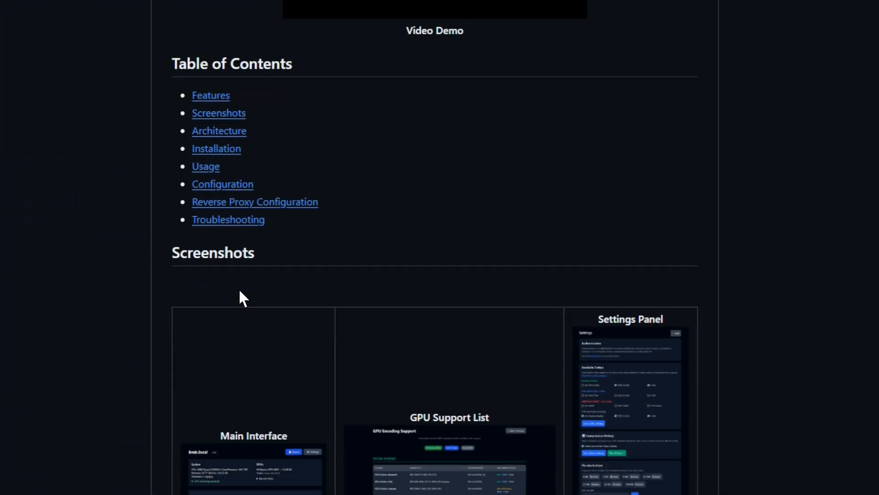
{"action": "scroll", "scroll_direction": "down", "scroll_amount": 3}
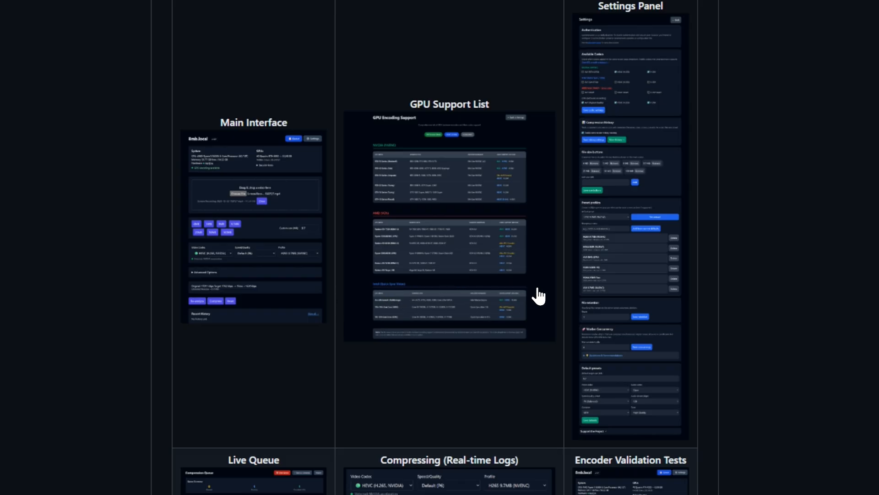
{"action": "scroll", "scroll_direction": "down", "scroll_amount": 3}
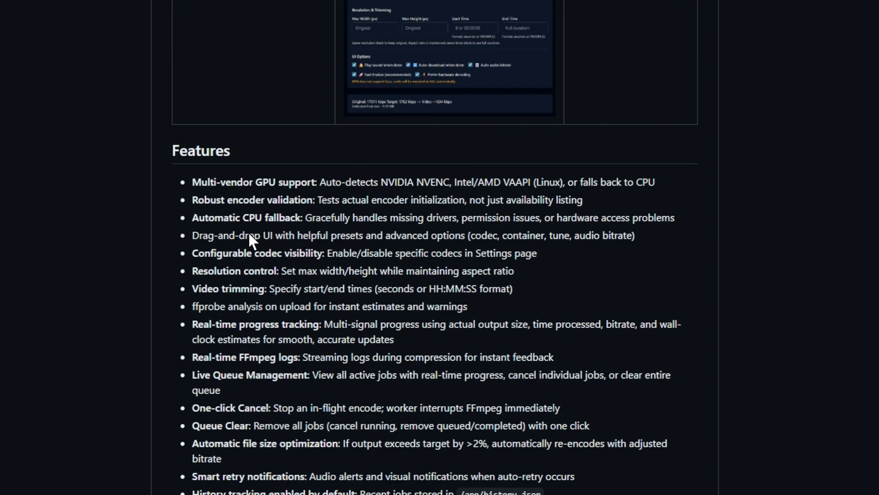
{"action": "scroll", "scroll_direction": "down", "scroll_amount": 3}
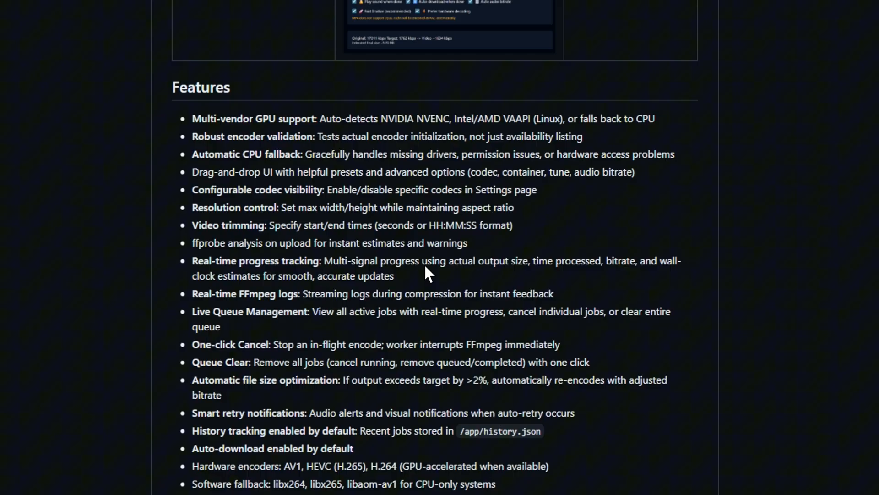
{"action": "scroll", "scroll_direction": "down", "scroll_amount": 3}
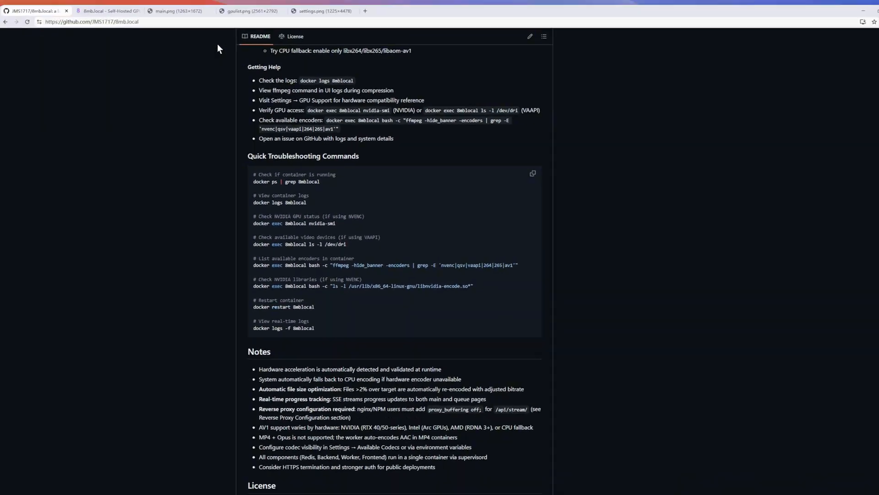
View the 8mb.local website, the main.png interface screenshot, and the next demo screenshot
{"action": "left_click", "coordinate": [122, 33]}
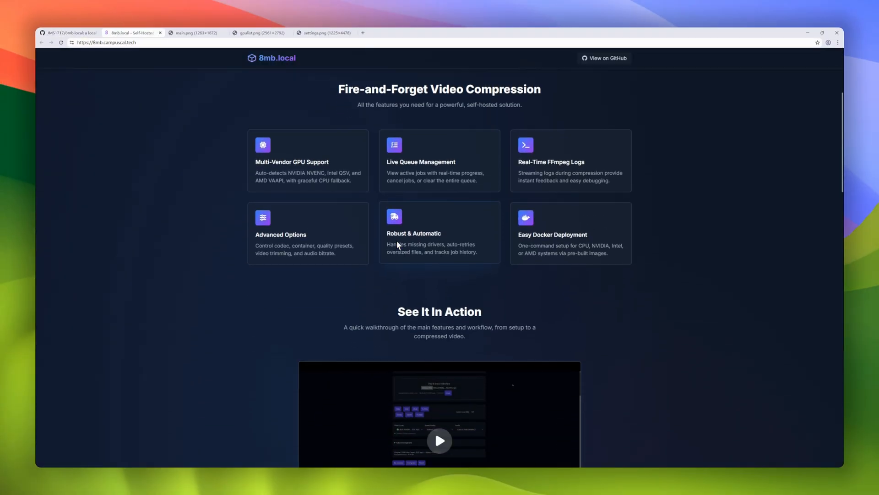
{"action": "left_click", "coordinate": [196, 32]}
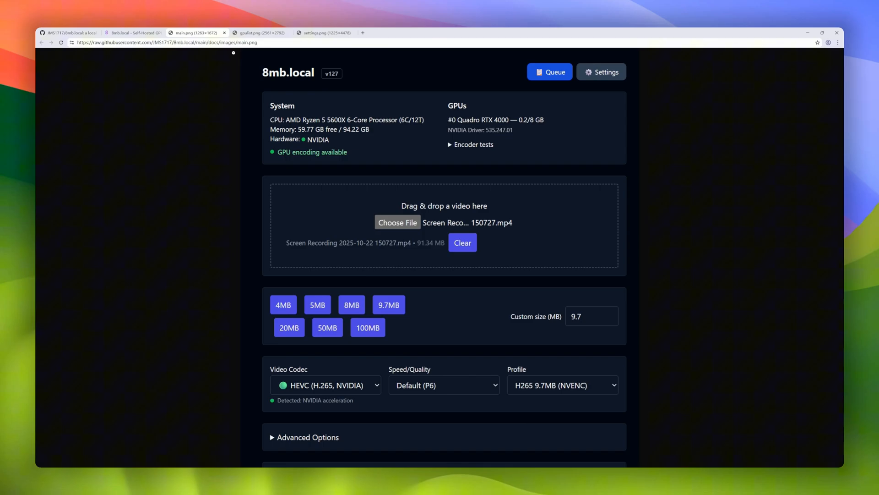
{"action": "left_click", "coordinate": [263, 33]}
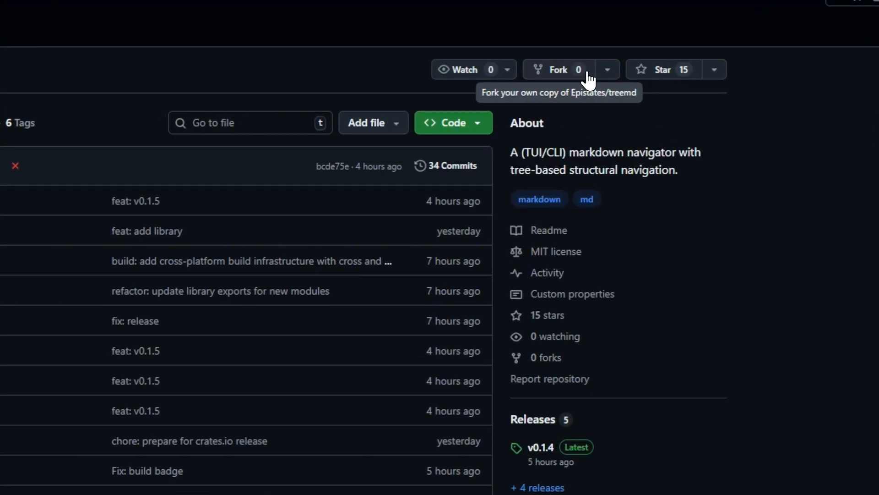
Scroll the treemd README through features, installation, CLI usage and roadmap to Similar Tools
{"action": "scroll", "scroll_direction": "down", "scroll_amount": 3}
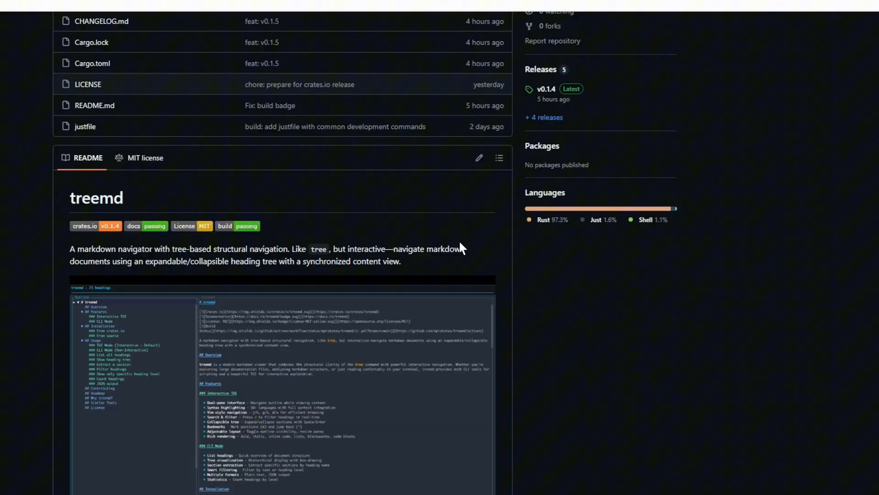
{"action": "scroll", "scroll_direction": "down", "scroll_amount": 3}
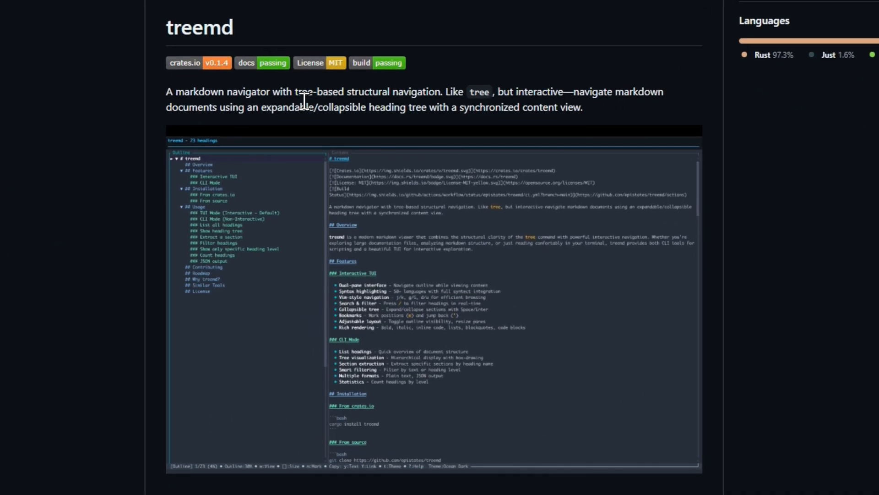
{"action": "scroll", "scroll_direction": "down", "scroll_amount": 3}
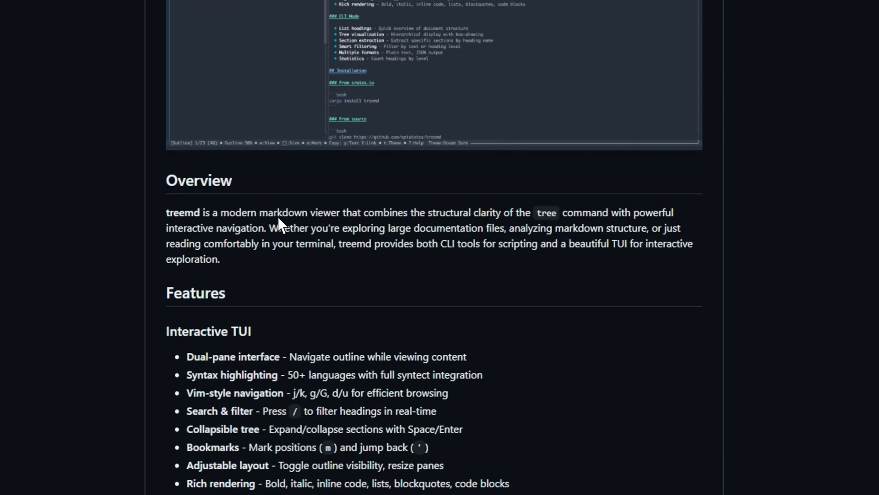
{"action": "scroll", "scroll_direction": "down", "scroll_amount": 3}
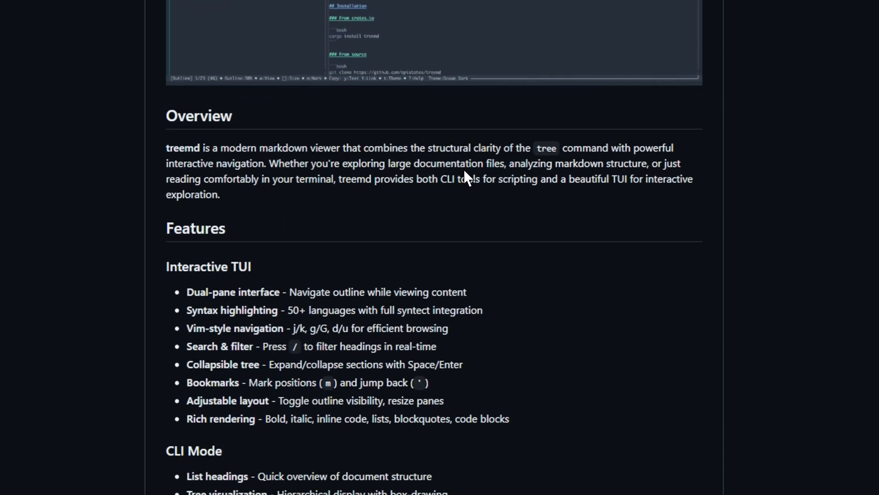
{"action": "scroll", "scroll_direction": "down", "scroll_amount": 3}
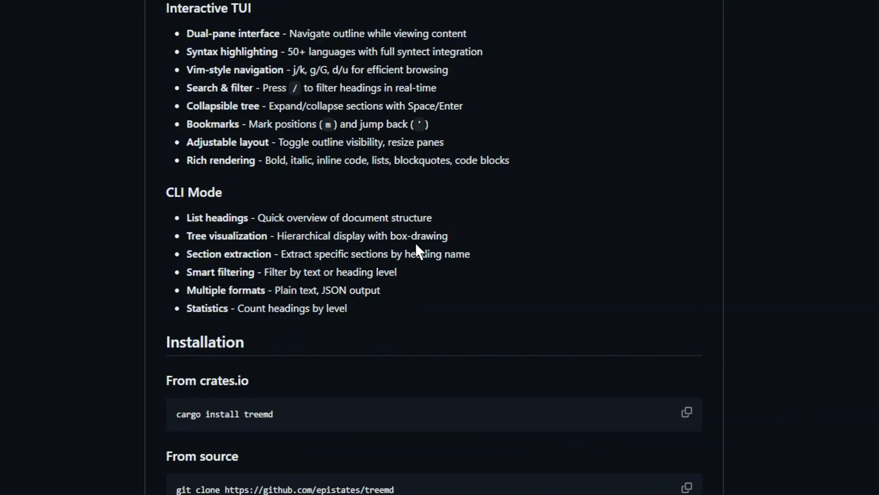
{"action": "scroll", "scroll_direction": "down", "scroll_amount": 3}
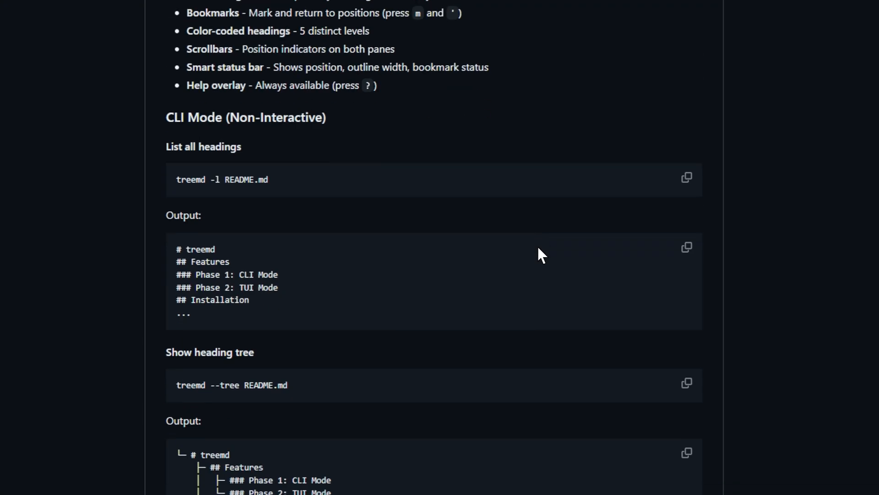
{"action": "scroll", "scroll_direction": "down", "scroll_amount": 3}
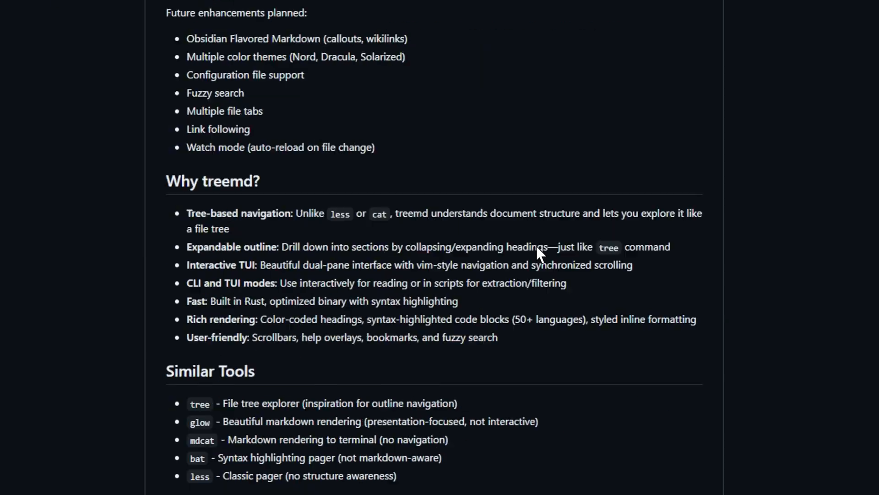
{"action": "scroll", "scroll_direction": "down", "scroll_amount": 3}
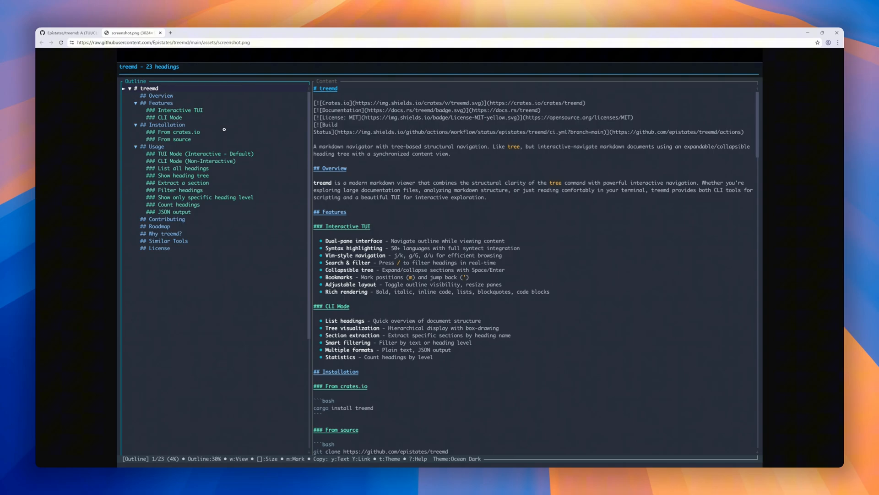
{"action": "mouse_move", "coordinate": [812, 348]}
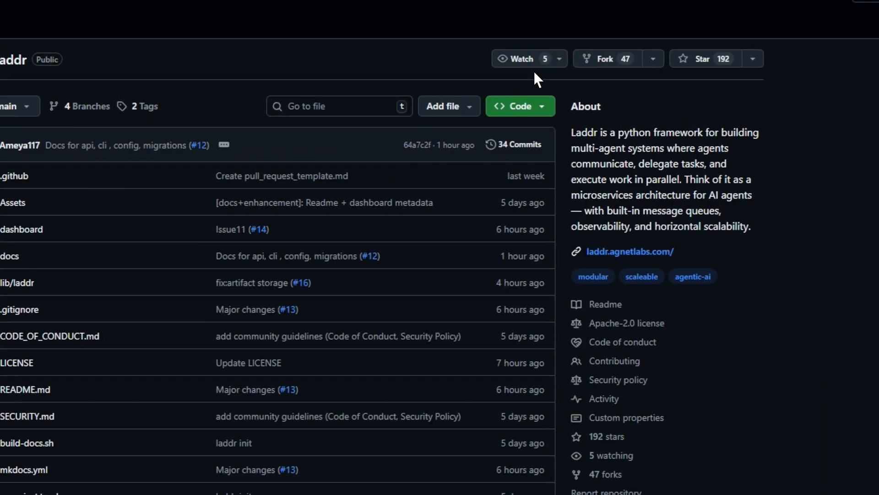
Scroll the Laddr README through What is Laddr?, operating modes and Features to the web search tool code
{"action": "scroll", "scroll_direction": "down", "scroll_amount": 3}
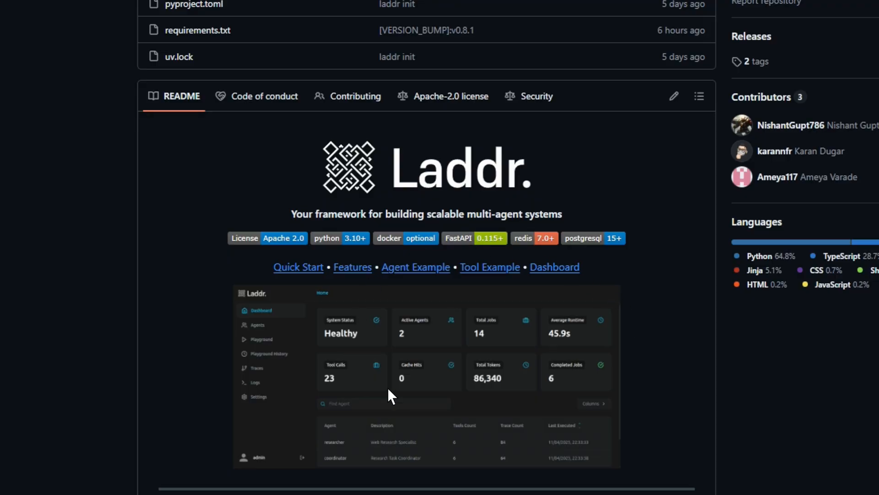
{"action": "scroll", "scroll_direction": "down", "scroll_amount": 3}
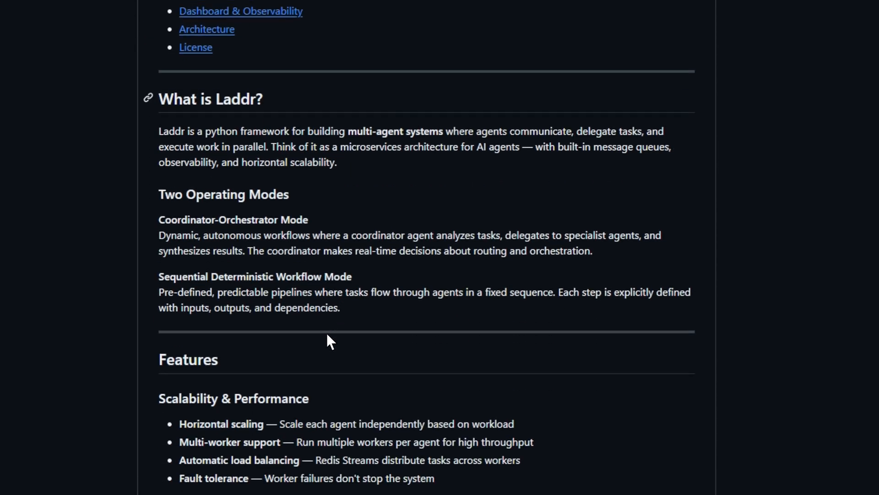
{"action": "mouse_move", "coordinate": [422, 227]}
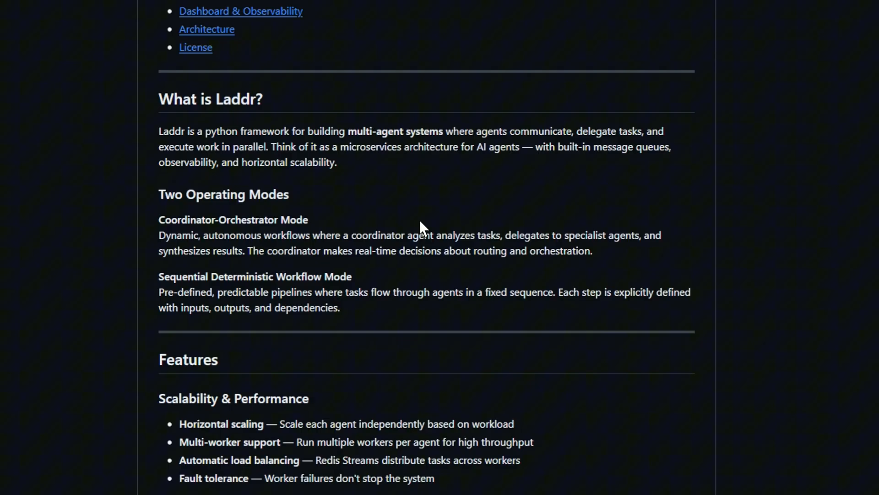
{"action": "mouse_move", "coordinate": [570, 473]}
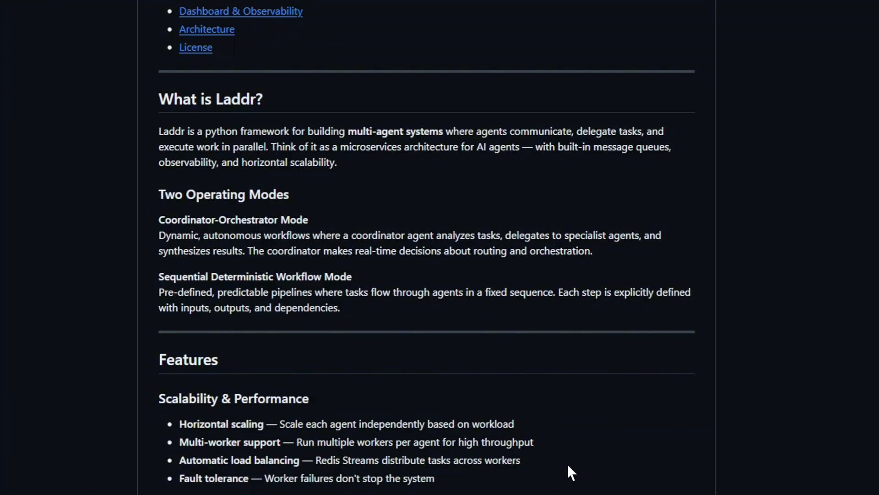
{"action": "scroll", "scroll_direction": "down", "scroll_amount": 3}
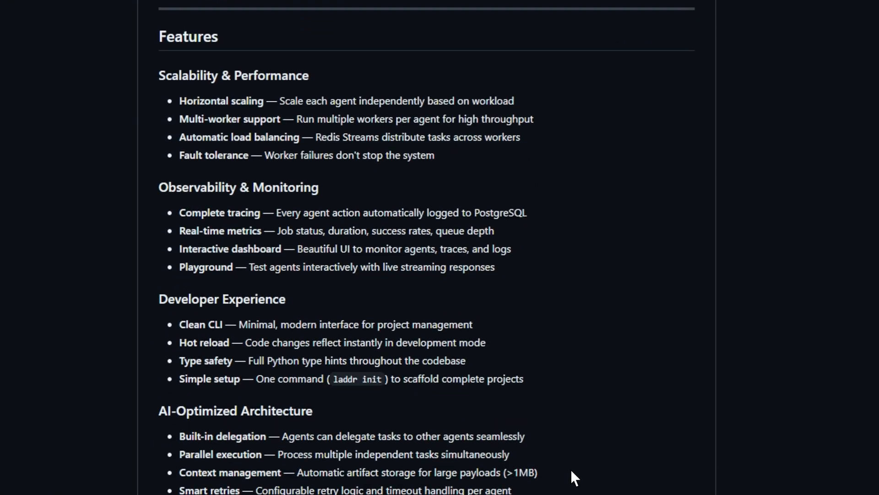
{"action": "scroll", "scroll_direction": "down", "scroll_amount": 3}
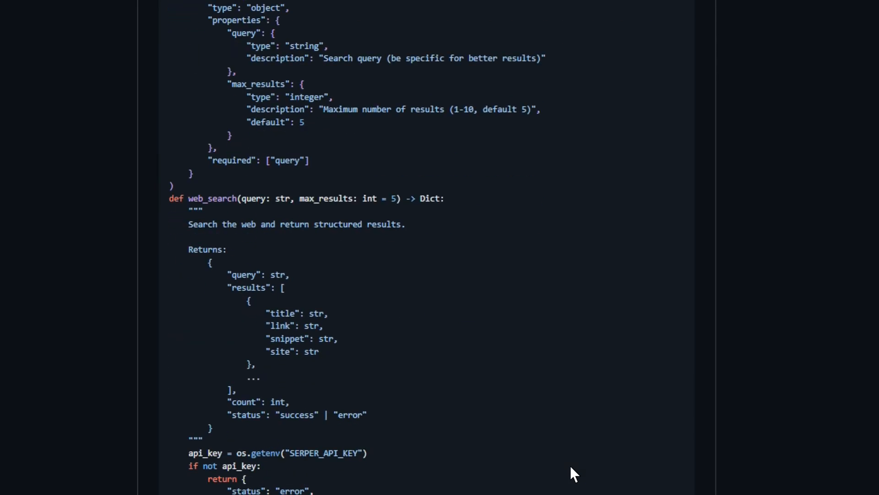
{"action": "scroll", "scroll_direction": "down", "scroll_amount": 3}
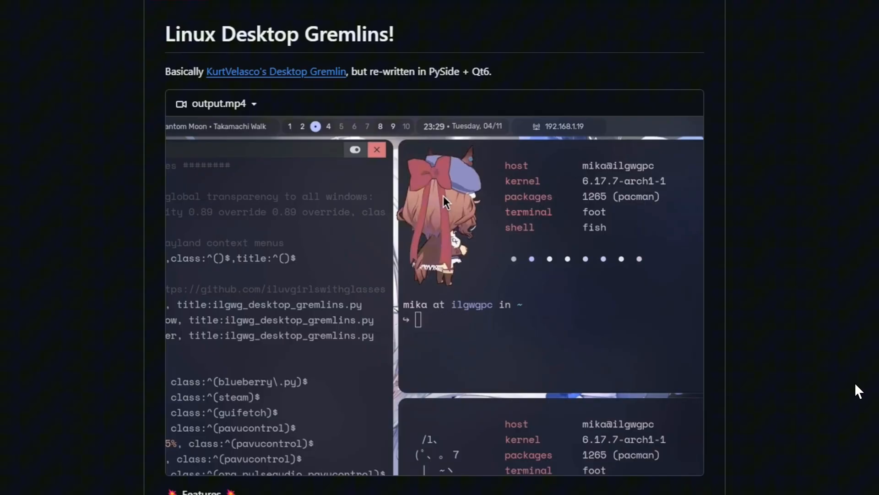
Scroll the Linux Desktop Gremlins README from the demo video past Features to How to Install and Run
{"action": "scroll", "scroll_direction": "down", "scroll_amount": 3}
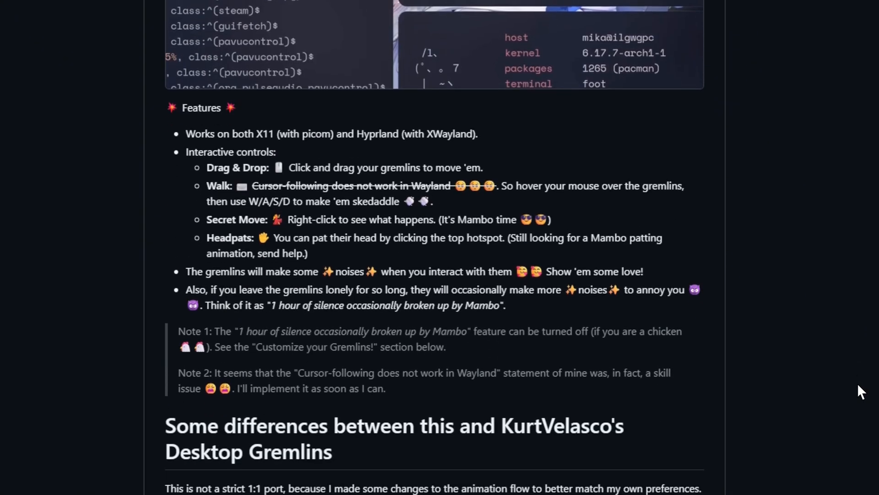
{"action": "scroll", "scroll_direction": "down", "scroll_amount": 3}
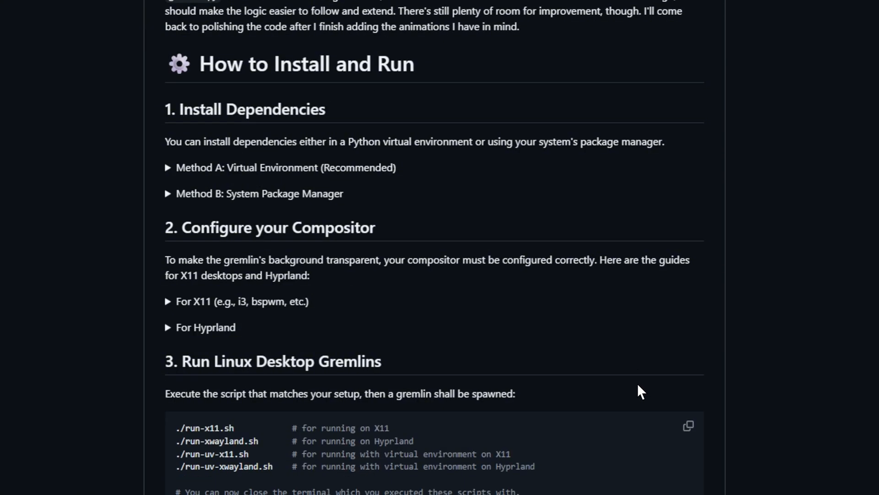
{"action": "scroll", "scroll_direction": "down", "scroll_amount": 3}
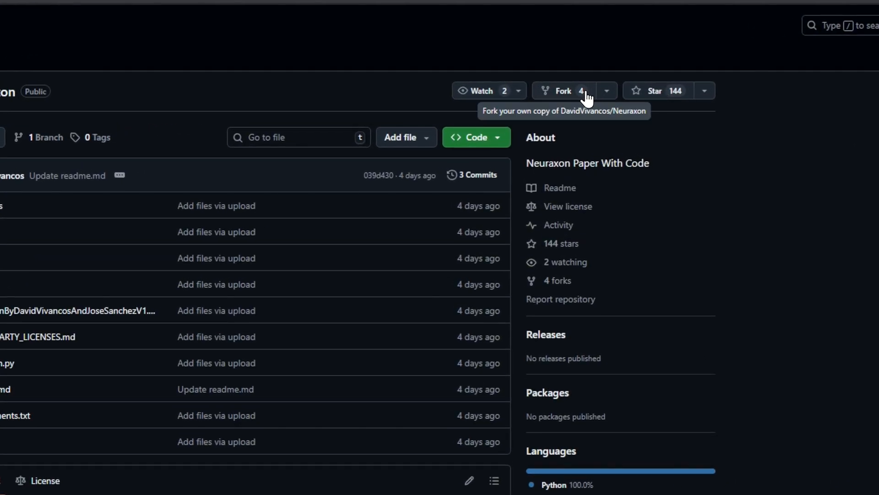
Scroll the Neuraxon README past demo features and overview to Quick Start installation and basic usage
{"action": "scroll", "scroll_direction": "down", "scroll_amount": 3}
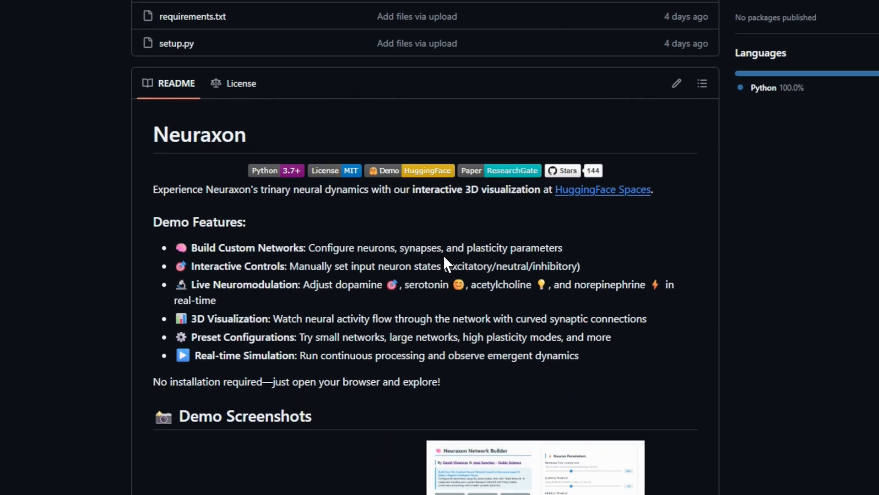
{"action": "mouse_move", "coordinate": [454, 372]}
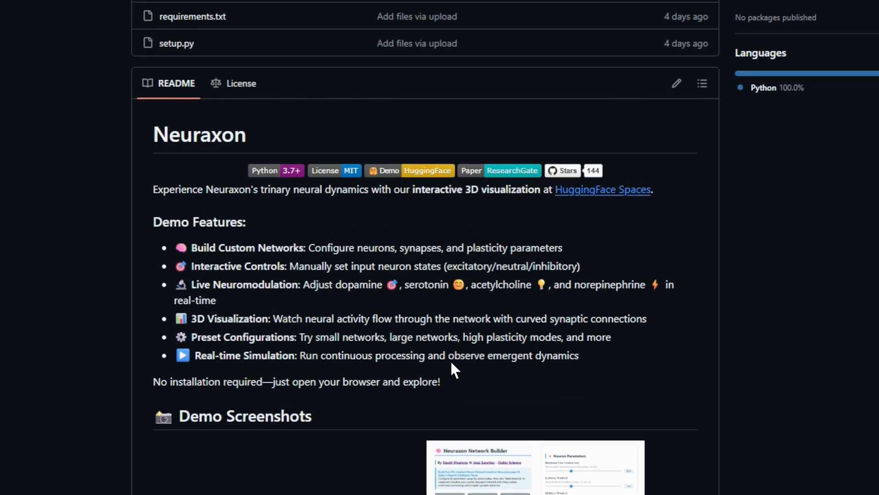
{"action": "mouse_move", "coordinate": [654, 371]}
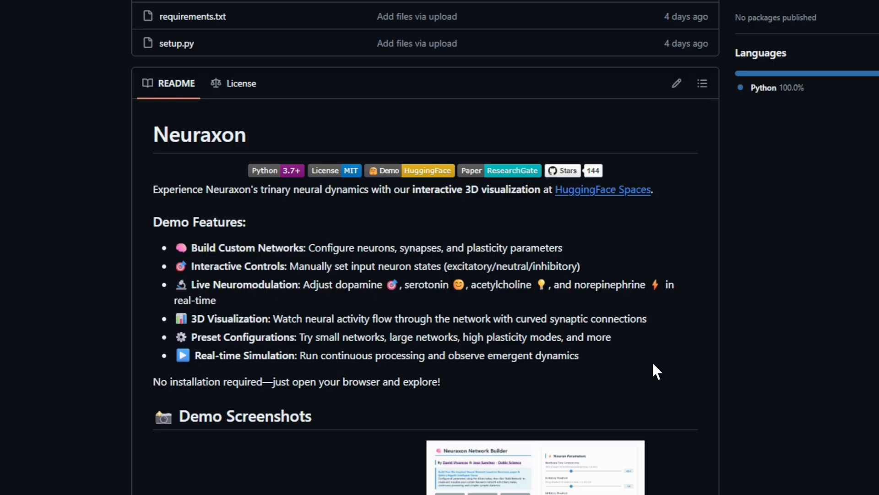
{"action": "scroll", "scroll_direction": "down", "scroll_amount": 3}
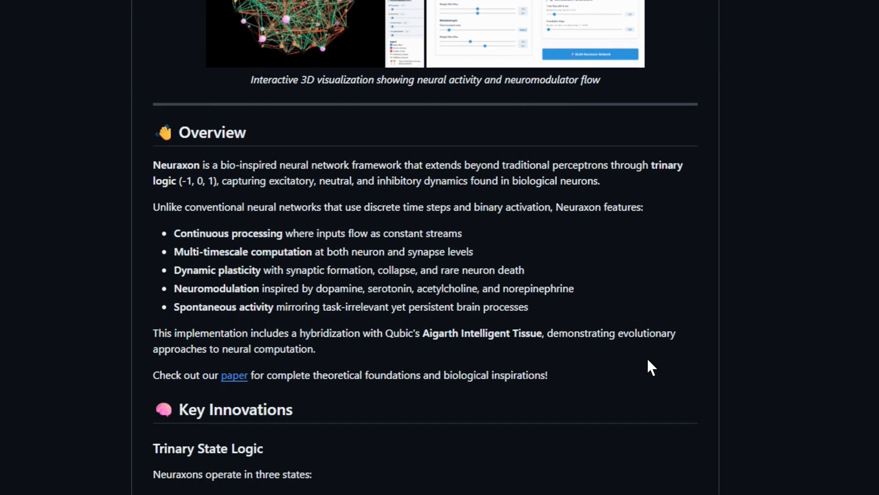
{"action": "mouse_move", "coordinate": [497, 249]}
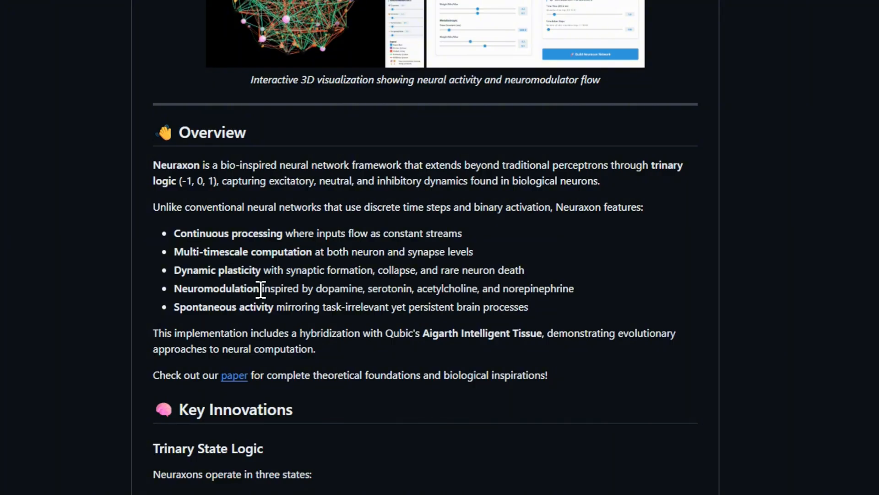
{"action": "scroll", "scroll_direction": "down", "scroll_amount": 3}
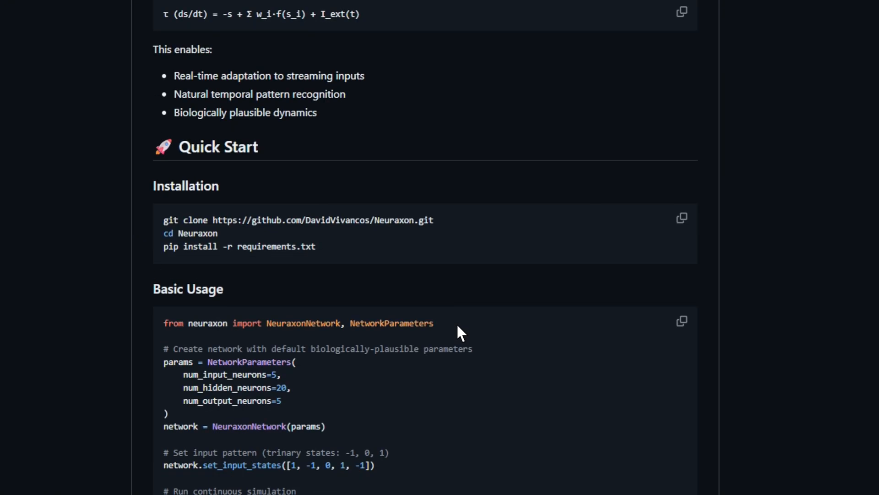
{"action": "scroll", "scroll_direction": "down", "scroll_amount": 3}
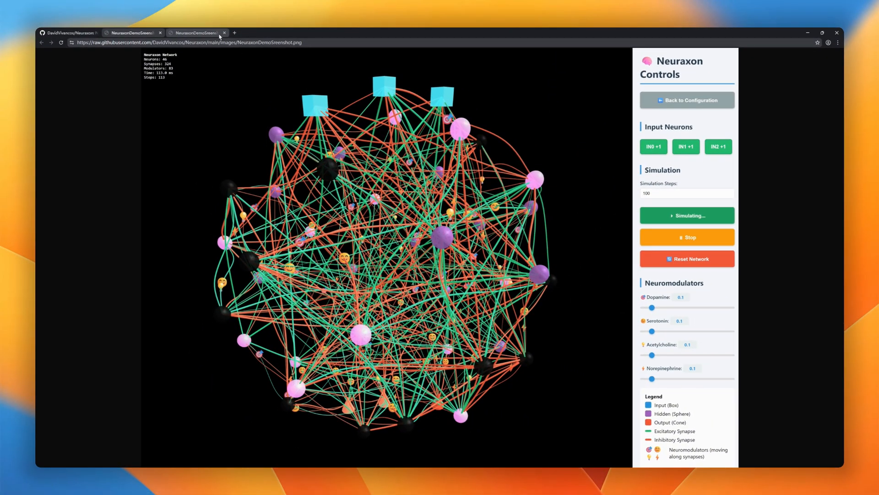
Show NeuraxonDemoScreenshot.png at full size, with the 3D neural network and control panel
{"action": "left_click", "coordinate": [198, 33]}
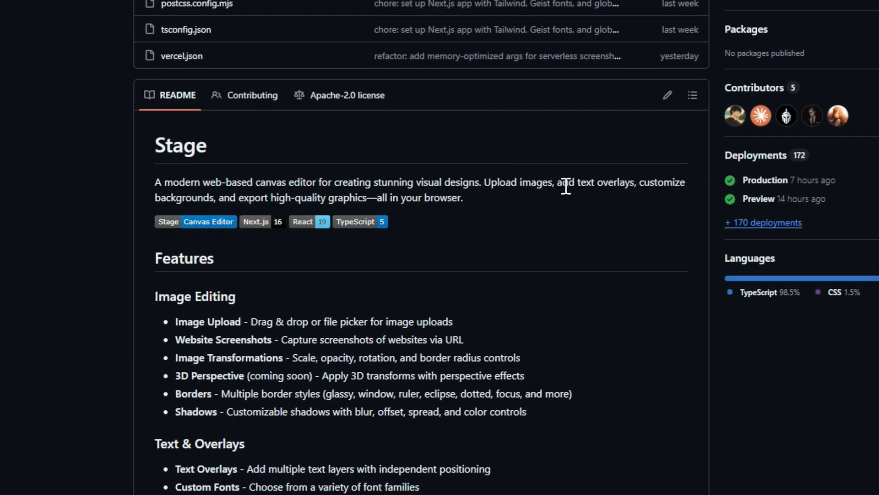
{"action": "mouse_move", "coordinate": [342, 325]}
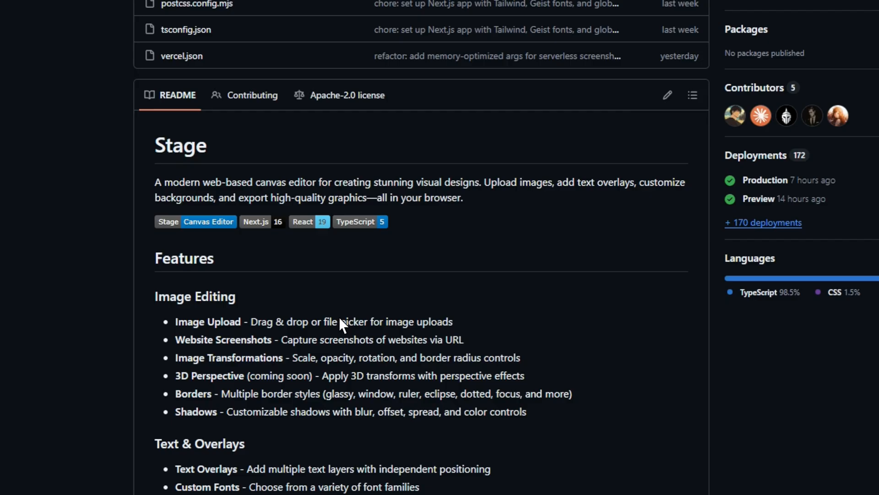
Scroll the Stage README from Features through Tech Stack to Project Structure
{"action": "scroll", "scroll_direction": "down", "scroll_amount": 3}
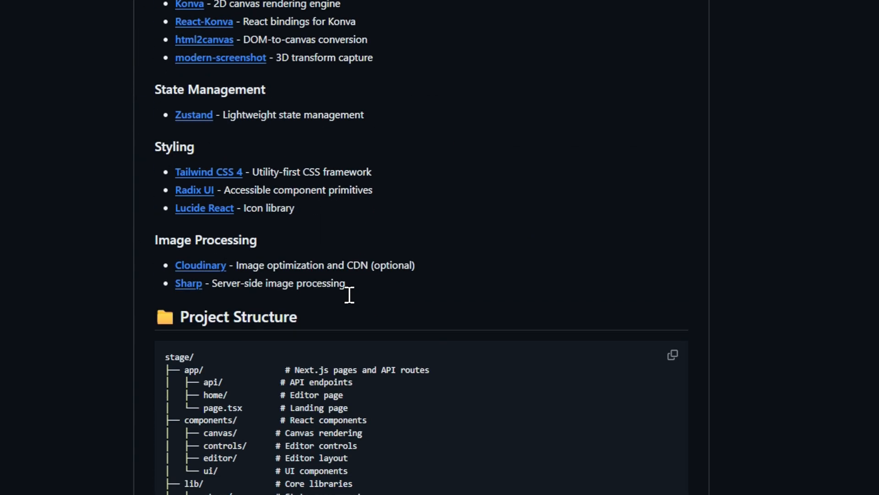
{"action": "scroll", "scroll_direction": "down", "scroll_amount": 3}
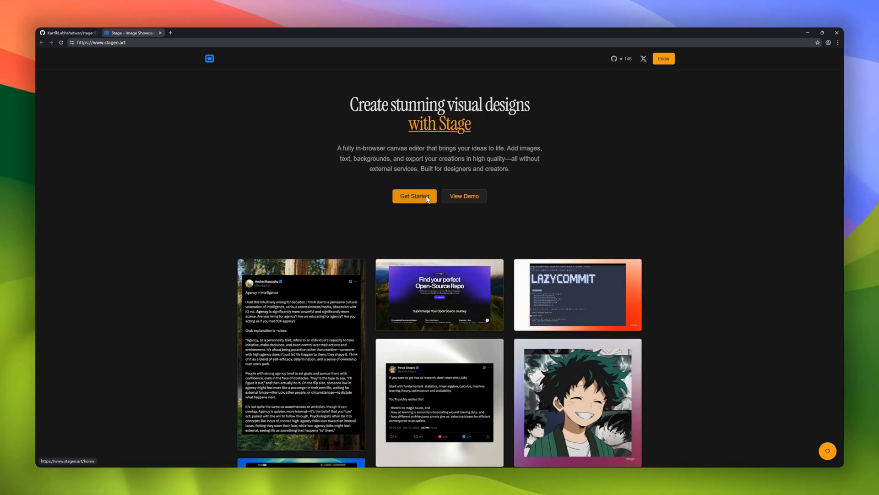
Scroll down through the stagee.art showcase gallery of example designs
{"action": "scroll", "scroll_direction": "down", "scroll_amount": 3}
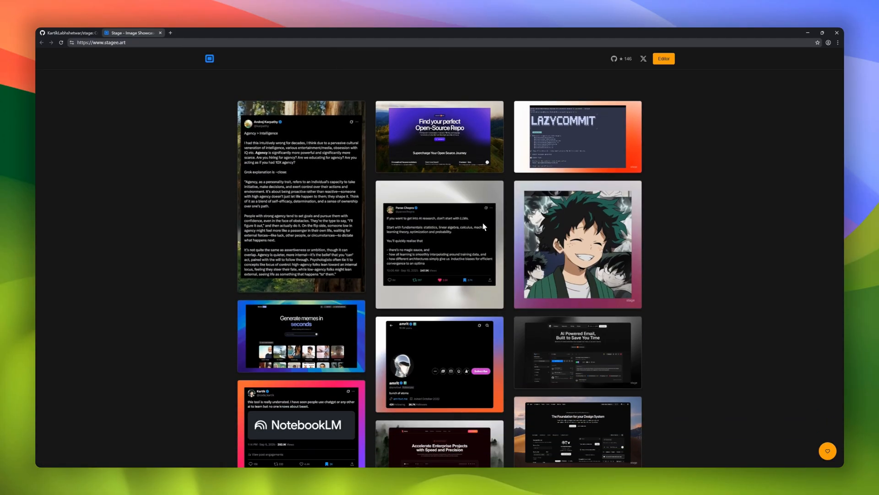
{"action": "scroll", "scroll_direction": "down", "scroll_amount": 3}
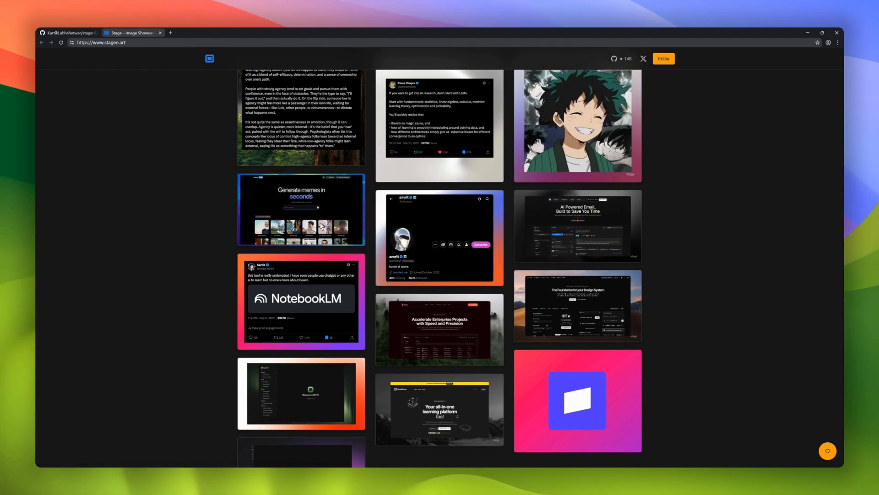
{"action": "scroll", "scroll_direction": "down", "scroll_amount": 3}
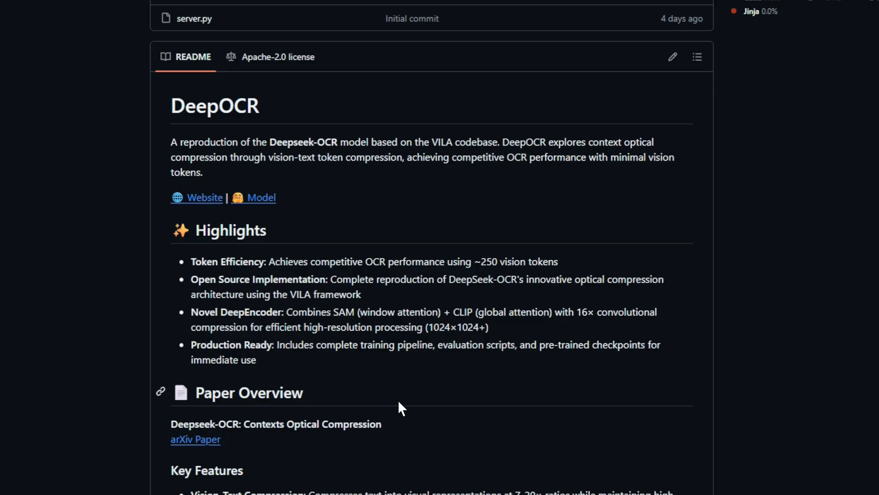
Scroll the DeepOCR README past Installation and Training to the benchmark tables and Troubleshooting
{"action": "scroll", "scroll_direction": "down", "scroll_amount": 3}
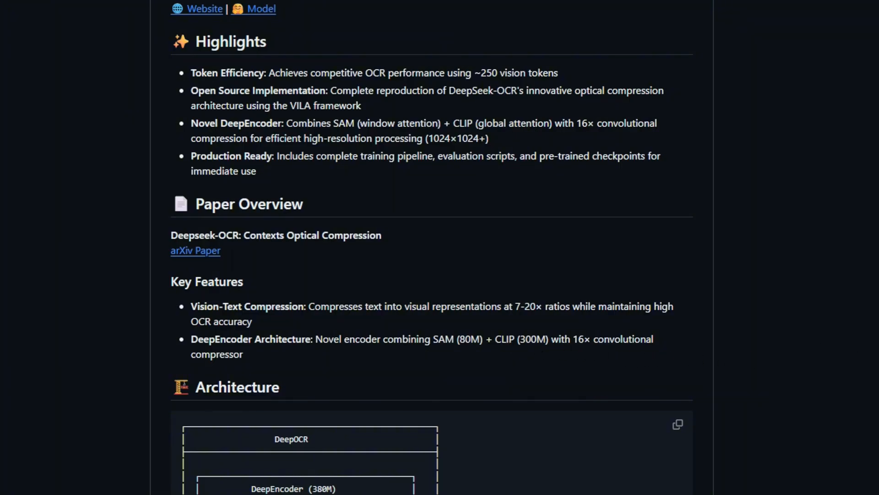
{"action": "scroll", "scroll_direction": "down", "scroll_amount": 3}
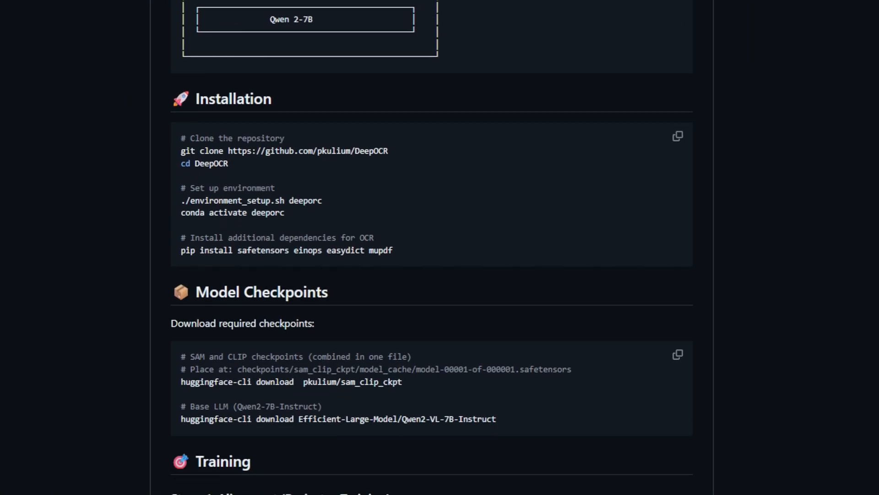
{"action": "scroll", "scroll_direction": "down", "scroll_amount": 3}
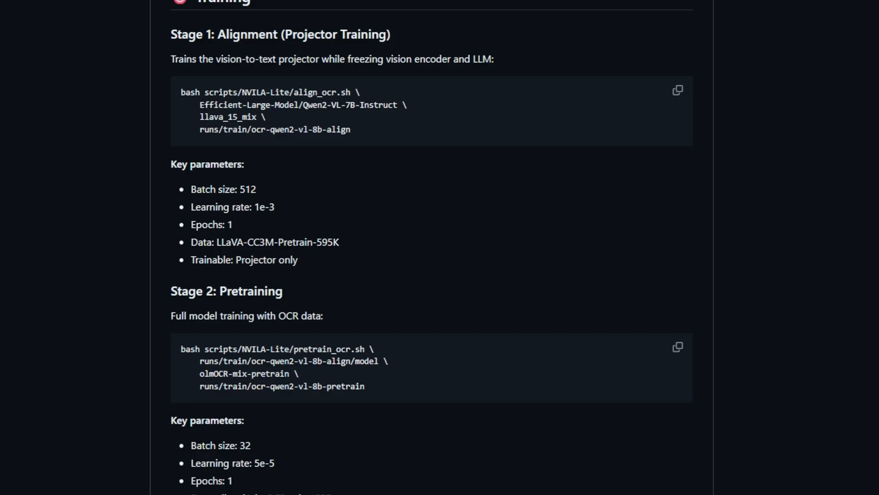
{"action": "scroll", "scroll_direction": "down", "scroll_amount": 3}
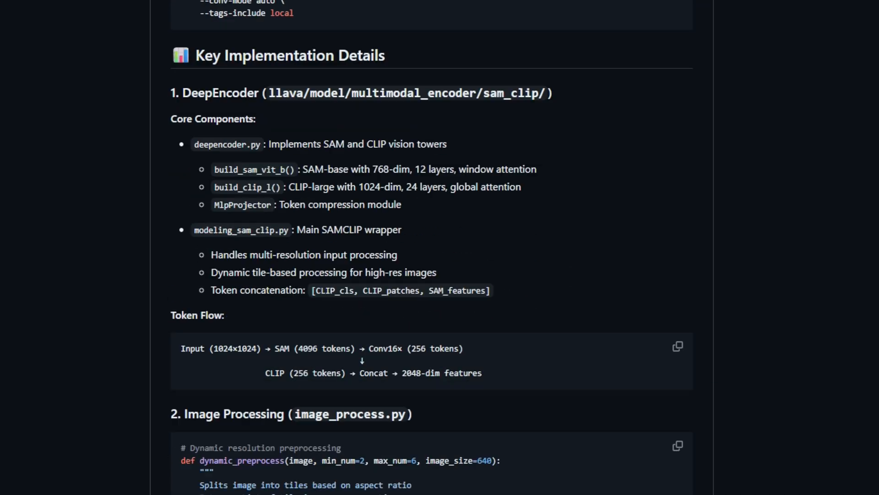
{"action": "scroll", "scroll_direction": "down", "scroll_amount": 3}
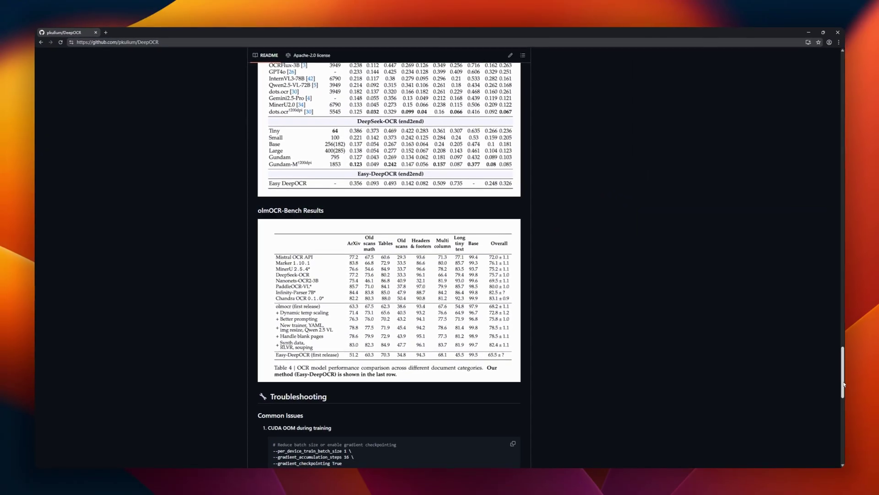
{"action": "scroll", "scroll_direction": "down", "scroll_amount": 3}
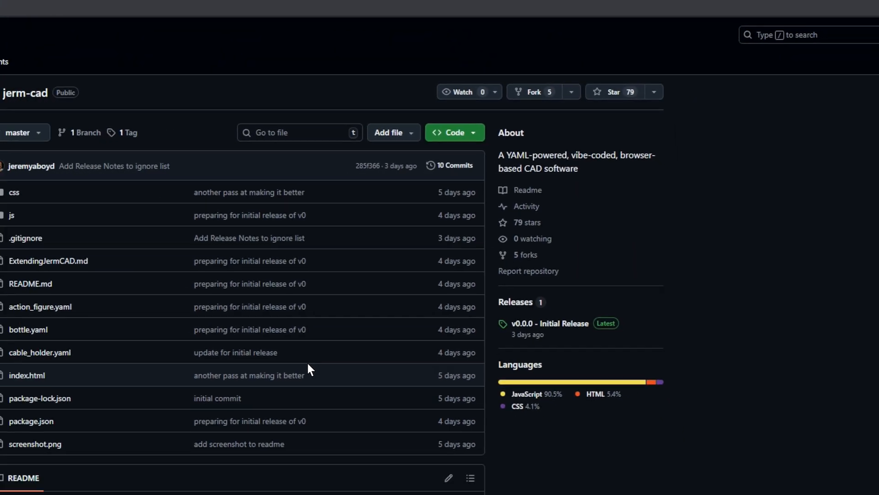
Scroll the JermCAD README past the screenshot and Features to the Materials section
{"action": "scroll", "scroll_direction": "down", "scroll_amount": 3}
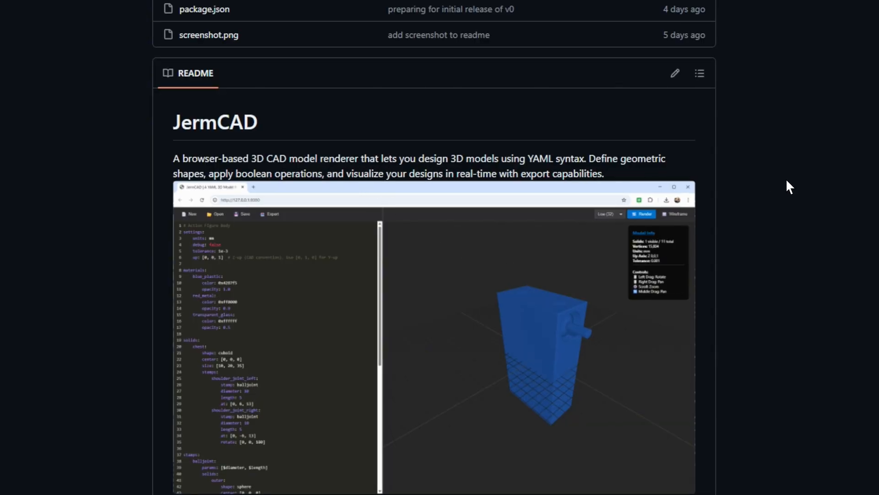
{"action": "scroll", "scroll_direction": "down", "scroll_amount": 3}
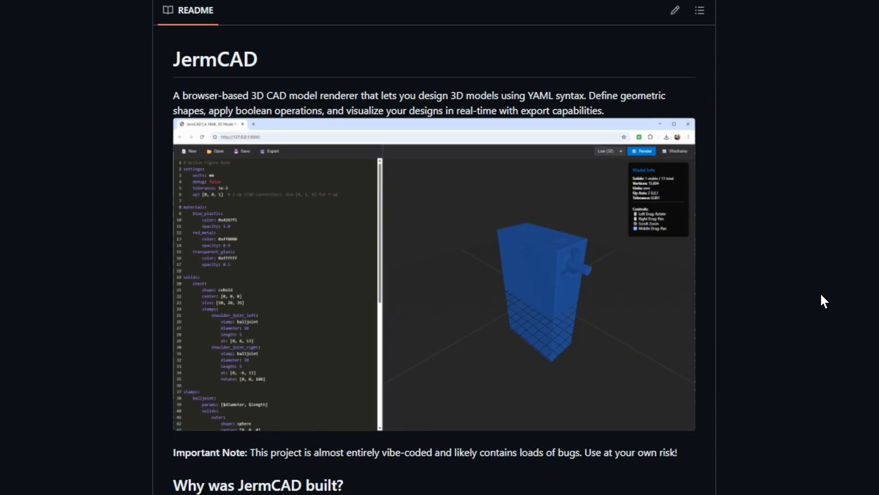
{"action": "scroll", "scroll_direction": "down", "scroll_amount": 3}
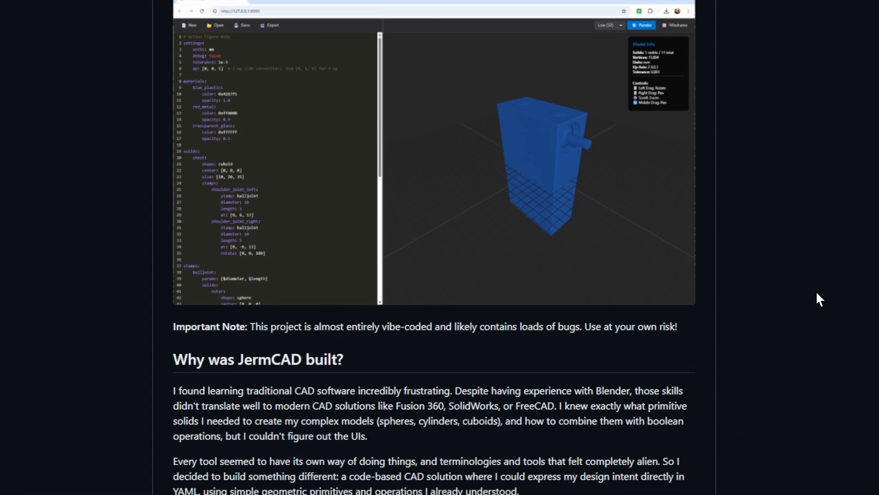
{"action": "scroll", "scroll_direction": "down", "scroll_amount": 3}
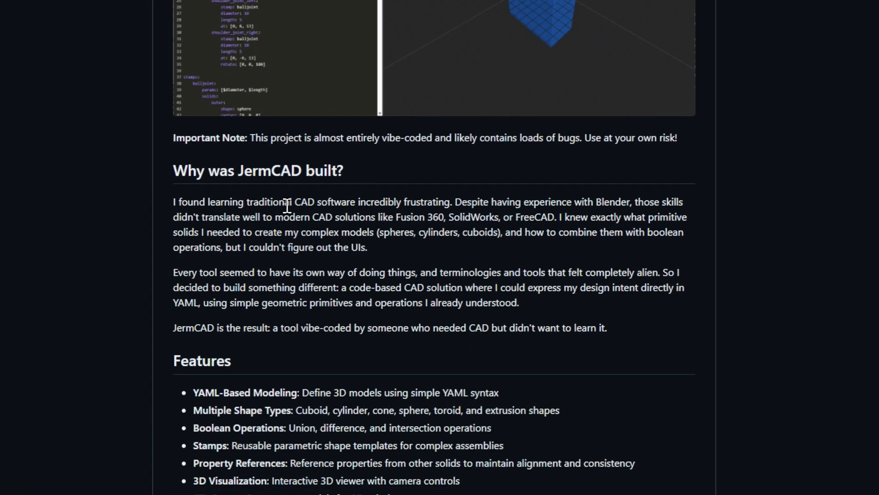
{"action": "mouse_move", "coordinate": [453, 289]}
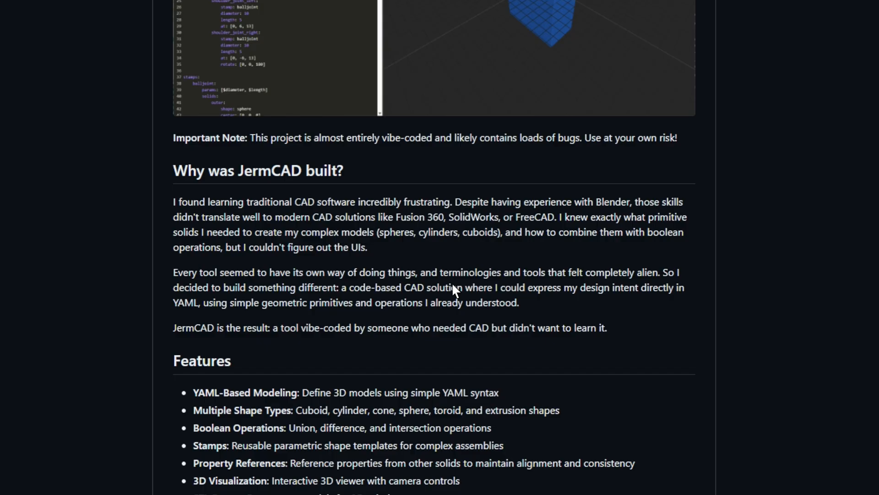
{"action": "scroll", "scroll_direction": "down", "scroll_amount": 3}
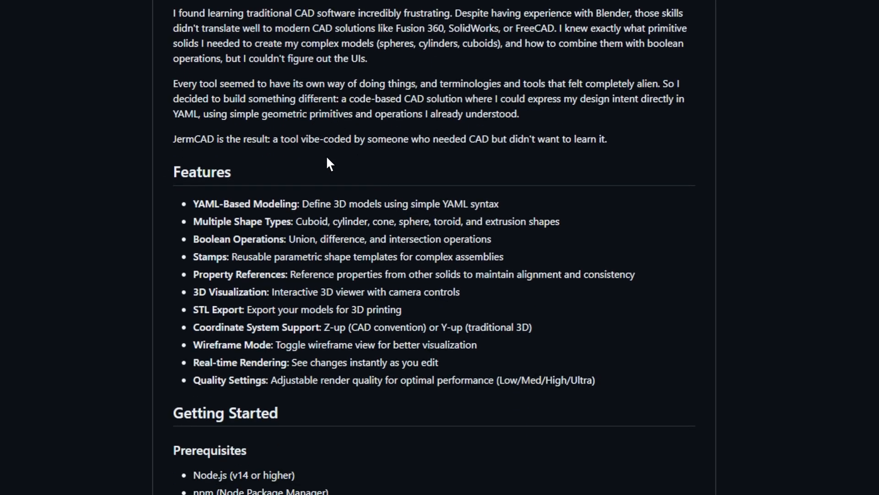
{"action": "mouse_move", "coordinate": [542, 372]}
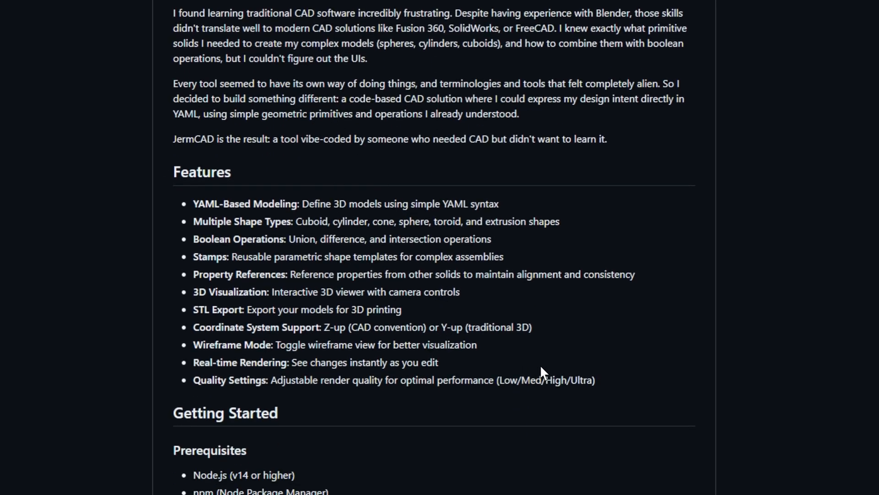
{"action": "scroll", "scroll_direction": "down", "scroll_amount": 3}
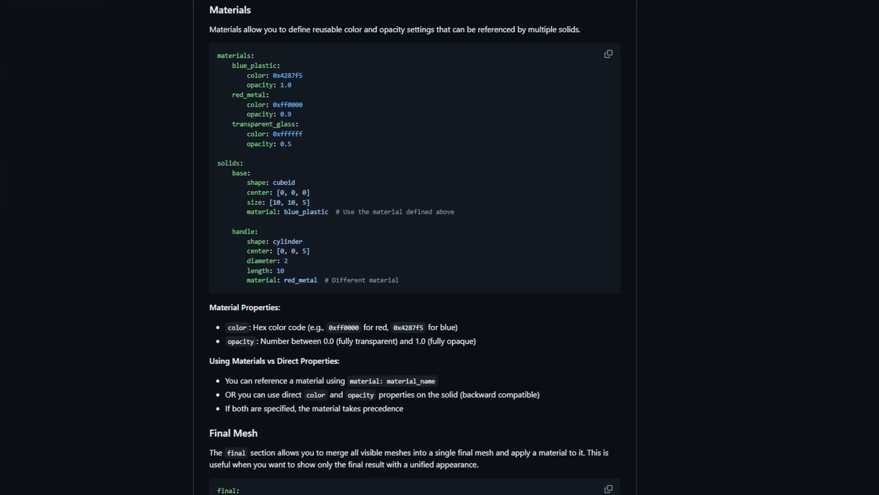
{"action": "scroll", "scroll_direction": "down", "scroll_amount": 3}
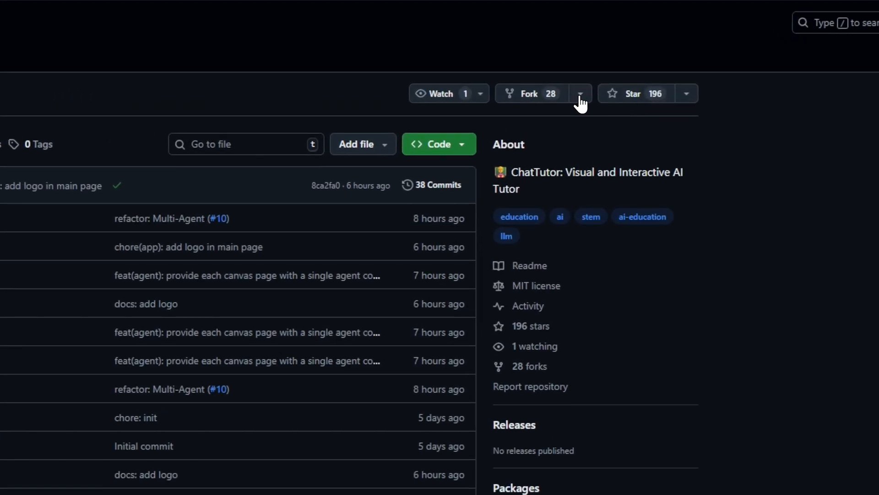
{"action": "mouse_move", "coordinate": [449, 109]}
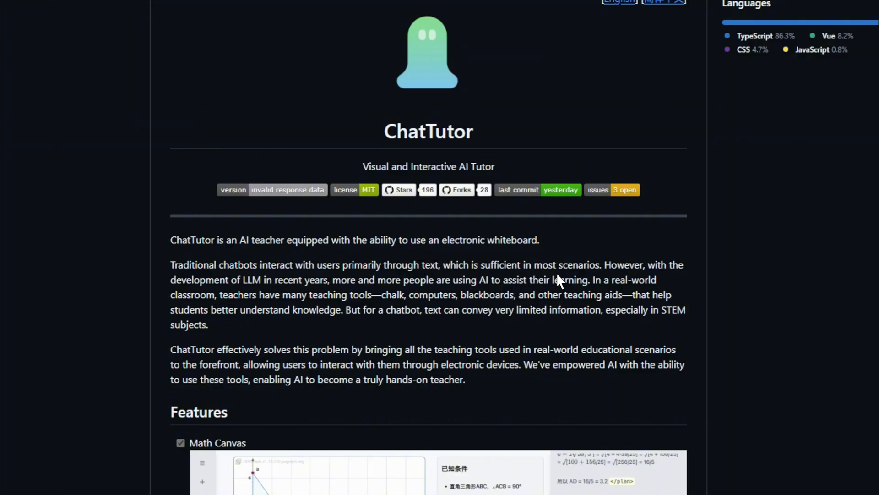
{"action": "mouse_move", "coordinate": [496, 338]}
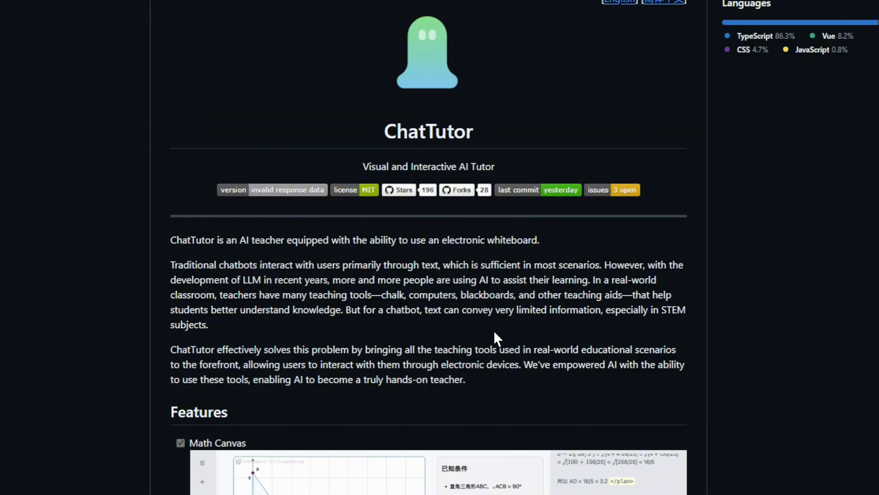
{"action": "mouse_move", "coordinate": [435, 384]}
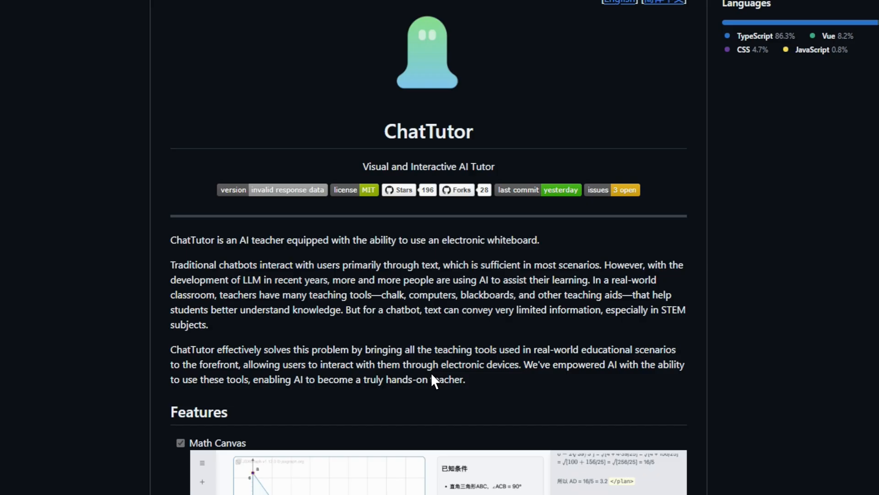
Scroll the ChatTutor README past the Mindmap screenshot to Roadmap and Quick Start
{"action": "scroll", "scroll_direction": "down", "scroll_amount": 3}
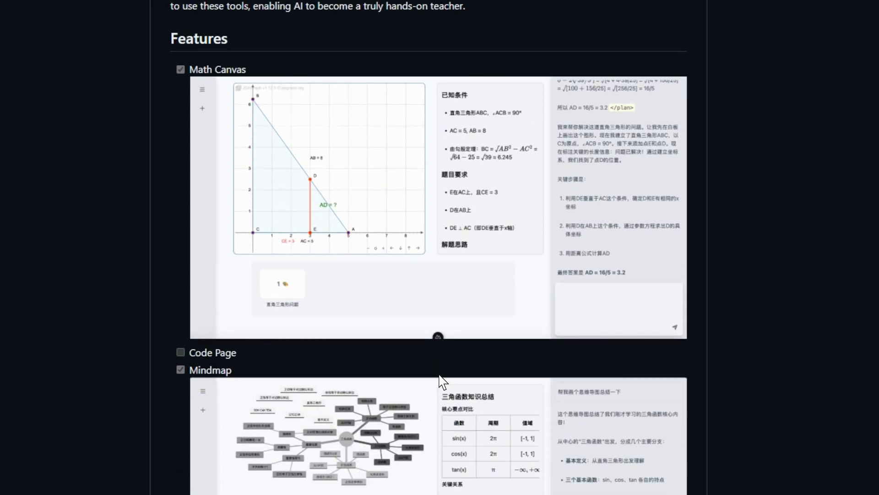
{"action": "mouse_move", "coordinate": [579, 372]}
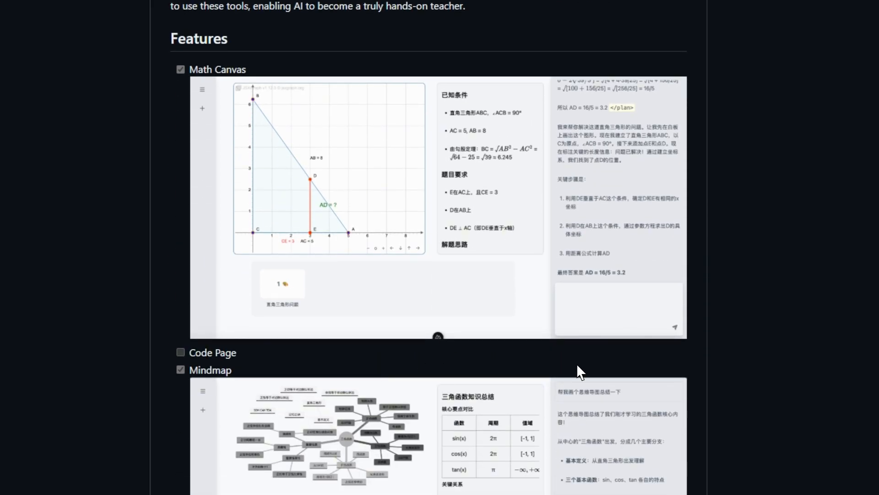
{"action": "scroll", "scroll_direction": "down", "scroll_amount": 3}
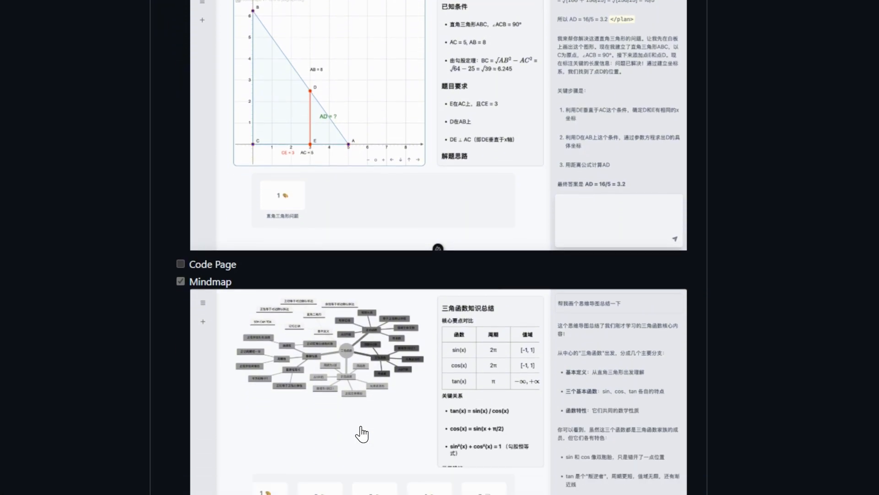
{"action": "scroll", "scroll_direction": "down", "scroll_amount": 3}
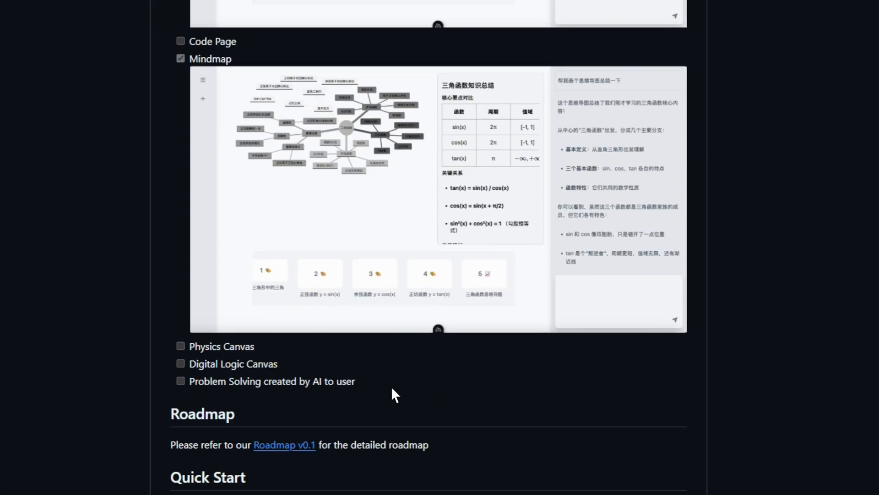
{"action": "scroll", "scroll_direction": "down", "scroll_amount": 3}
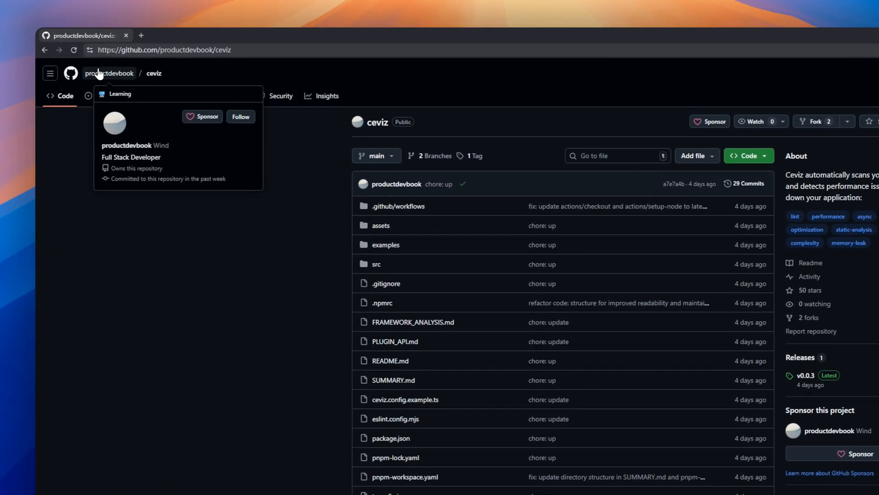
{"action": "mouse_move", "coordinate": [158, 76]}
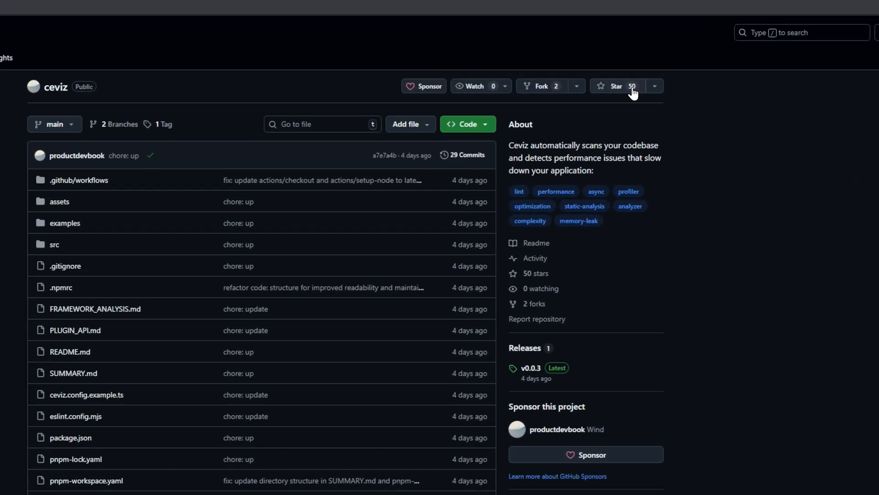
Scroll the ceviz README through Features, Installation, Usage and Example Output
{"action": "scroll", "scroll_direction": "down", "scroll_amount": 3}
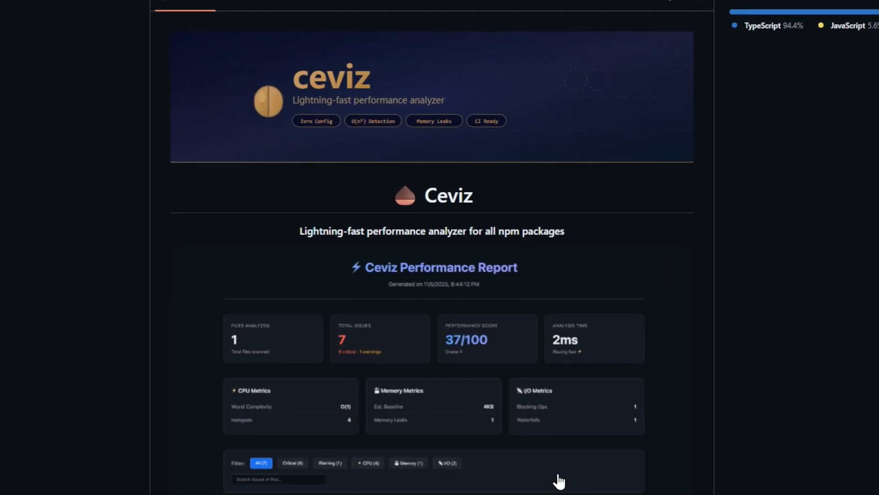
{"action": "scroll", "scroll_direction": "down", "scroll_amount": 3}
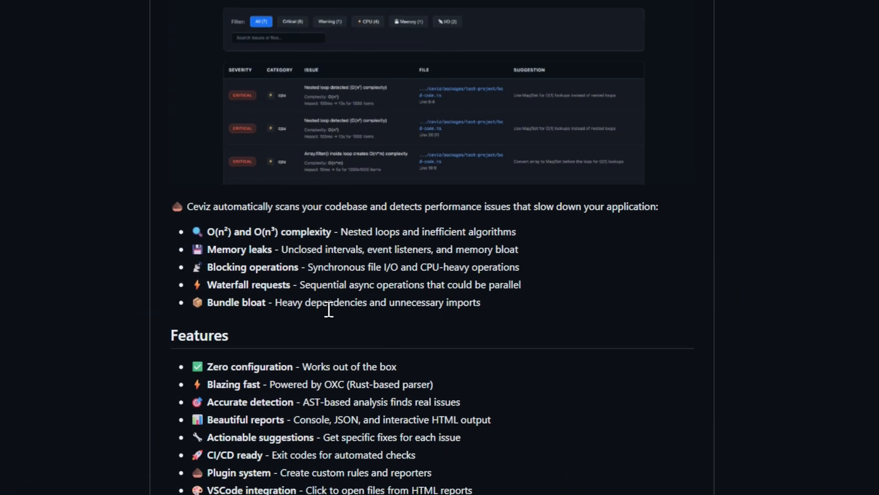
{"action": "mouse_move", "coordinate": [331, 297]}
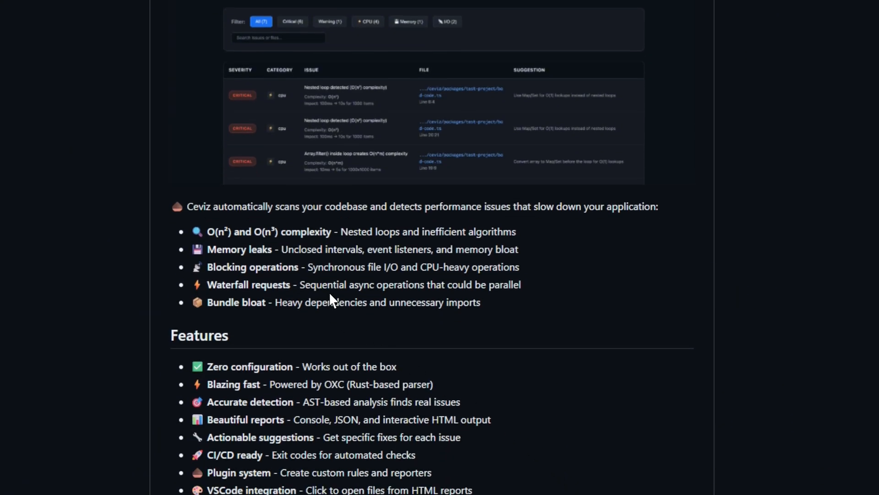
{"action": "mouse_move", "coordinate": [574, 450]}
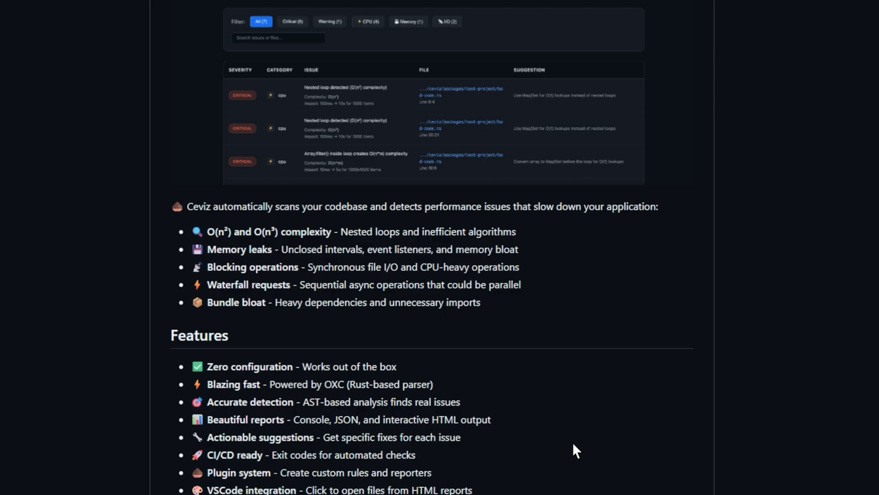
{"action": "scroll", "scroll_direction": "down", "scroll_amount": 3}
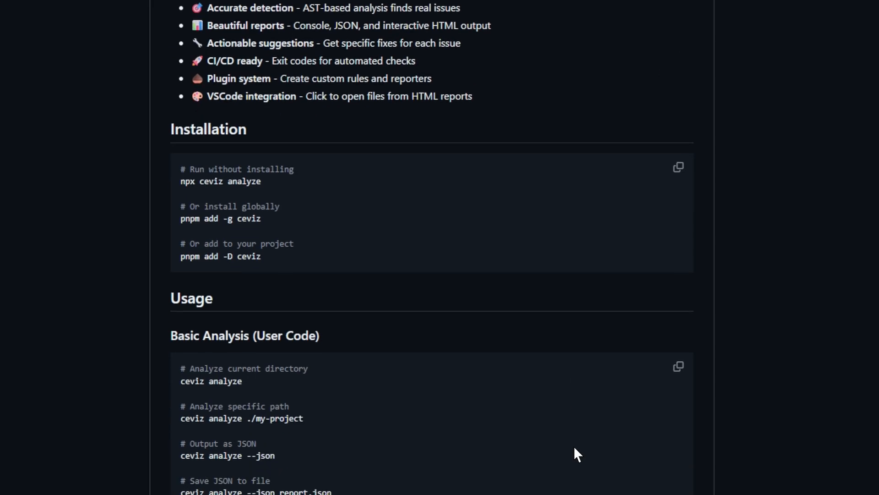
{"action": "scroll", "scroll_direction": "down", "scroll_amount": 3}
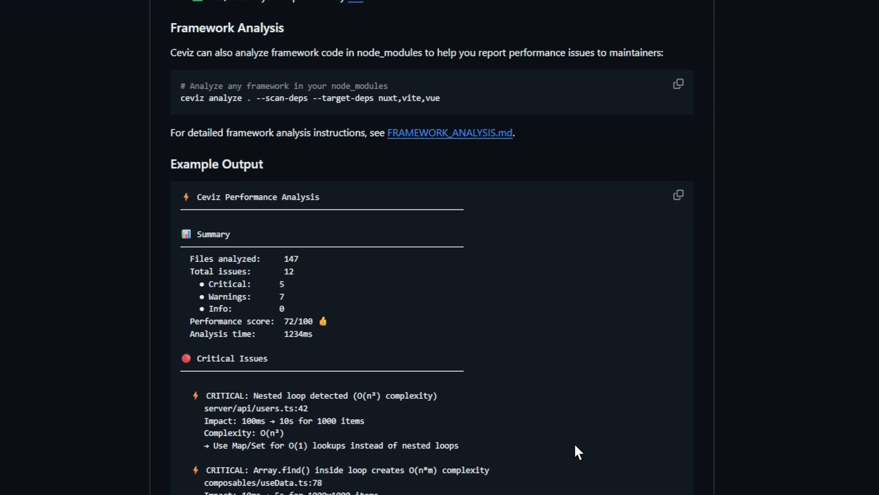
{"action": "mouse_move", "coordinate": [406, 437]}
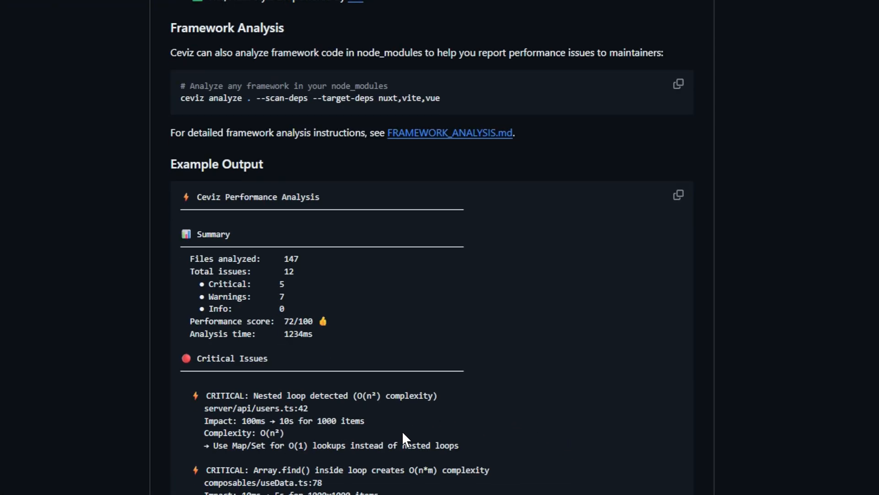
{"action": "scroll", "scroll_direction": "down", "scroll_amount": 3}
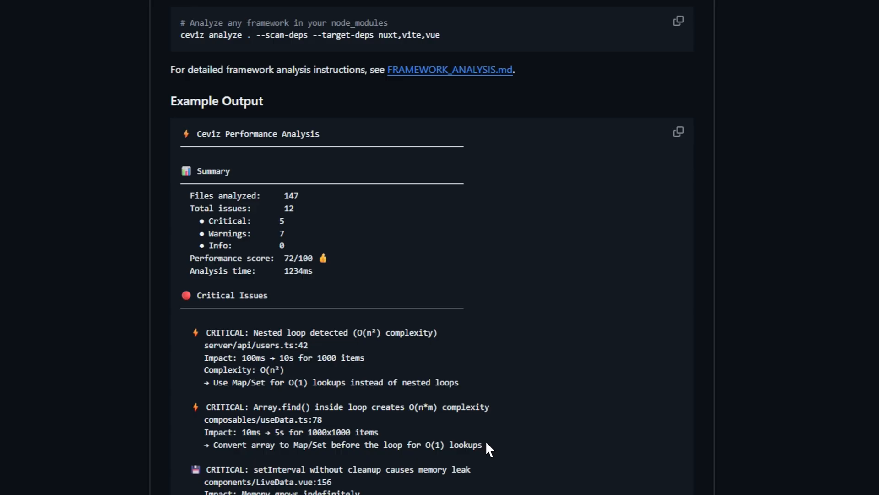
{"action": "scroll", "scroll_direction": "down", "scroll_amount": 3}
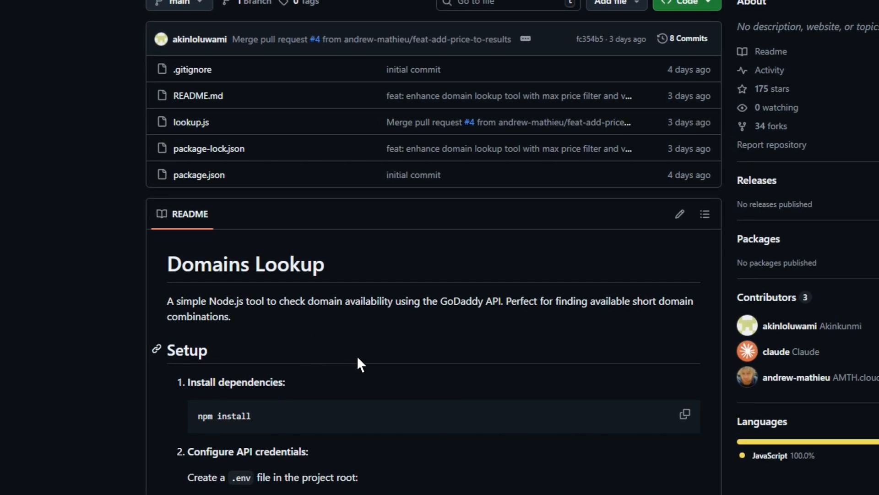
{"action": "mouse_move", "coordinate": [580, 314]}
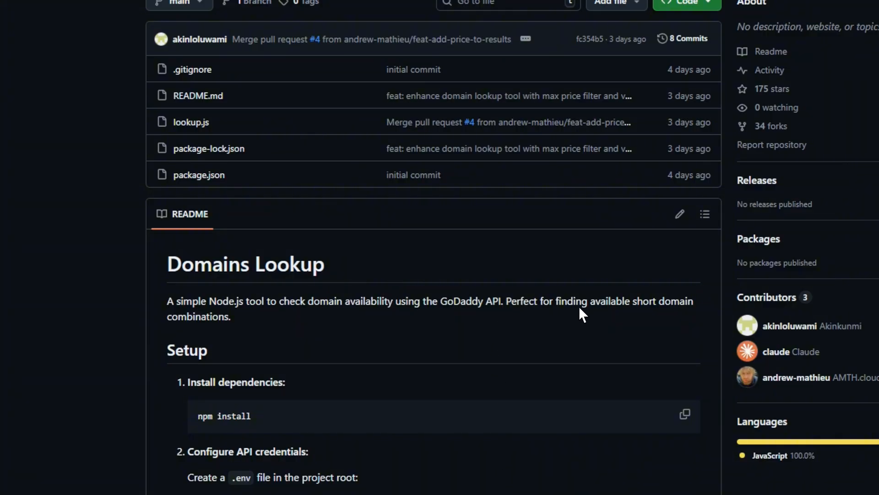
Scroll the Domains Lookup README past Setup to Usage, Parameters and Examples
{"action": "scroll", "scroll_direction": "down", "scroll_amount": 3}
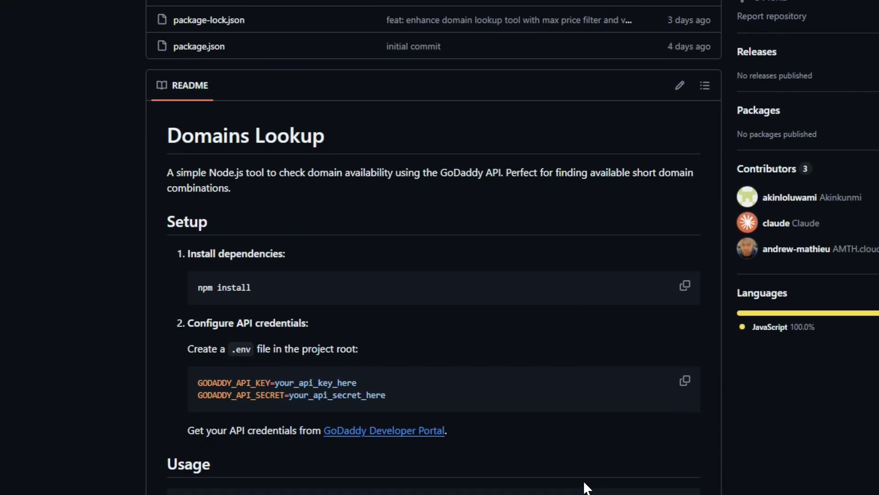
{"action": "scroll", "scroll_direction": "down", "scroll_amount": 3}
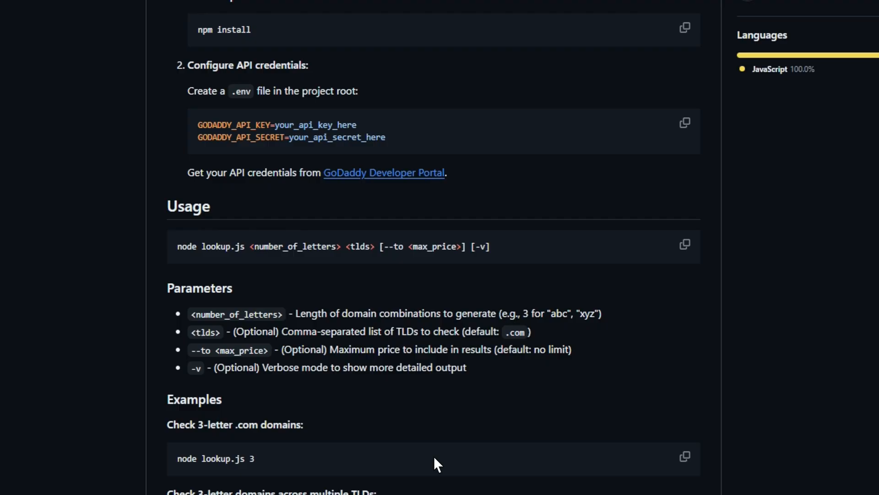
{"action": "scroll", "scroll_direction": "down", "scroll_amount": 3}
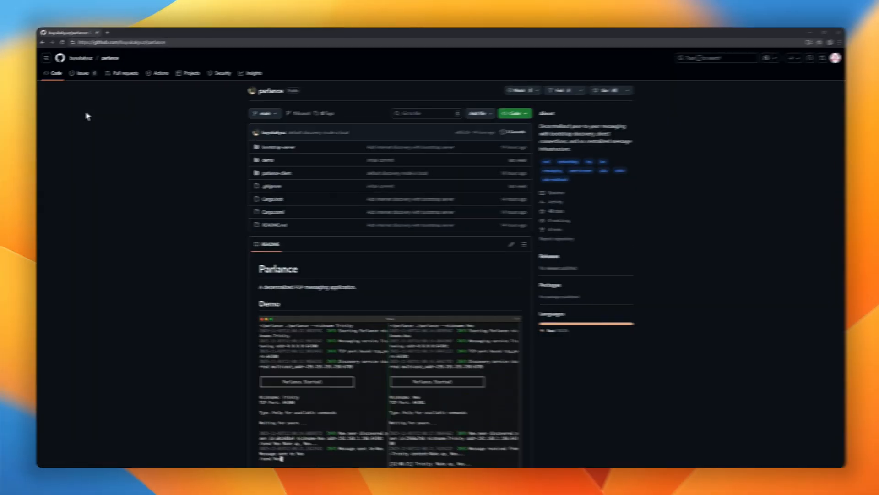
{"action": "mouse_move", "coordinate": [115, 78]}
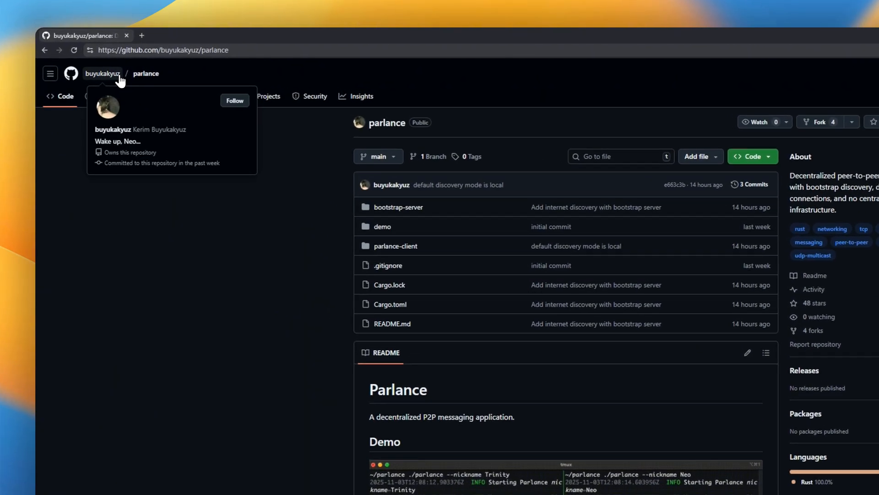
{"action": "mouse_move", "coordinate": [263, 119]}
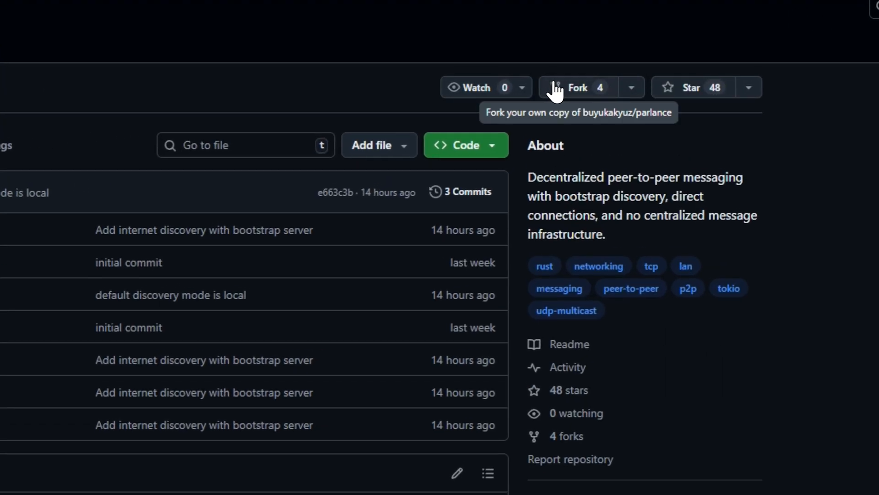
Scroll the parlance README through Demo, Overview, Architecture, Usage and Protocol Details
{"action": "scroll", "scroll_direction": "down", "scroll_amount": 3}
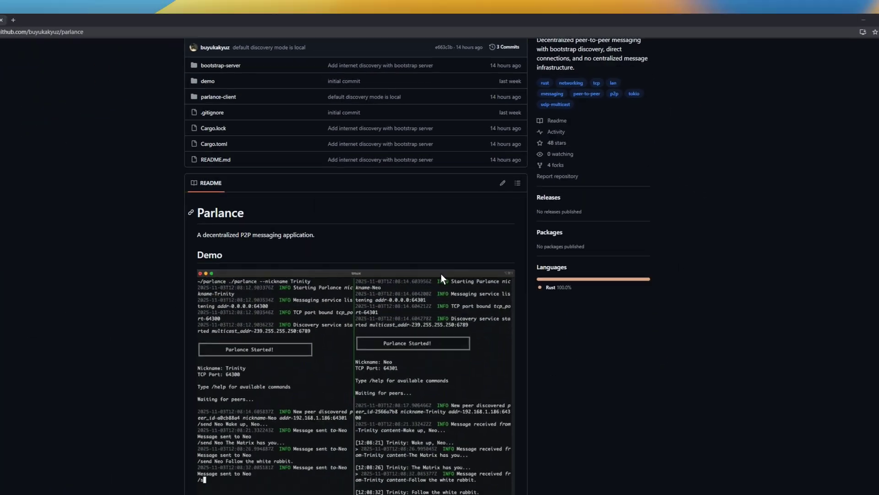
{"action": "scroll", "scroll_direction": "down", "scroll_amount": 3}
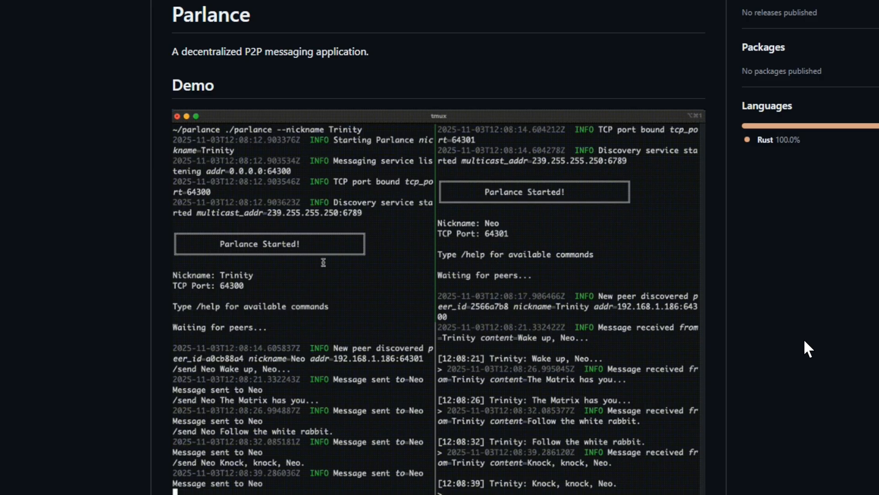
{"action": "scroll", "scroll_direction": "down", "scroll_amount": 3}
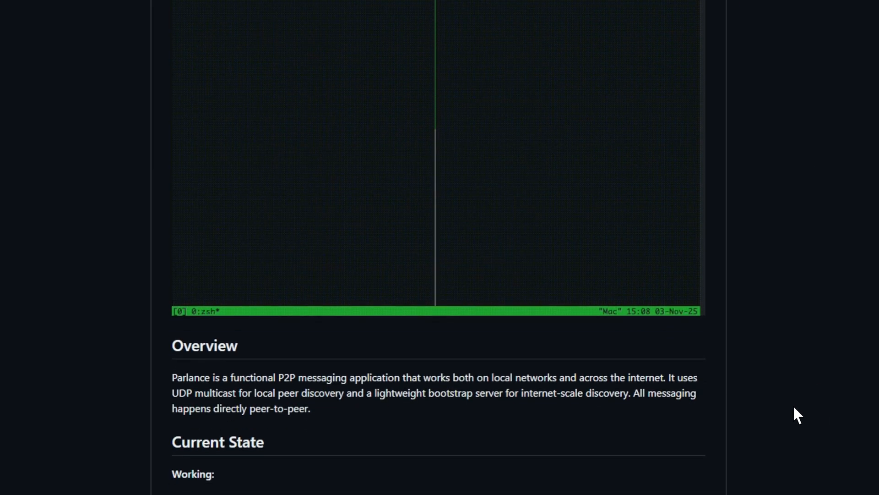
{"action": "scroll", "scroll_direction": "down", "scroll_amount": 3}
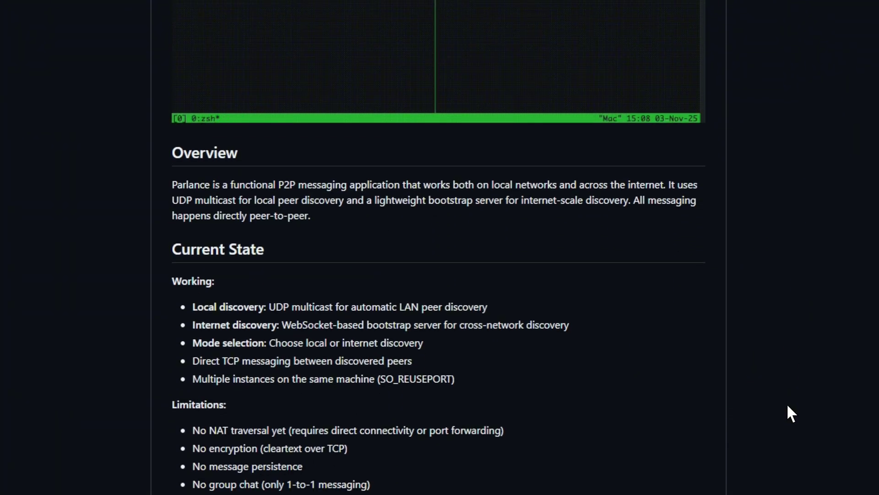
{"action": "scroll", "scroll_direction": "down", "scroll_amount": 3}
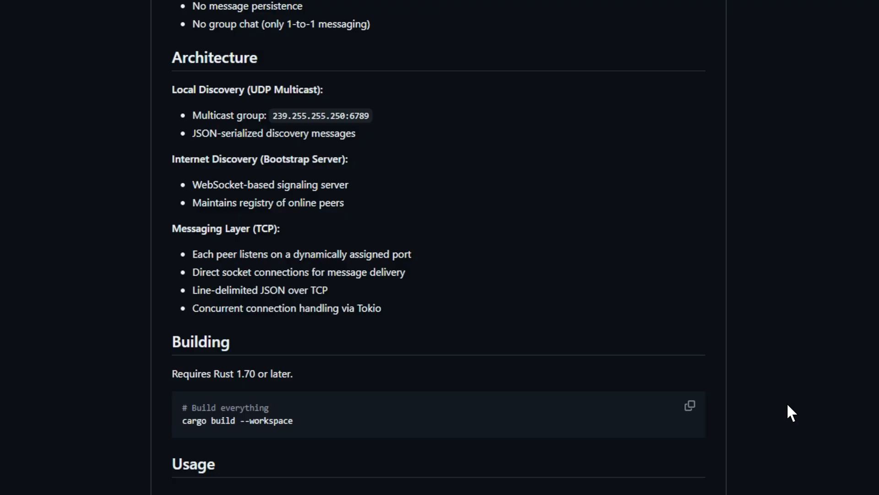
{"action": "scroll", "scroll_direction": "down", "scroll_amount": 3}
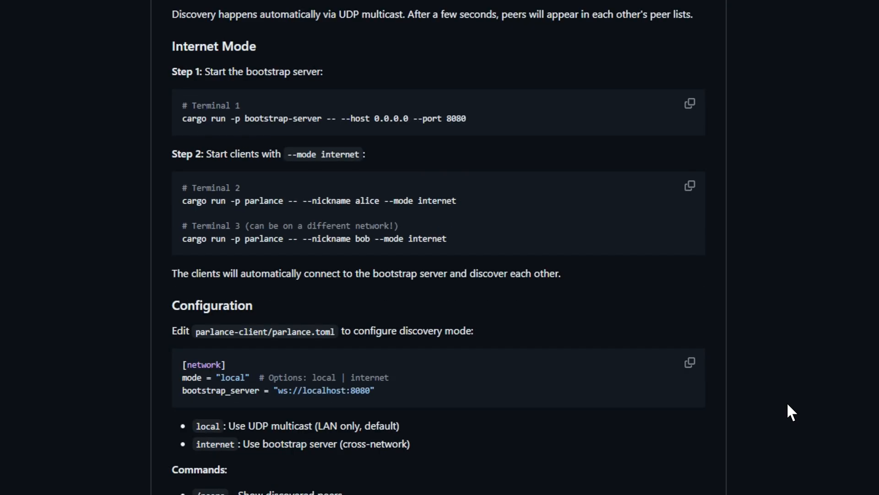
{"action": "scroll", "scroll_direction": "down", "scroll_amount": 3}
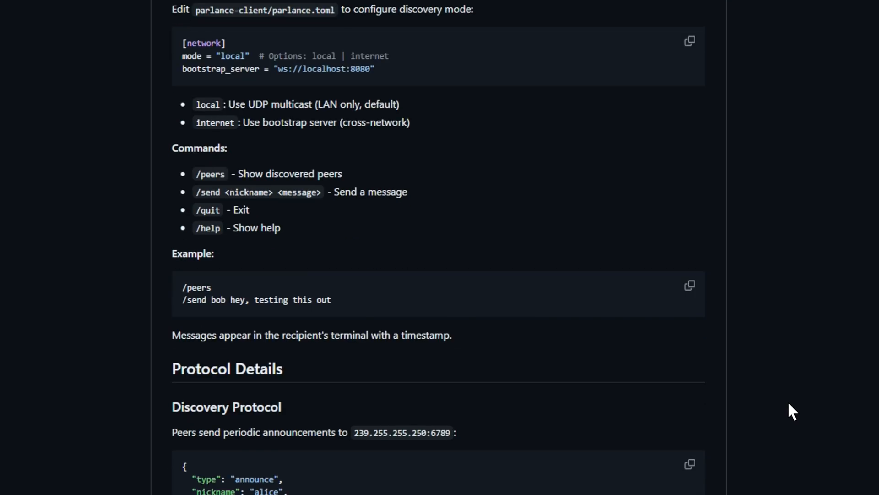